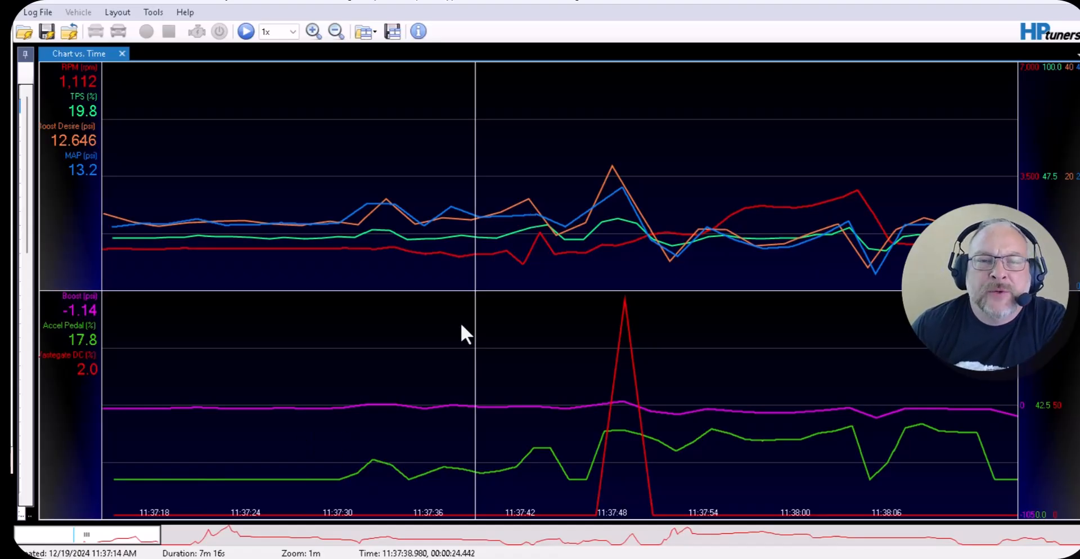
{"action": "mouse_move", "coordinate": [355, 472]}
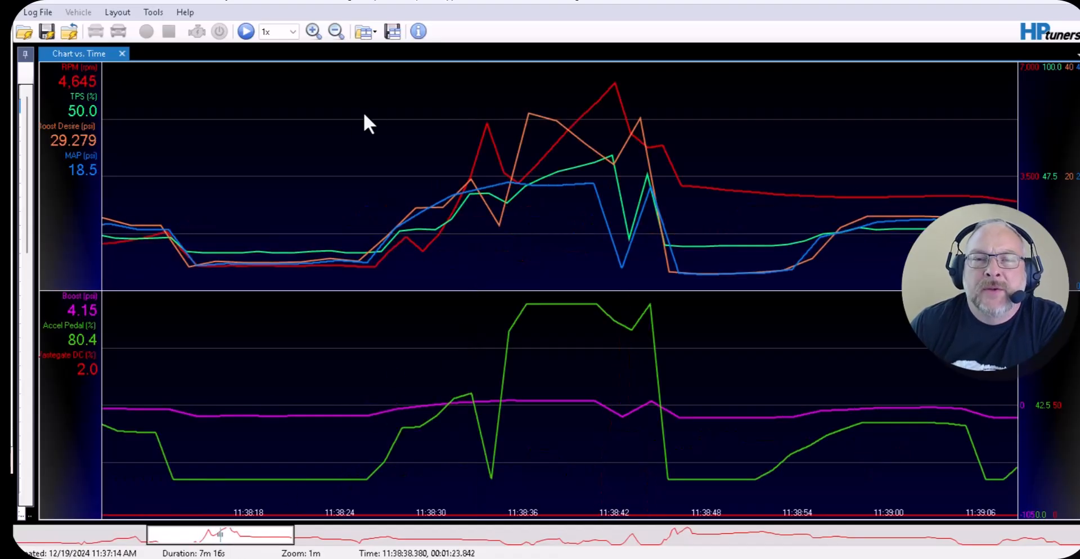
{"action": "mouse_move", "coordinate": [483, 271]}
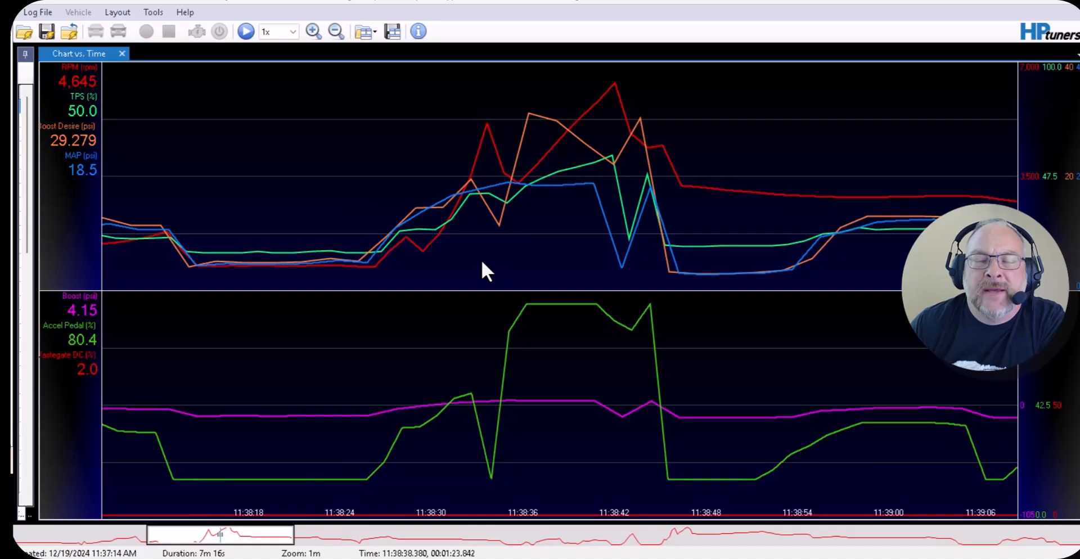
{"action": "mouse_move", "coordinate": [539, 160]}
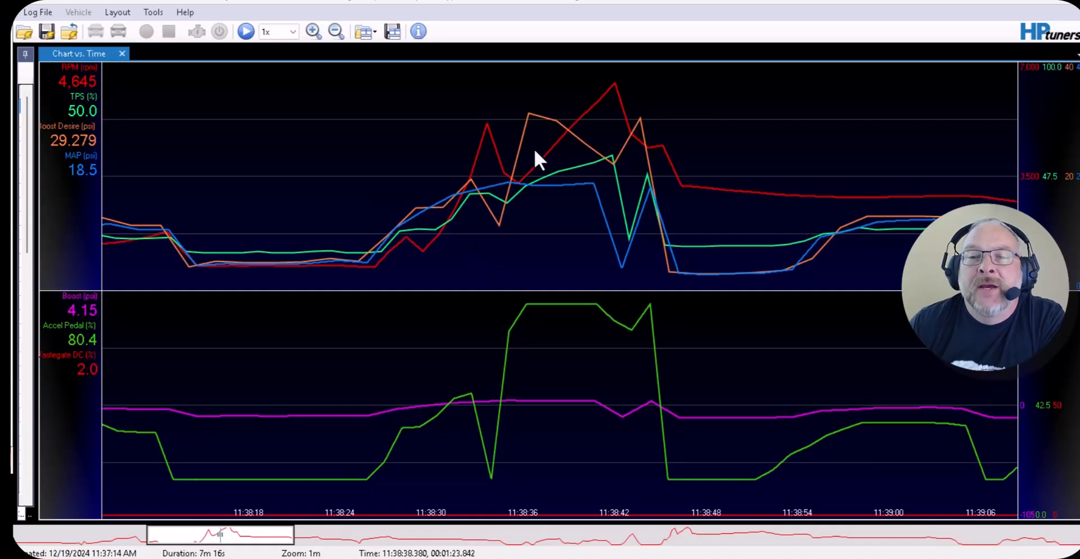
{"action": "mouse_move", "coordinate": [93, 103]}
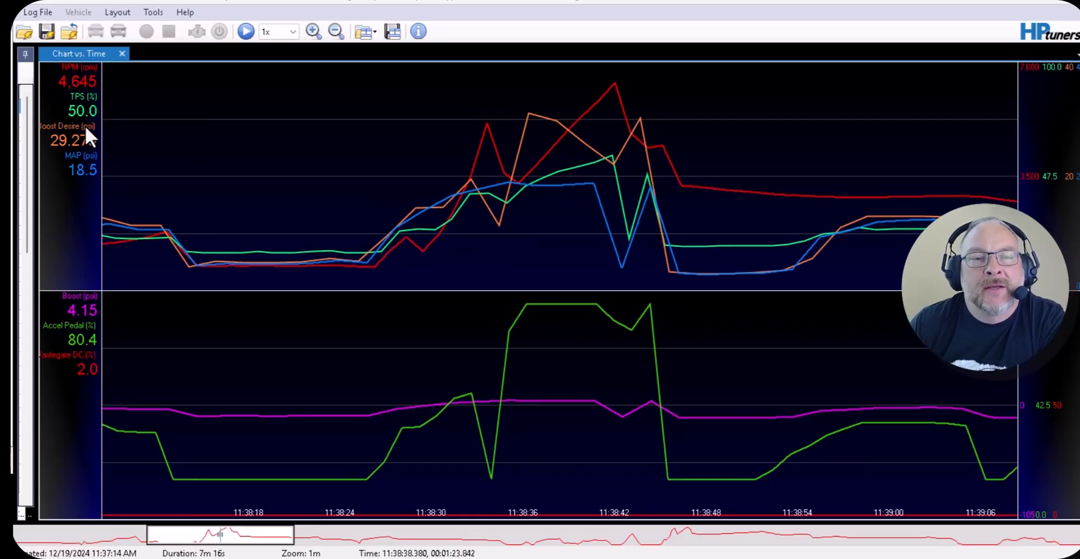
{"action": "mouse_move", "coordinate": [90, 189]}
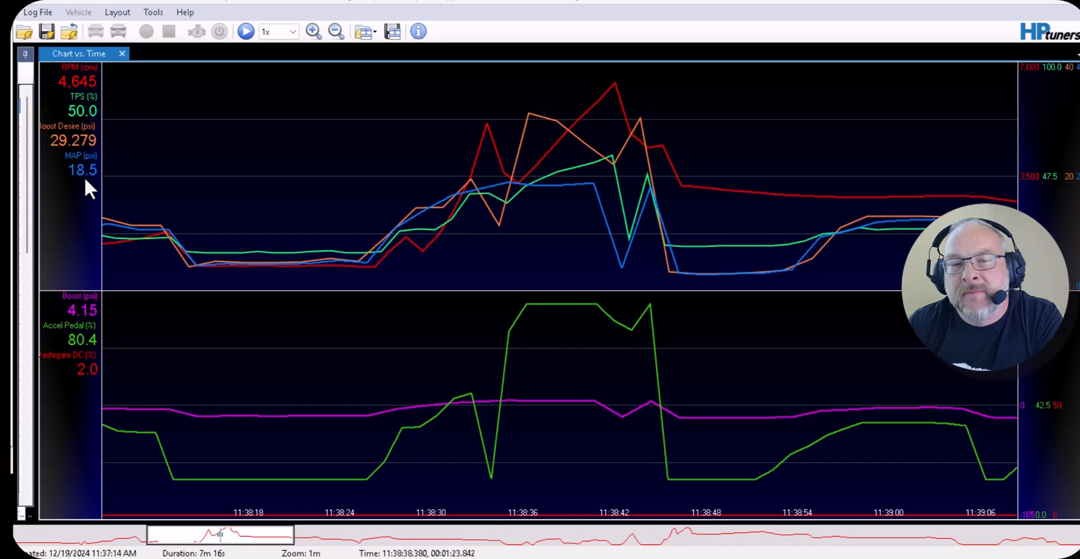
{"action": "mouse_move", "coordinate": [87, 181]}
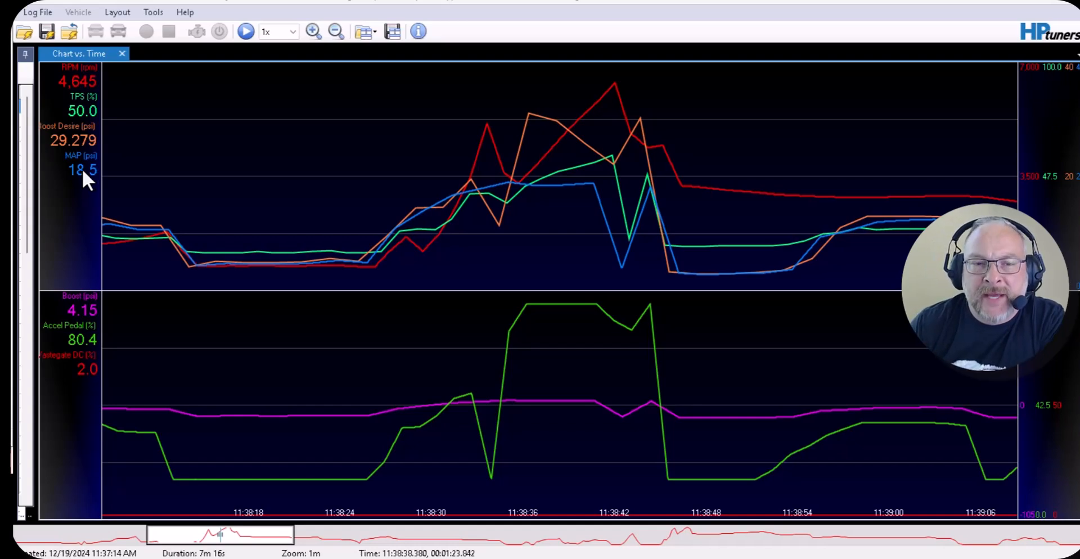
{"action": "mouse_move", "coordinate": [655, 155]}
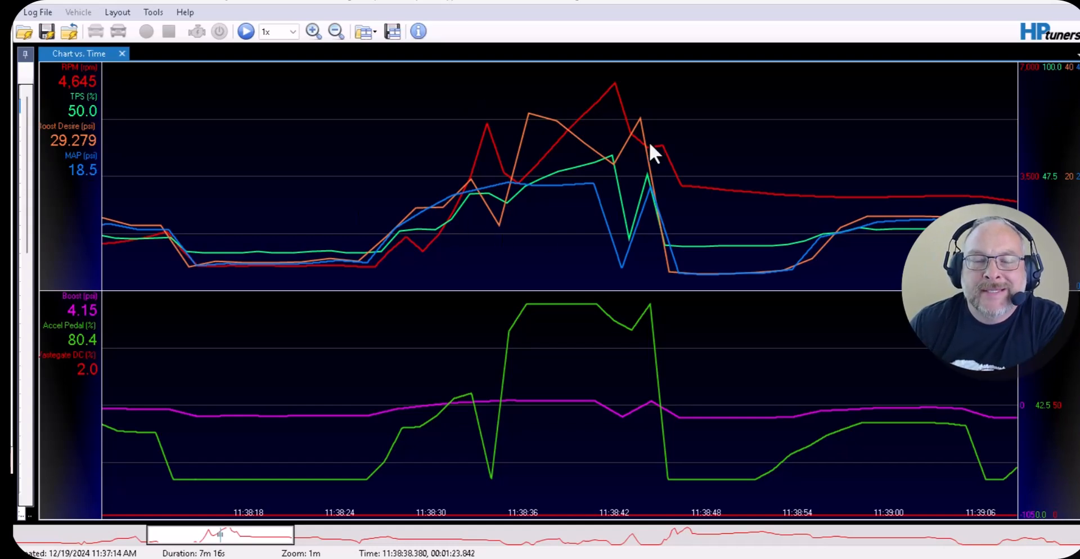
{"action": "mouse_move", "coordinate": [93, 172]}
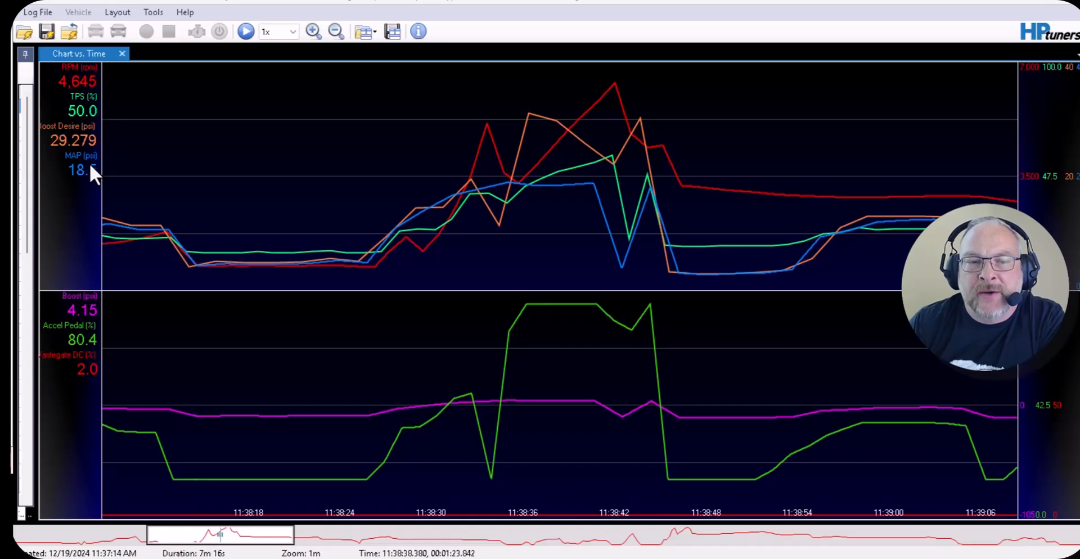
{"action": "mouse_move", "coordinate": [526, 224]}
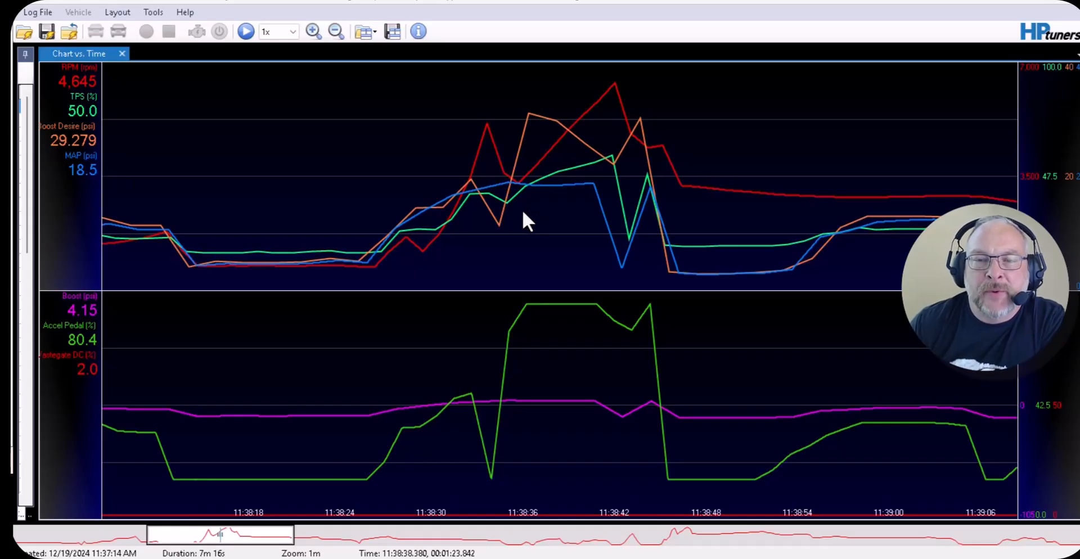
{"action": "mouse_move", "coordinate": [431, 201]}
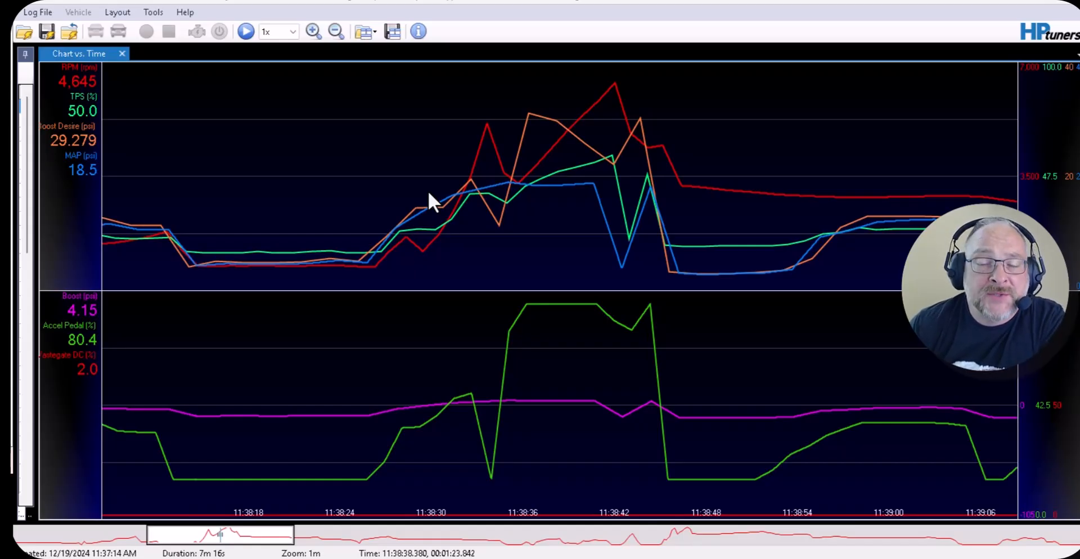
{"action": "mouse_move", "coordinate": [558, 207]}
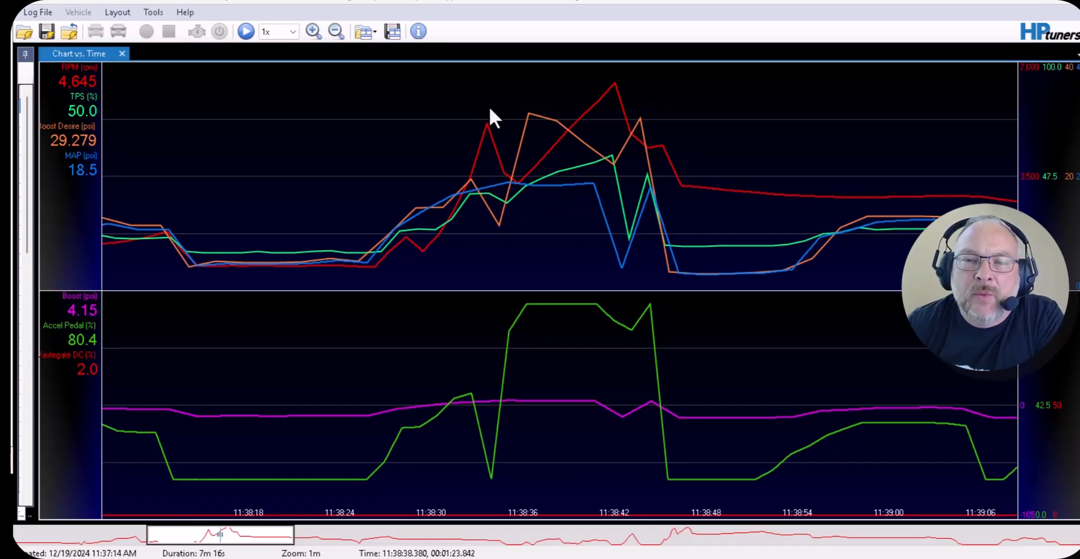
{"action": "mouse_move", "coordinate": [551, 165]}
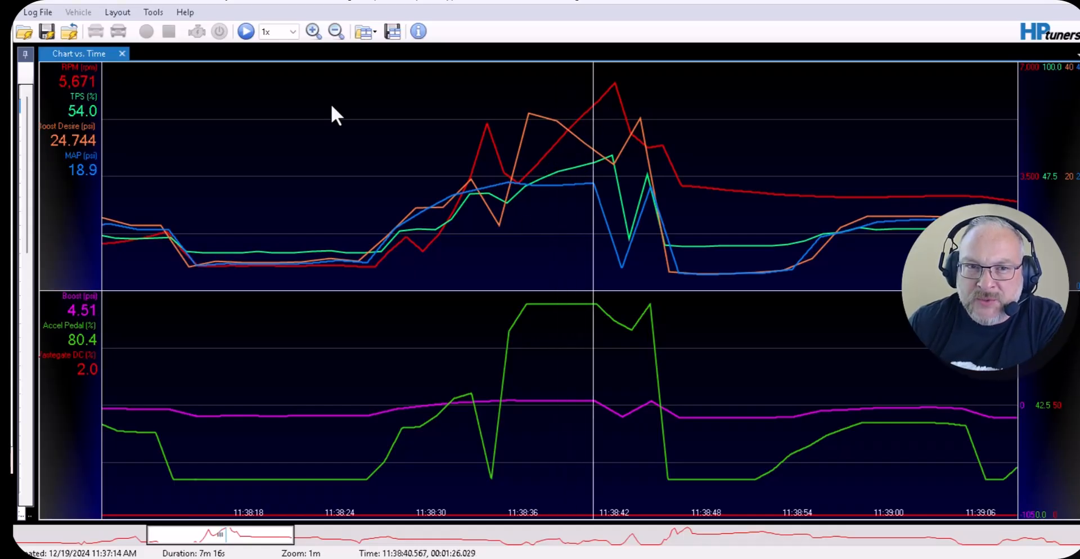
{"action": "mouse_move", "coordinate": [551, 137]}
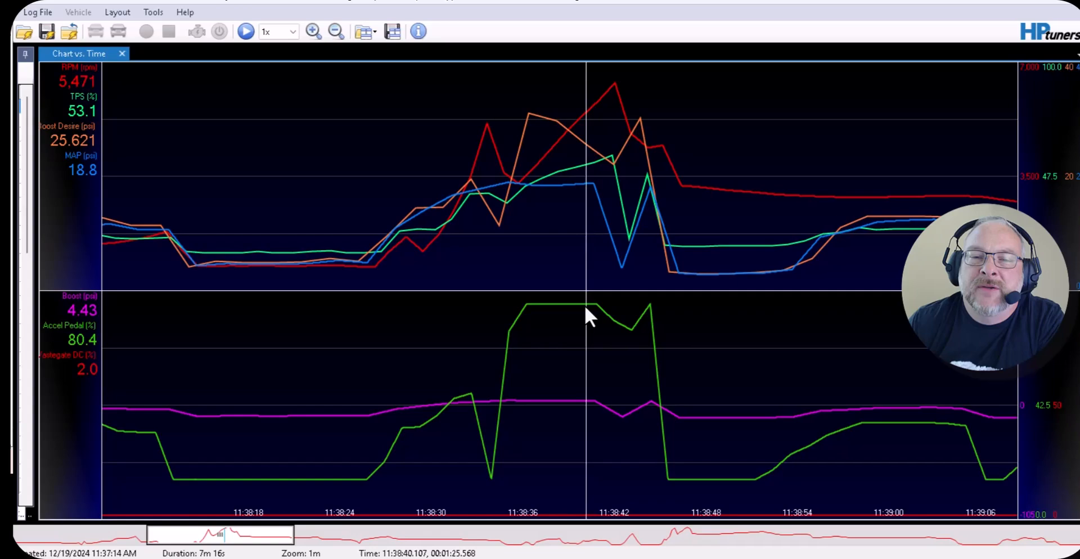
{"action": "mouse_move", "coordinate": [93, 338]}
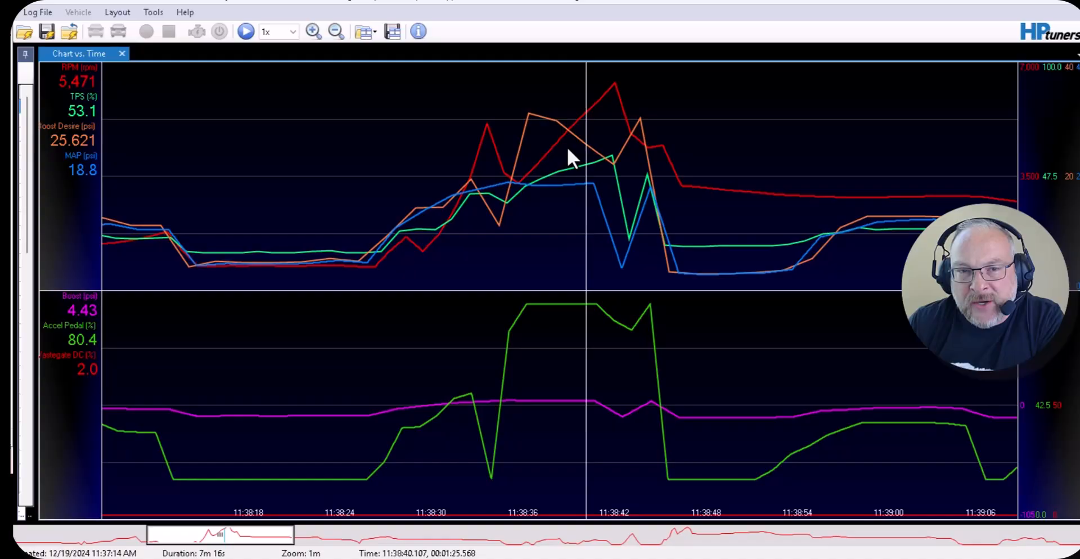
{"action": "mouse_move", "coordinate": [567, 140]}
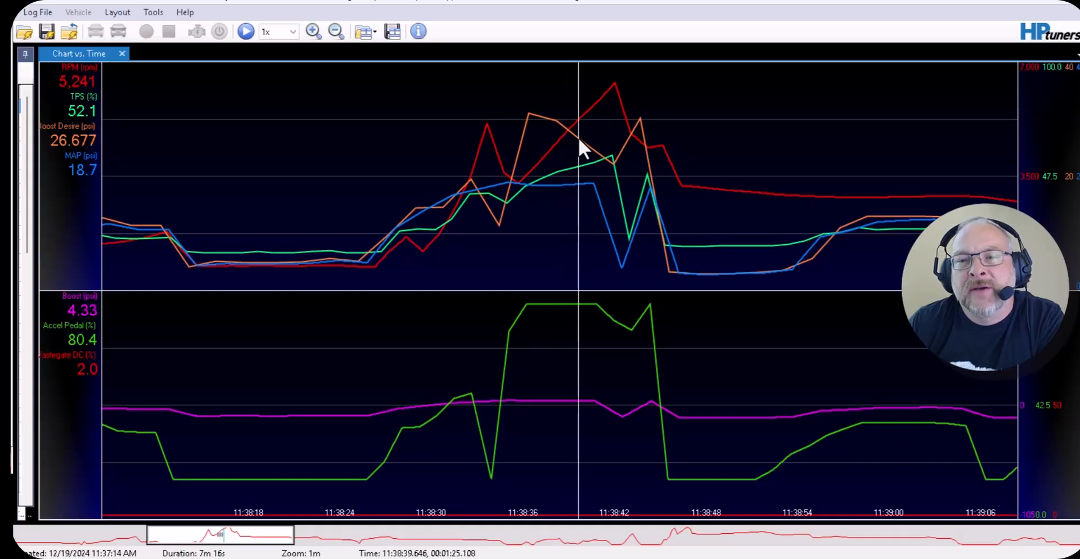
{"action": "mouse_move", "coordinate": [596, 148]}
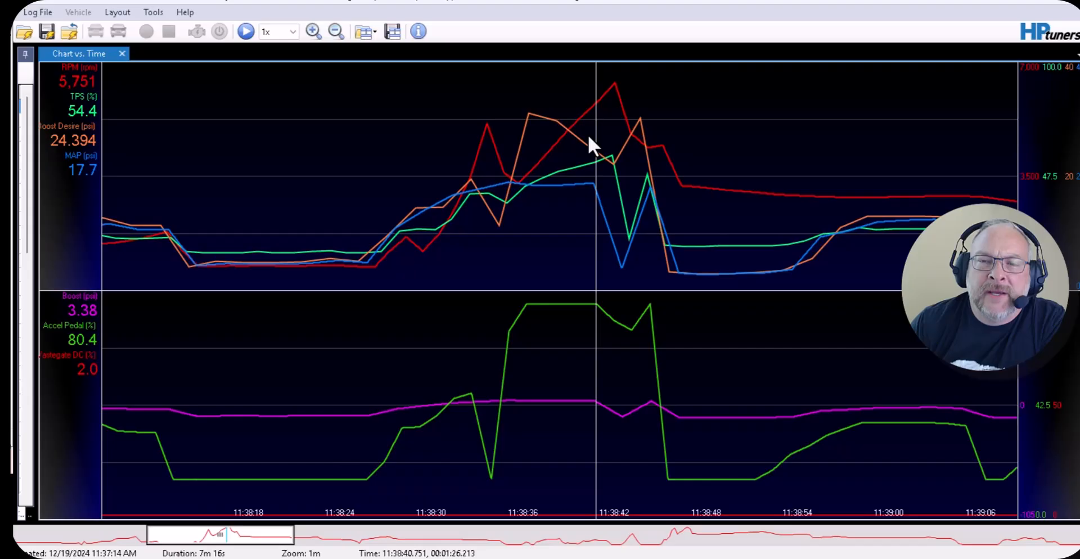
{"action": "mouse_move", "coordinate": [560, 143]}
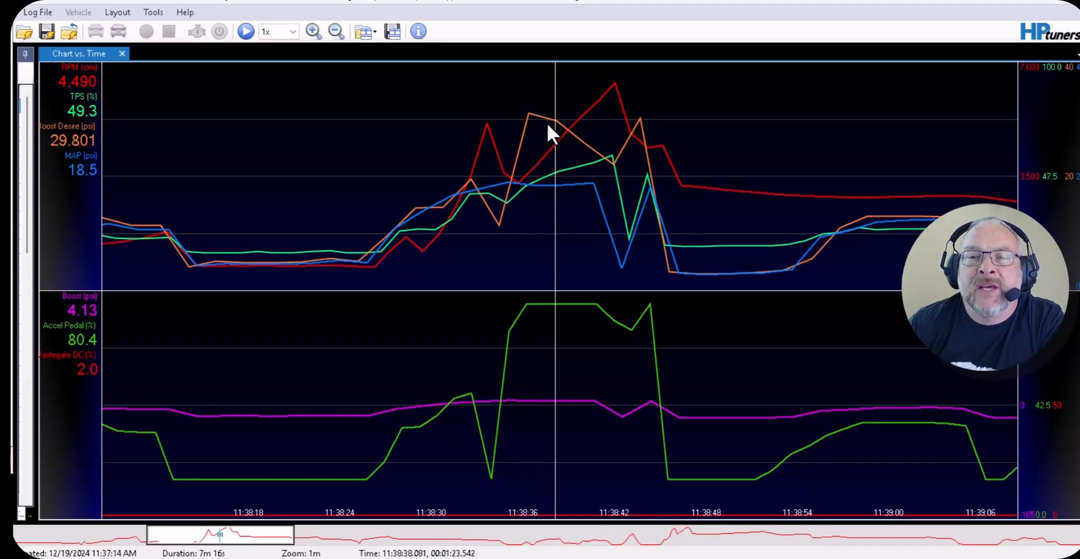
{"action": "mouse_move", "coordinate": [588, 155]}
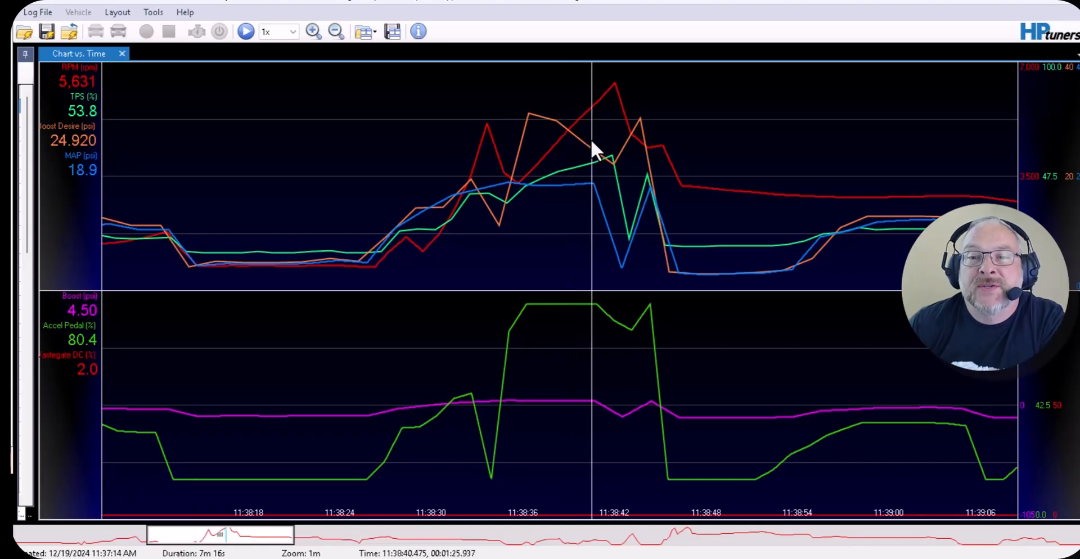
{"action": "mouse_move", "coordinate": [554, 172]}
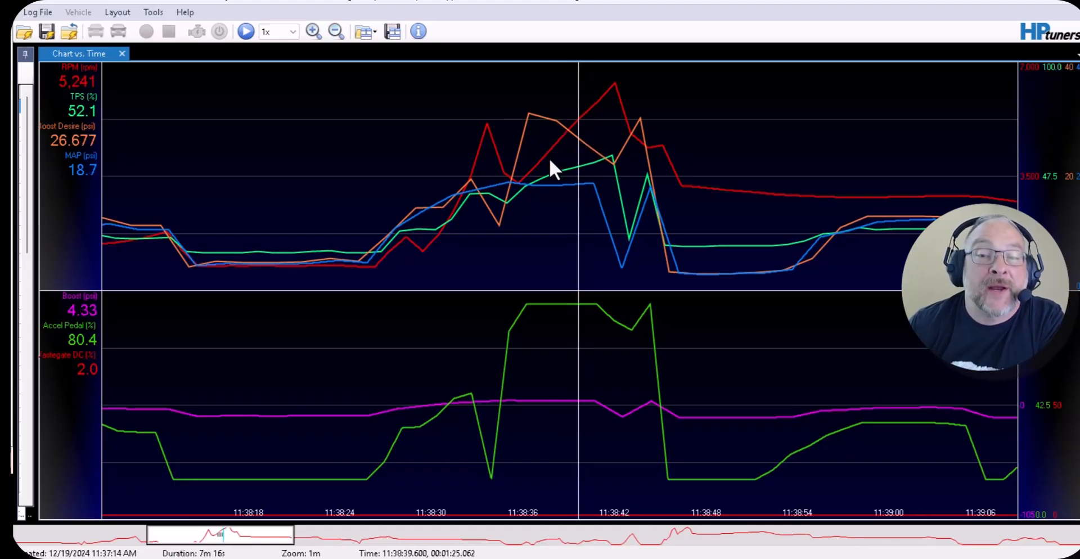
{"action": "mouse_move", "coordinate": [603, 162]}
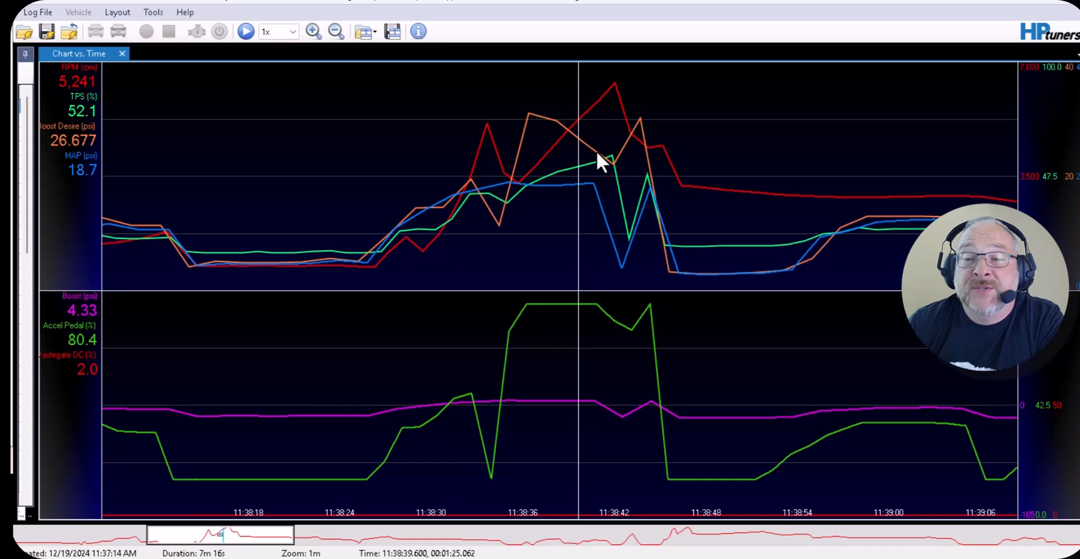
{"action": "mouse_move", "coordinate": [538, 172]}
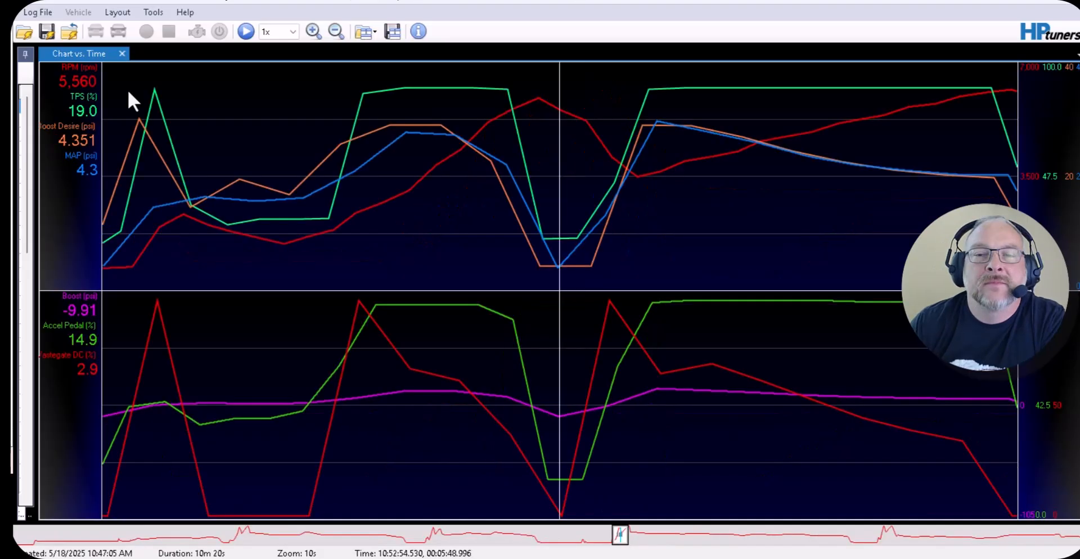
{"action": "mouse_move", "coordinate": [269, 141]}
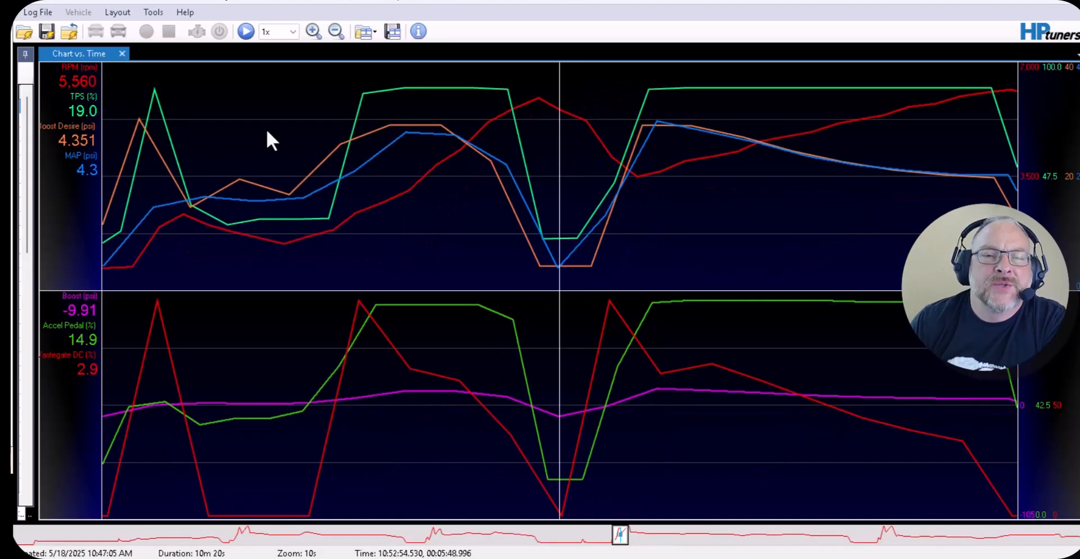
{"action": "mouse_move", "coordinate": [369, 152]}
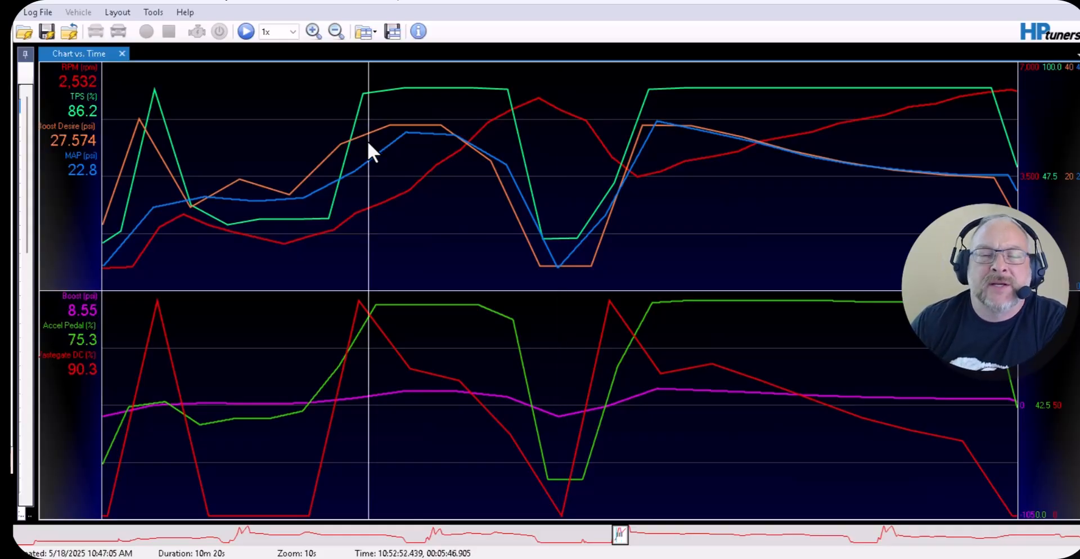
{"action": "mouse_move", "coordinate": [159, 134]}
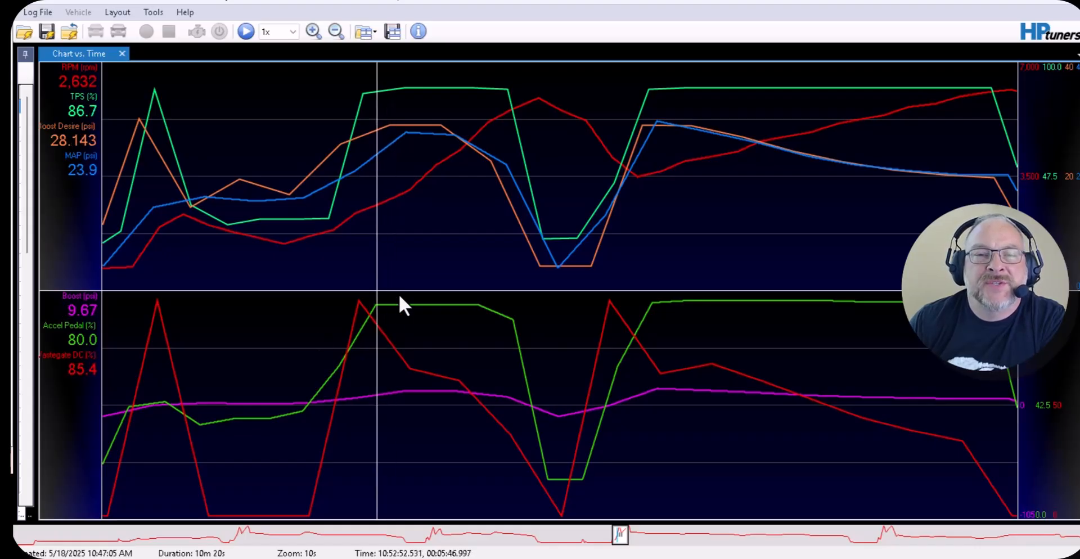
{"action": "mouse_move", "coordinate": [342, 134]}
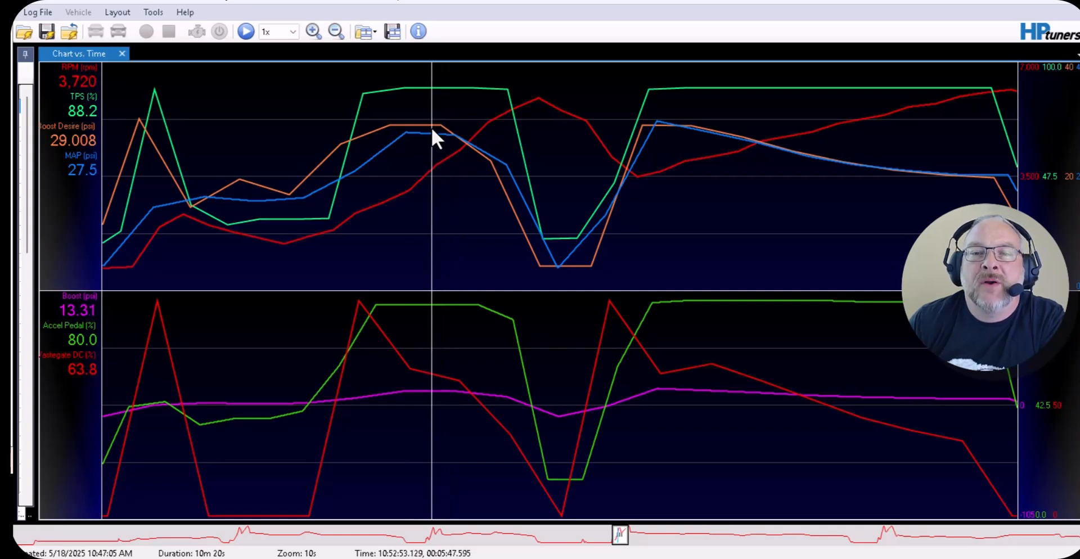
{"action": "mouse_move", "coordinate": [523, 117]}
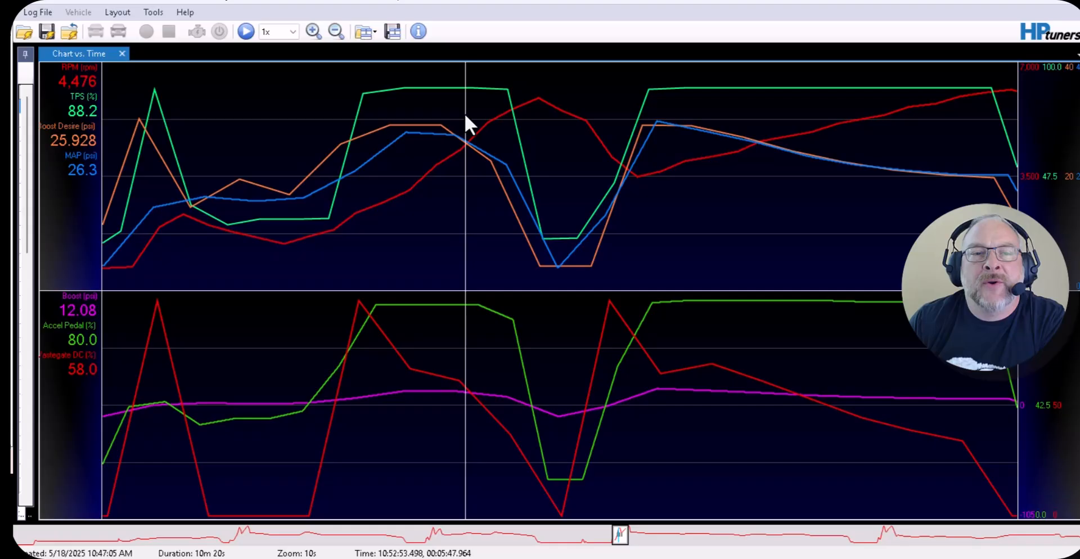
{"action": "mouse_move", "coordinate": [376, 141]}
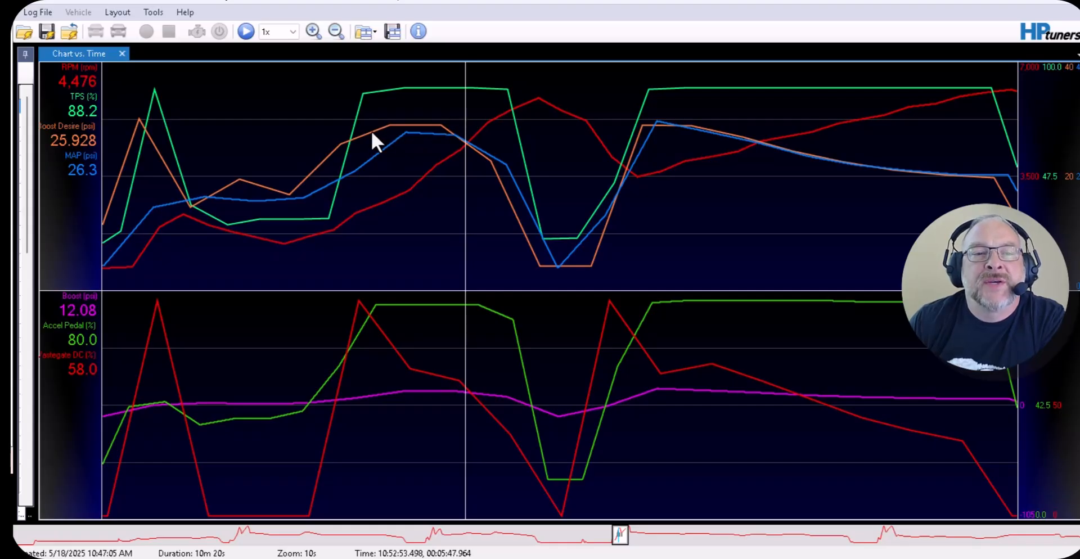
{"action": "mouse_move", "coordinate": [471, 153]}
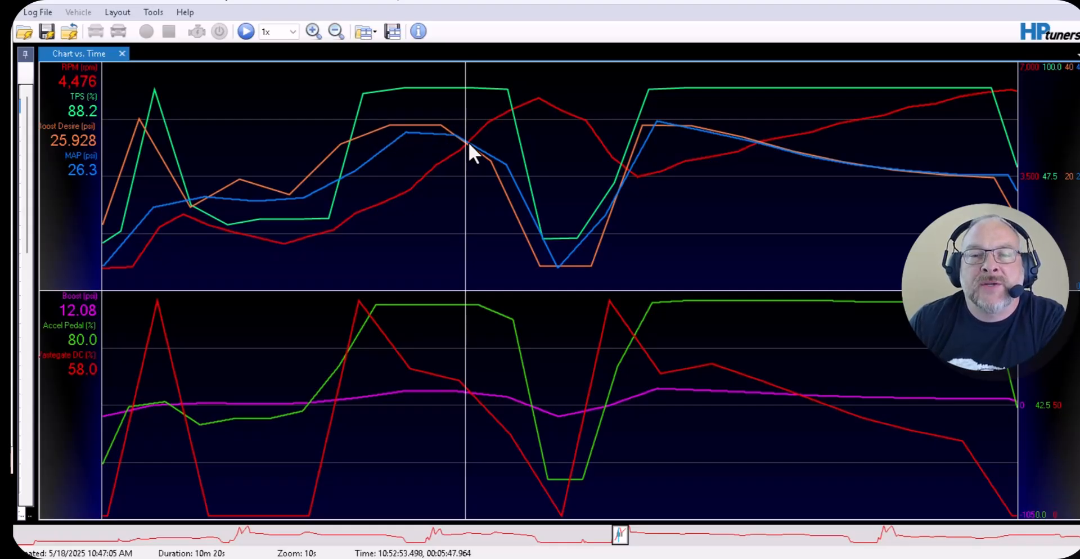
{"action": "mouse_move", "coordinate": [475, 130]}
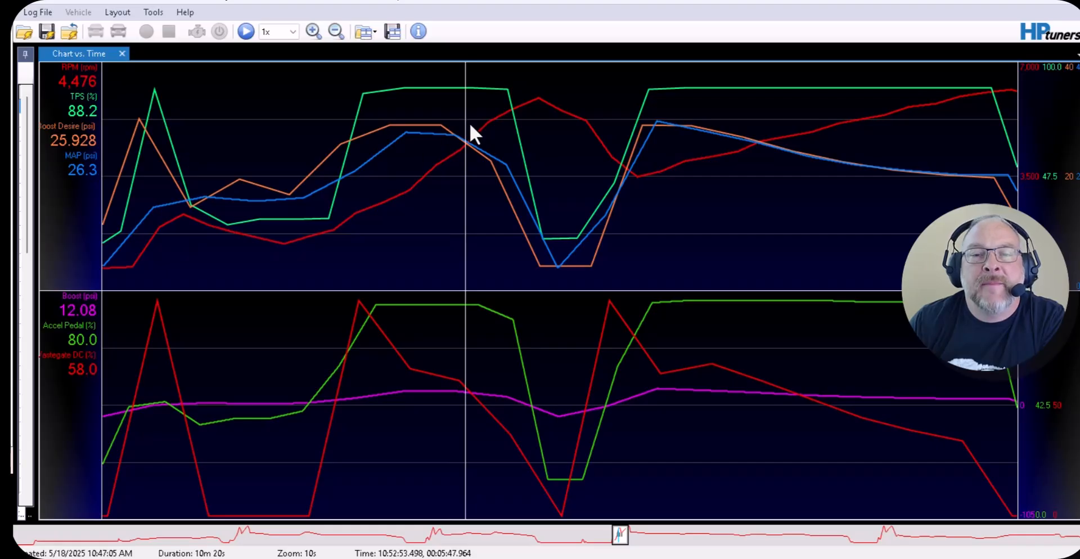
{"action": "mouse_move", "coordinate": [438, 133]}
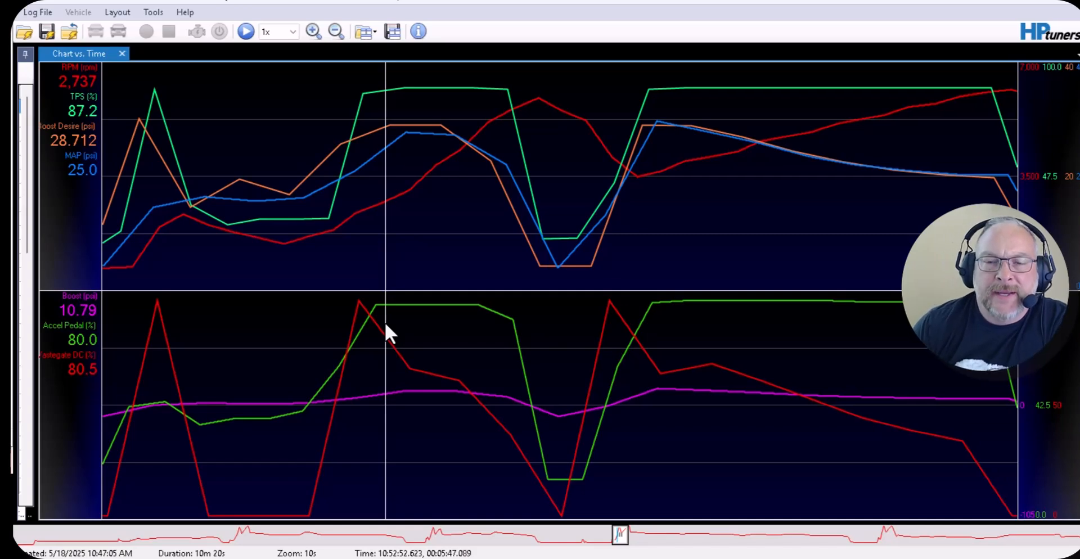
{"action": "mouse_move", "coordinate": [419, 234]}
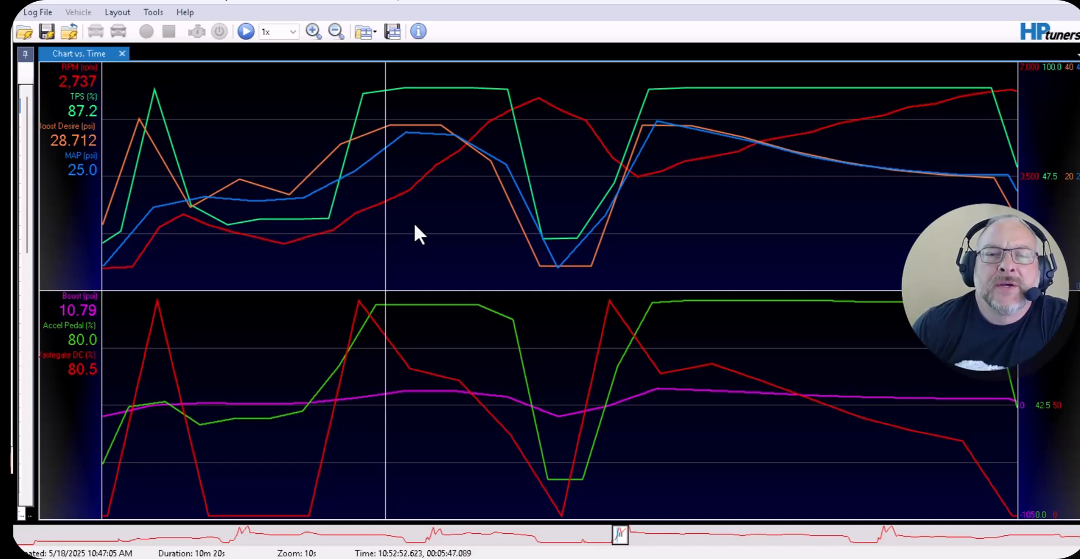
{"action": "mouse_move", "coordinate": [410, 149]}
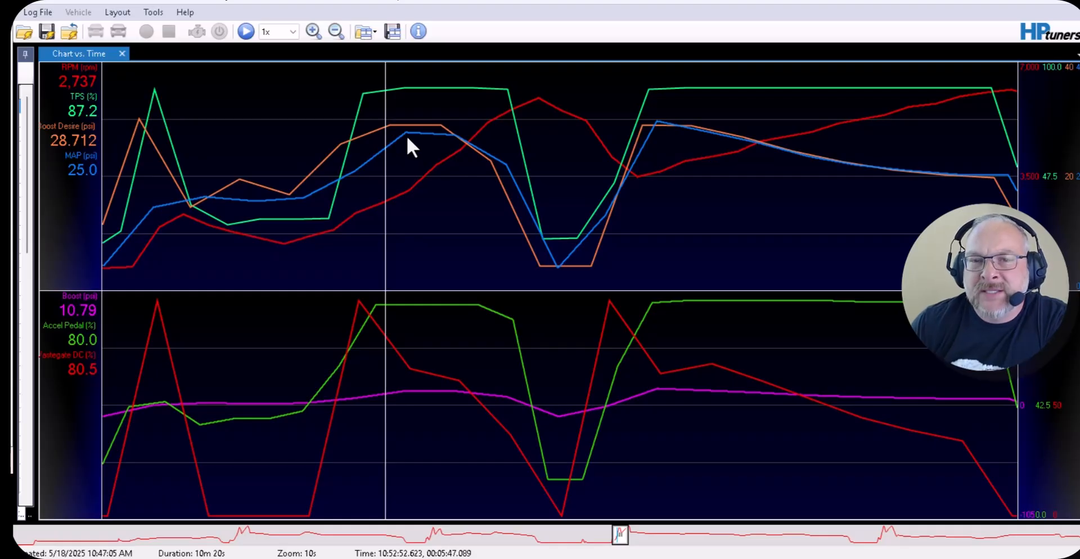
{"action": "mouse_move", "coordinate": [149, 166]}
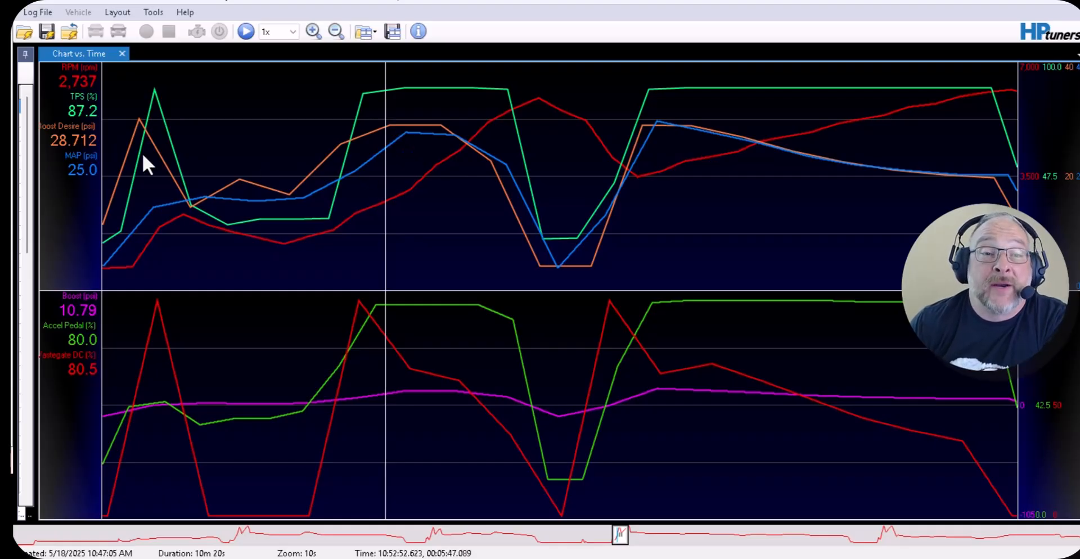
{"action": "mouse_move", "coordinate": [420, 179]}
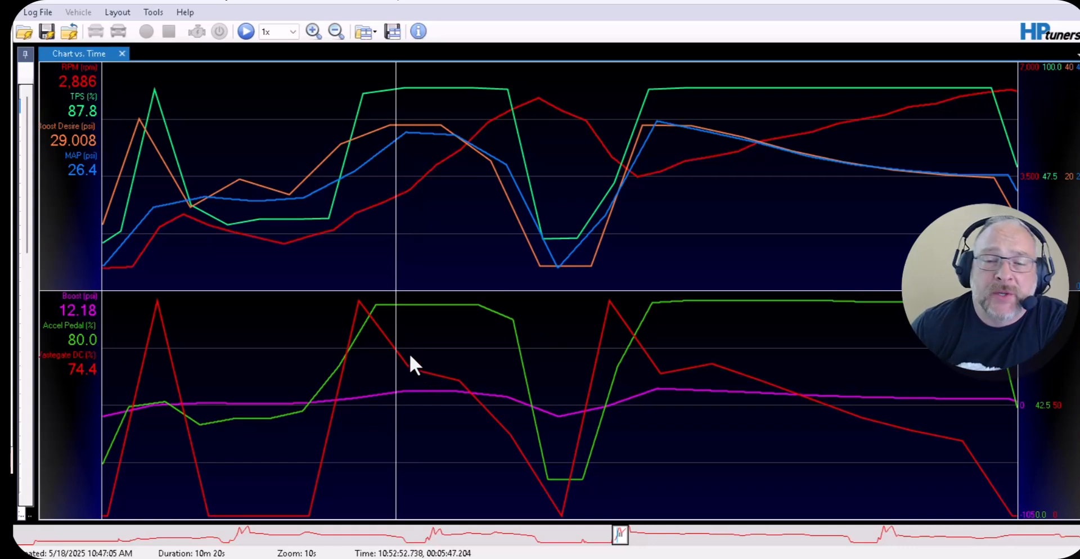
{"action": "mouse_move", "coordinate": [472, 235]}
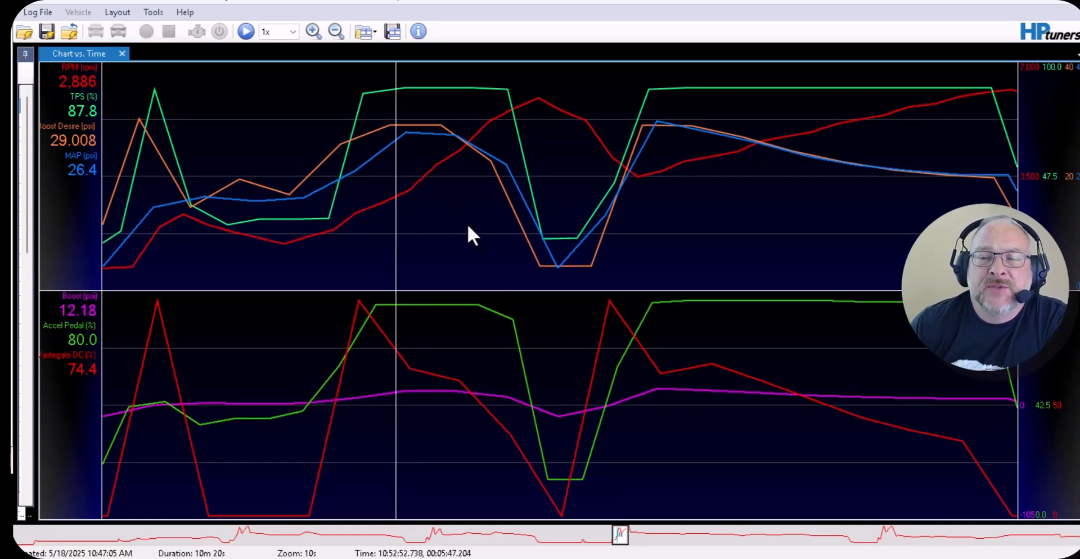
{"action": "mouse_move", "coordinate": [471, 219]}
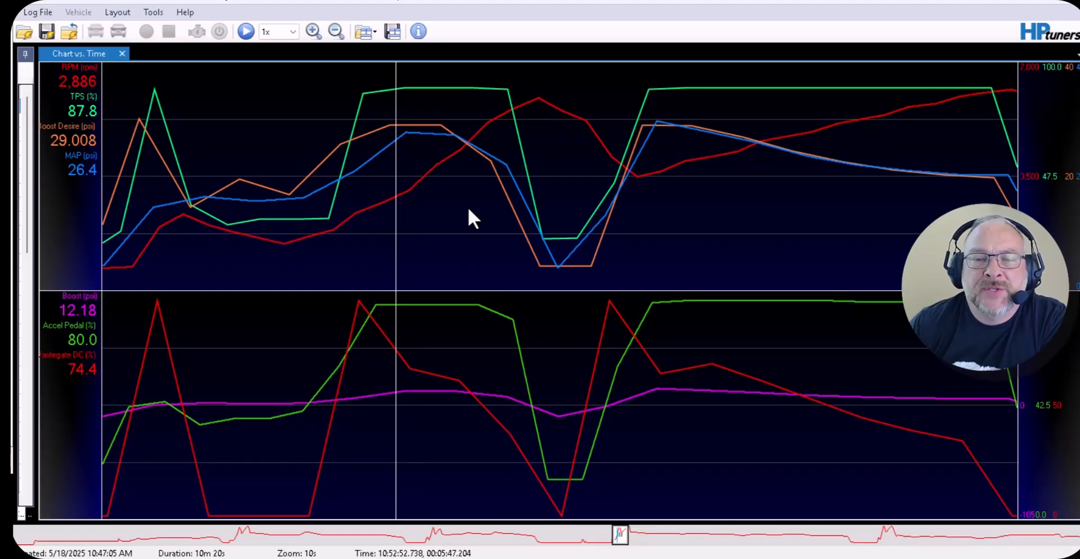
{"action": "mouse_move", "coordinate": [454, 185]}
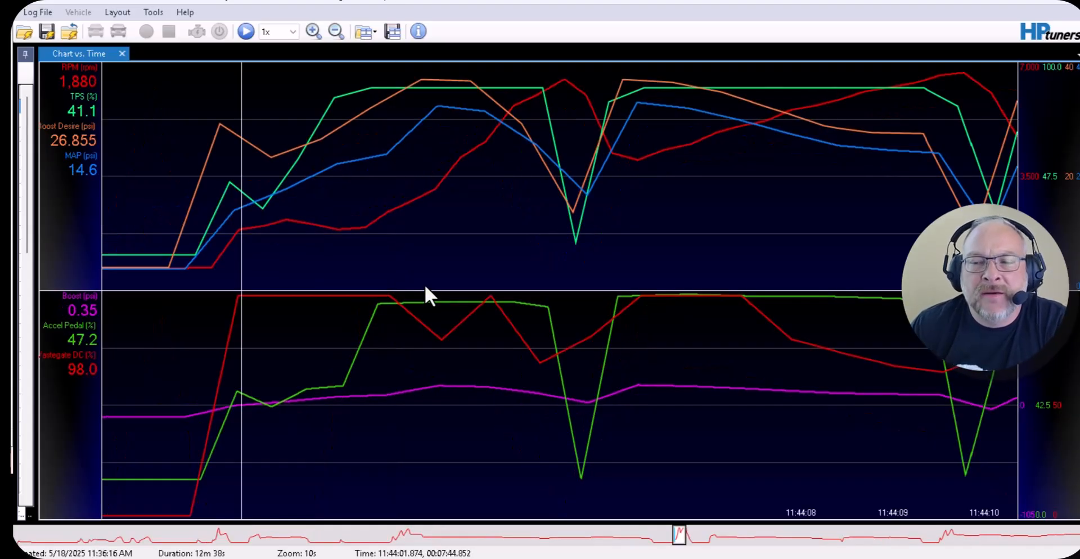
{"action": "mouse_move", "coordinate": [357, 234]}
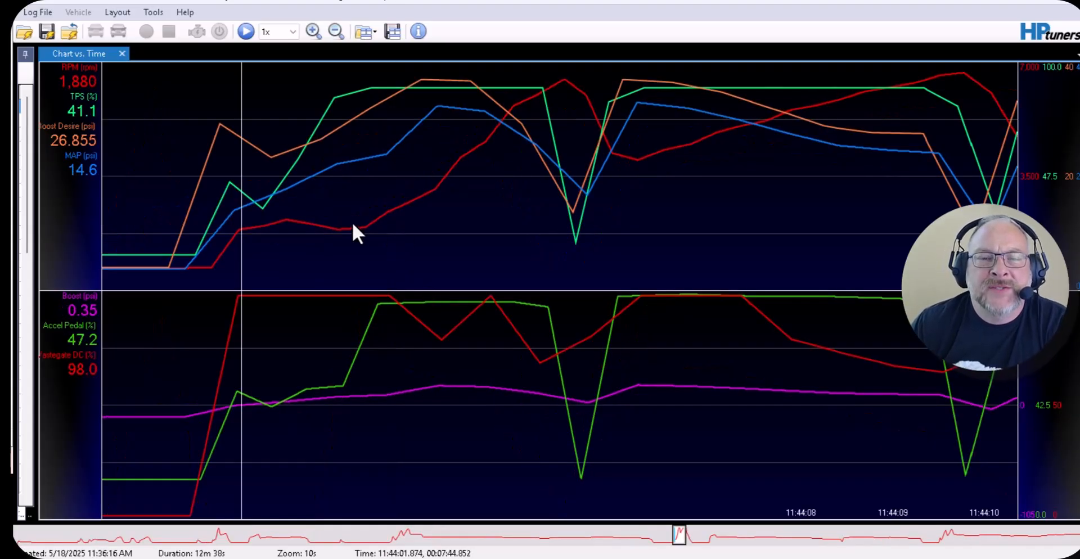
{"action": "mouse_move", "coordinate": [317, 325]}
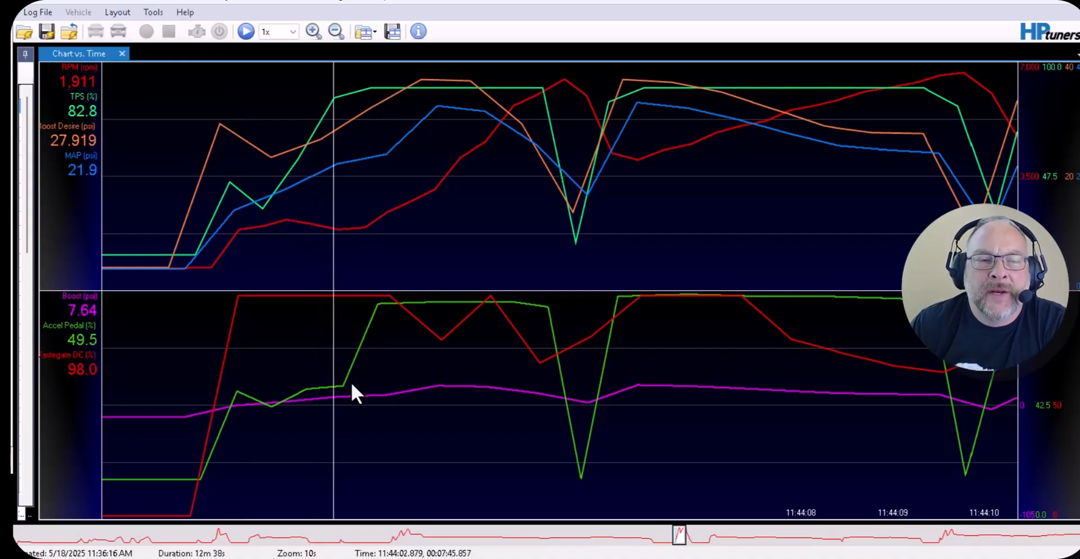
{"action": "mouse_move", "coordinate": [375, 321]}
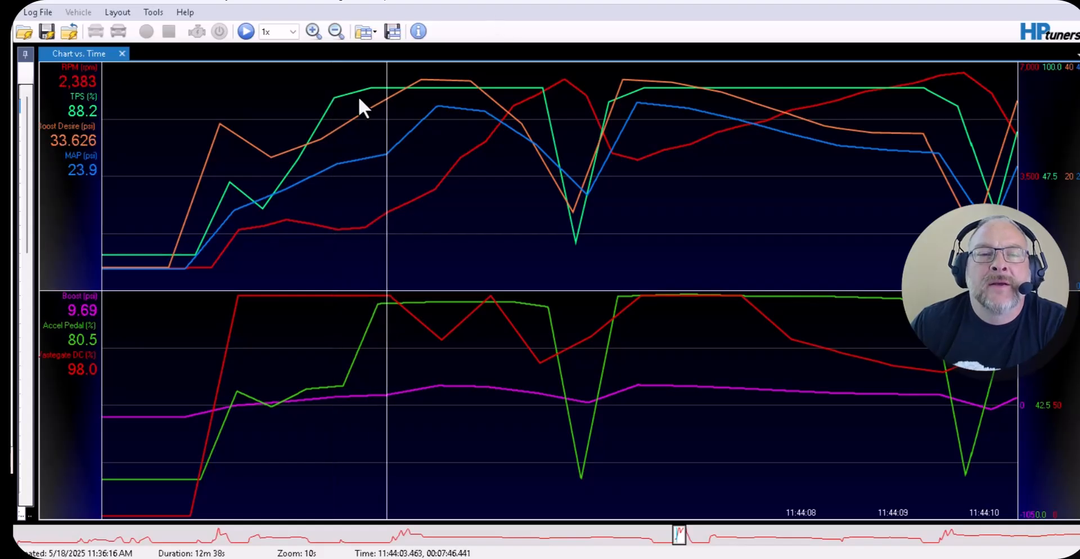
{"action": "mouse_move", "coordinate": [376, 88]}
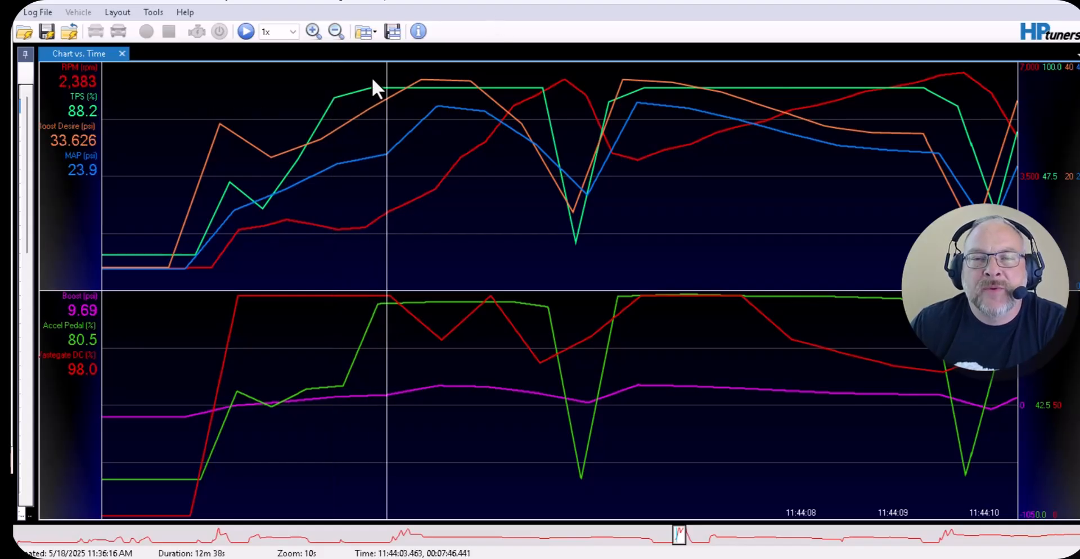
{"action": "mouse_move", "coordinate": [475, 97]}
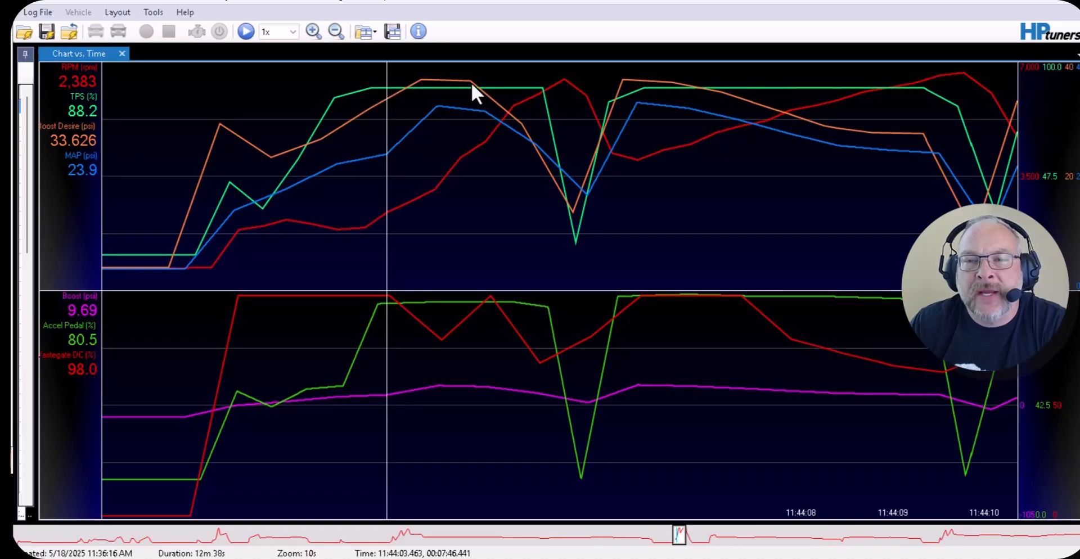
{"action": "mouse_move", "coordinate": [425, 134]}
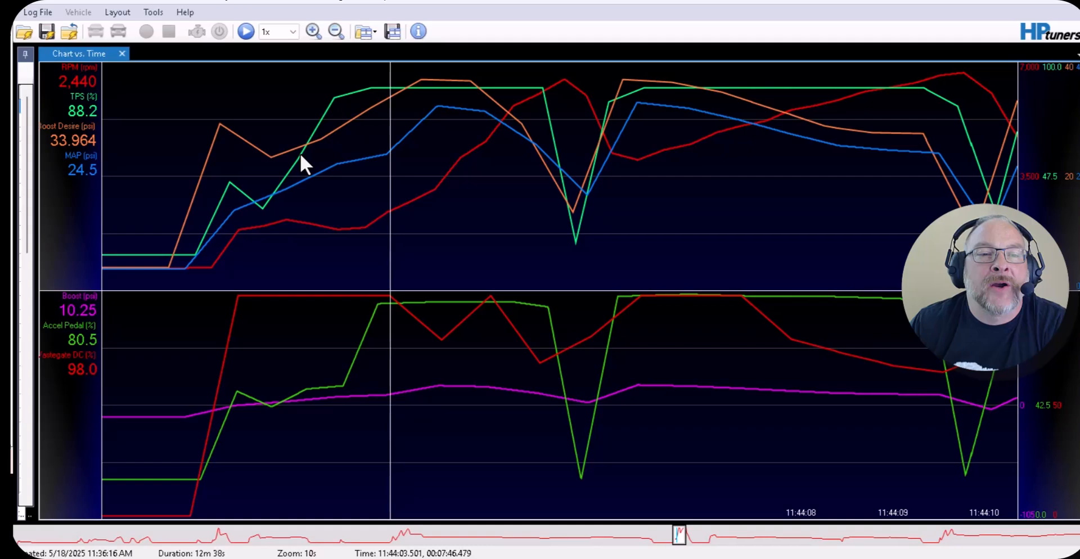
{"action": "mouse_move", "coordinate": [379, 121]}
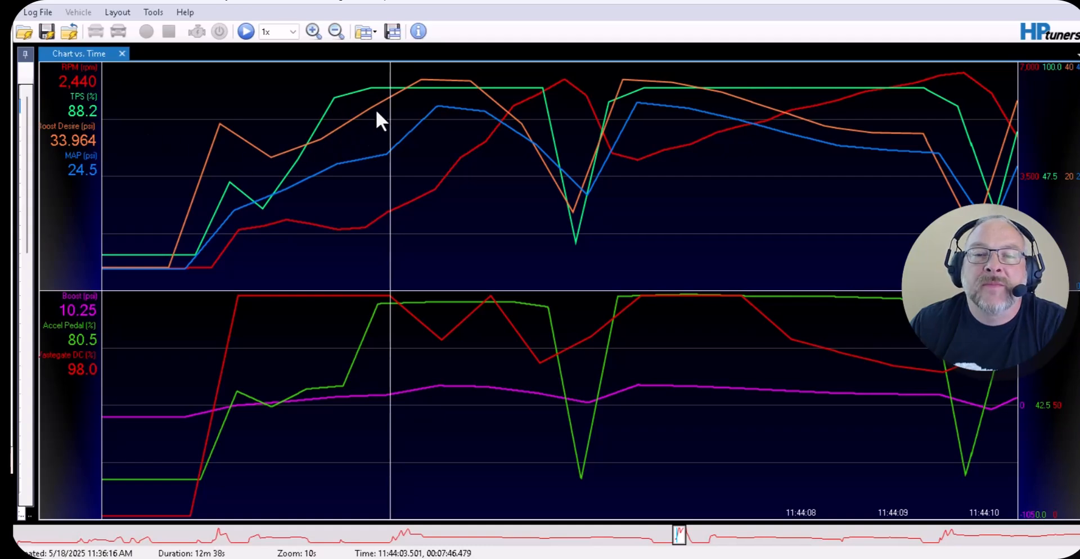
{"action": "mouse_move", "coordinate": [92, 168]}
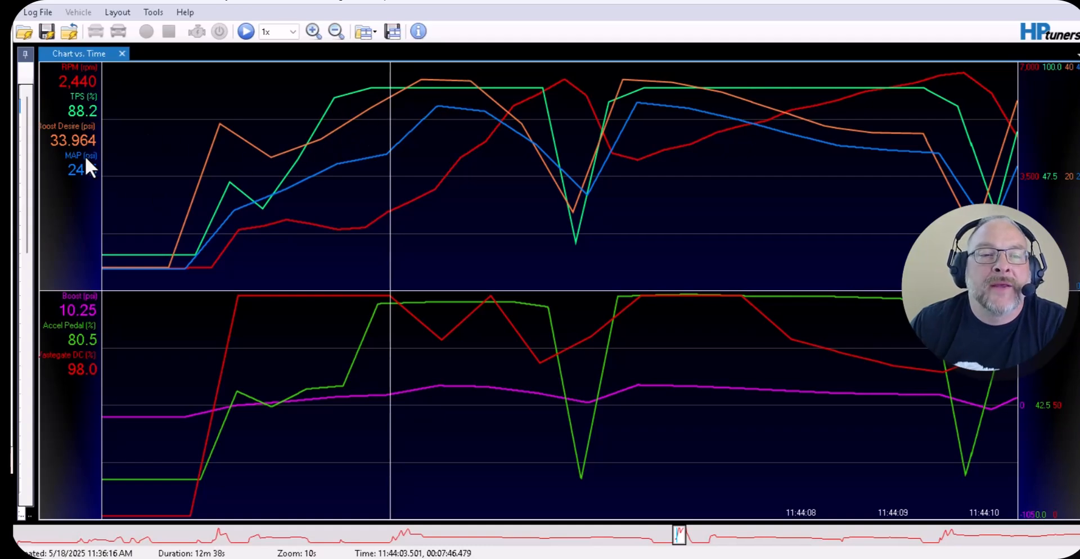
{"action": "mouse_move", "coordinate": [431, 210]}
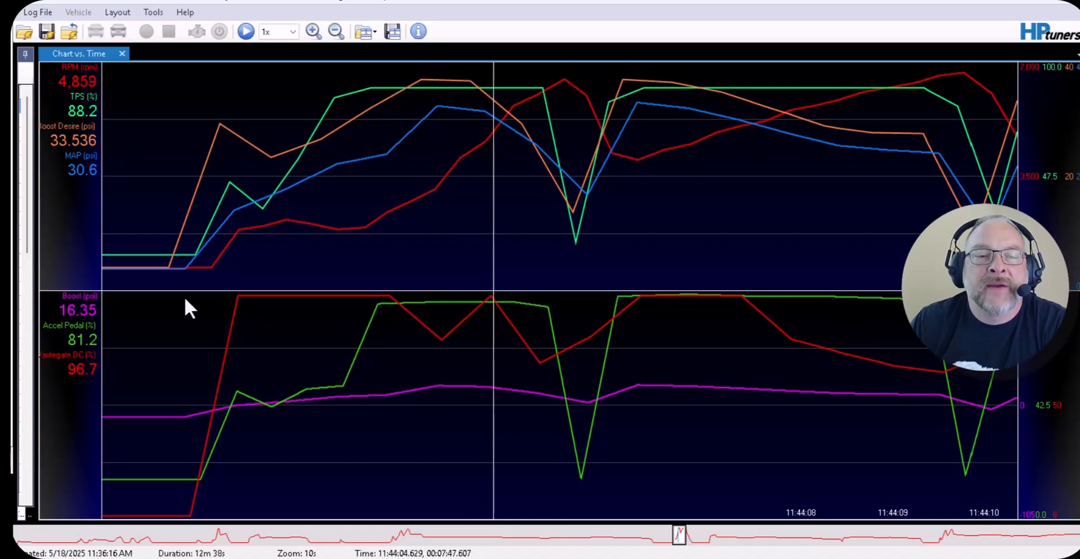
{"action": "mouse_move", "coordinate": [133, 153]}
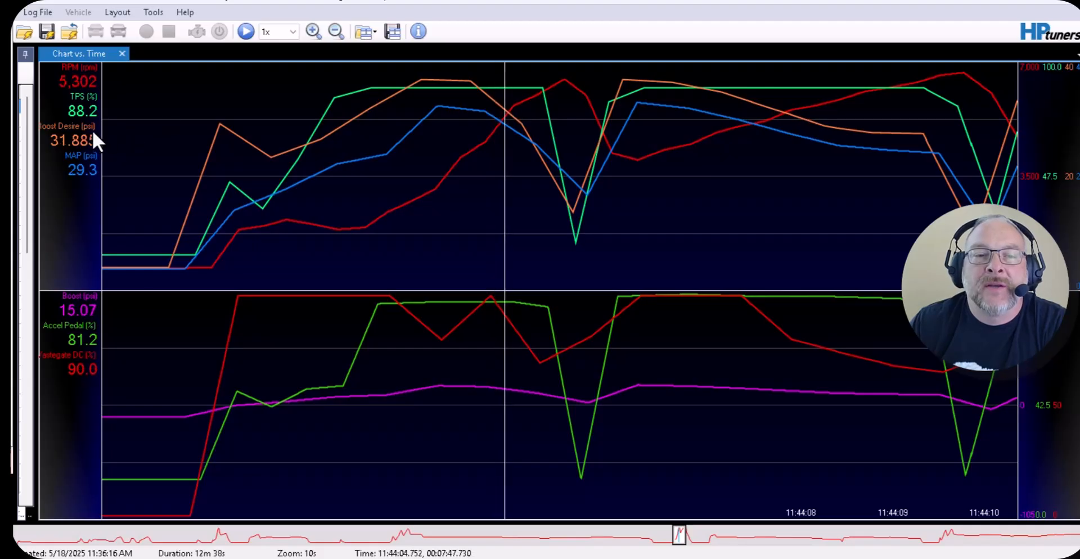
{"action": "mouse_move", "coordinate": [488, 100]}
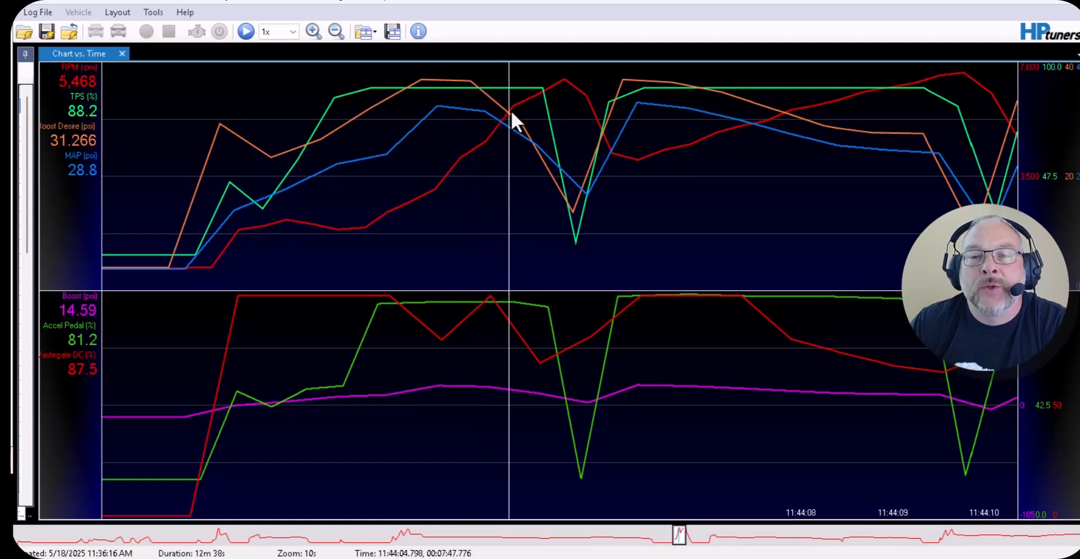
{"action": "mouse_move", "coordinate": [499, 114]}
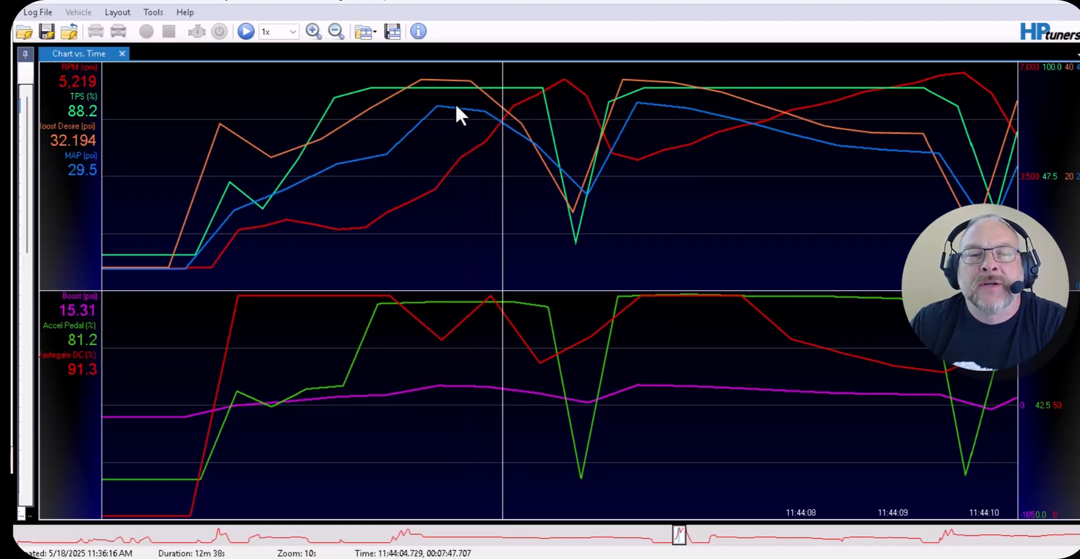
{"action": "mouse_move", "coordinate": [510, 134]}
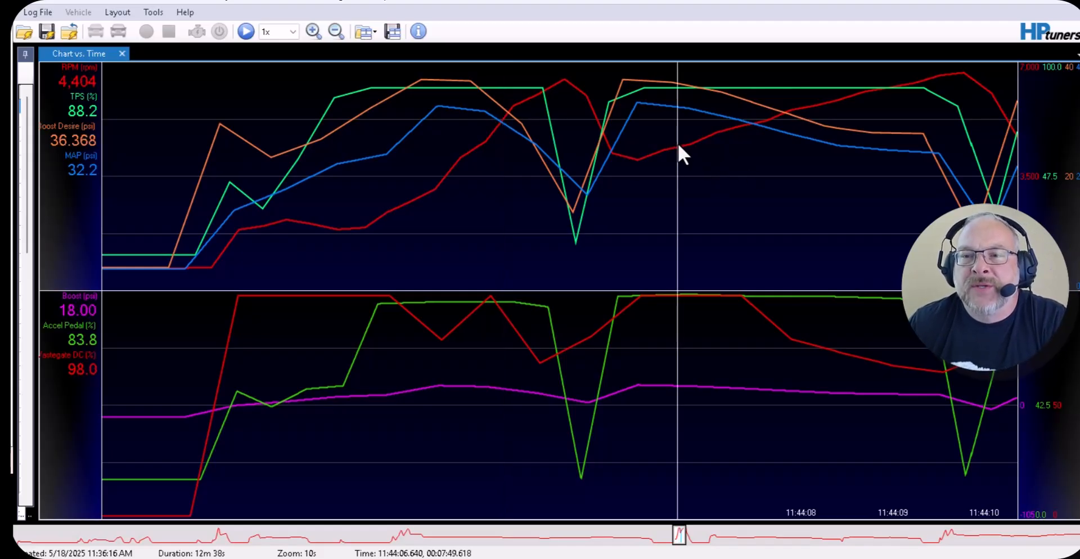
{"action": "mouse_move", "coordinate": [651, 176]}
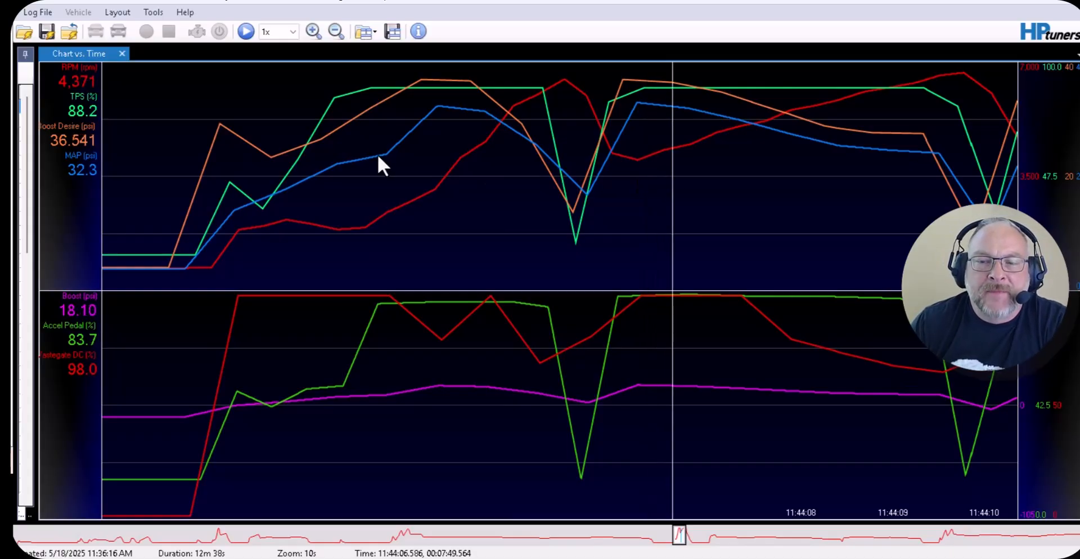
{"action": "mouse_move", "coordinate": [502, 246]}
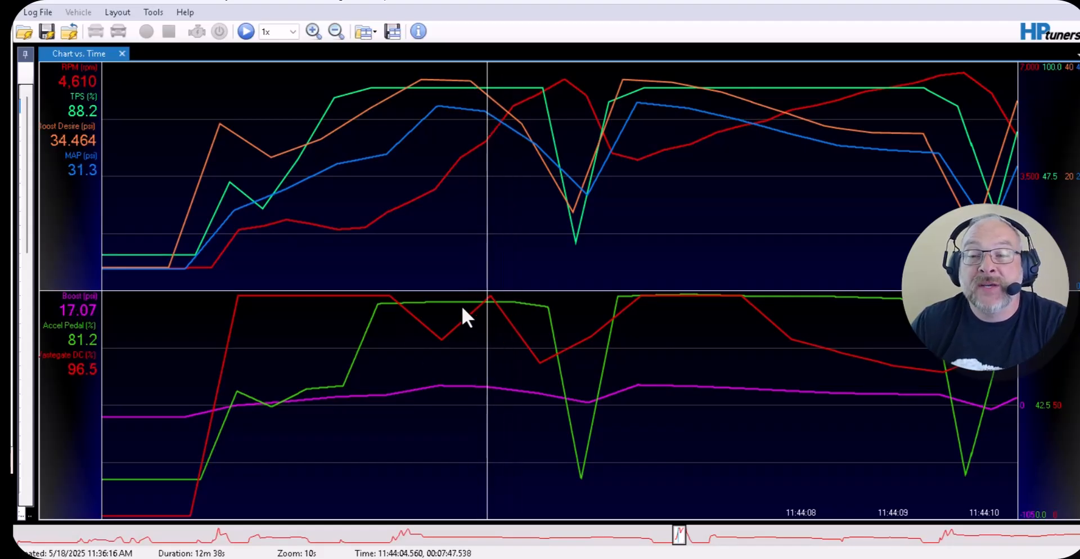
{"action": "mouse_move", "coordinate": [513, 272]}
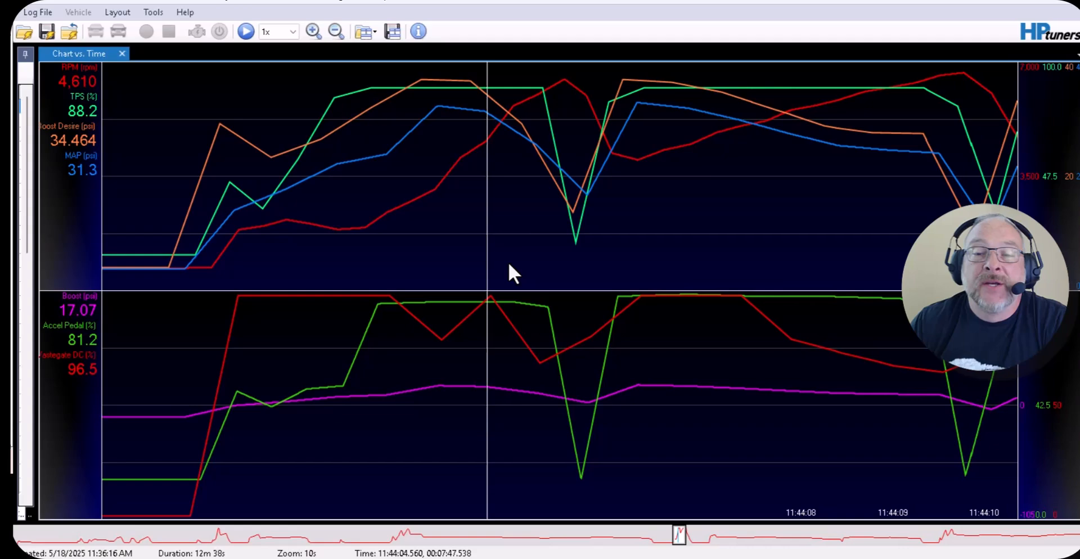
{"action": "mouse_move", "coordinate": [482, 296]}
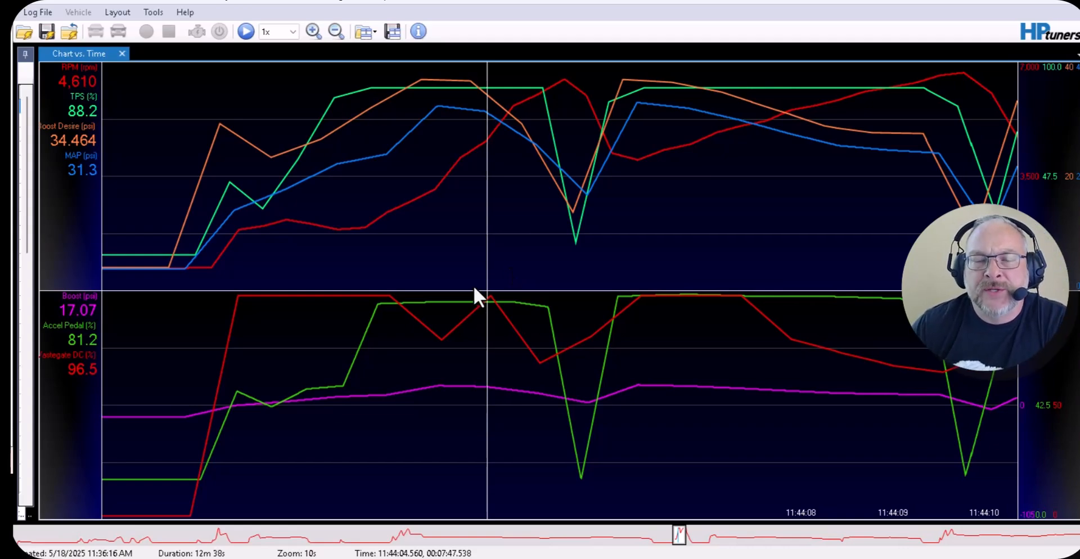
{"action": "mouse_move", "coordinate": [389, 286]}
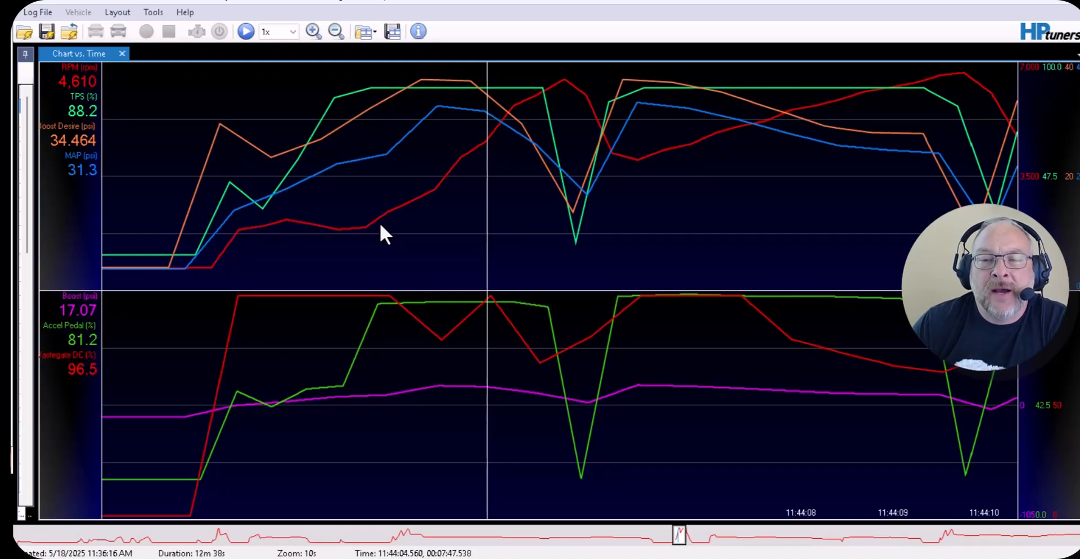
{"action": "mouse_move", "coordinate": [502, 270]}
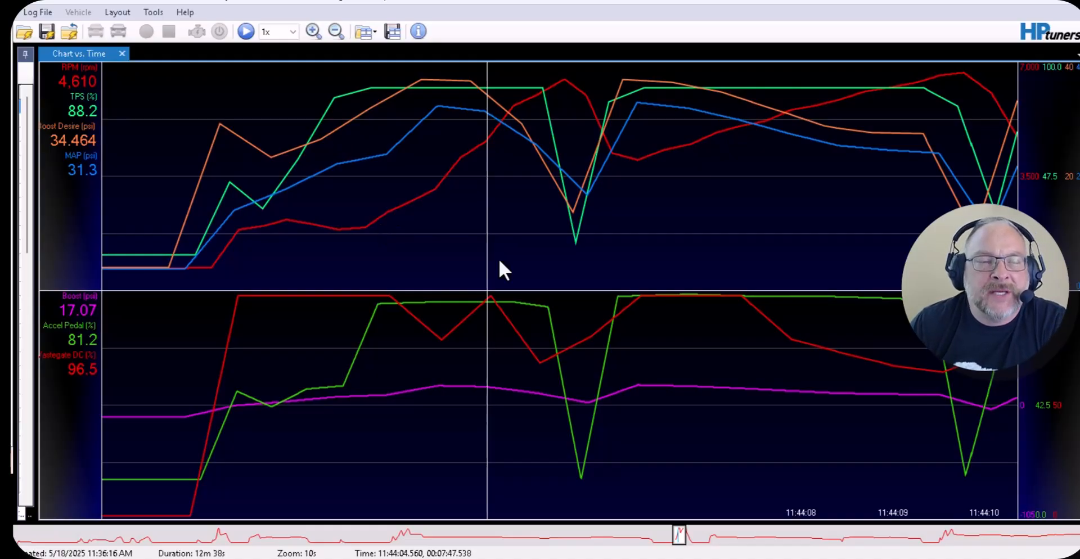
Export the whole datalog as Comma Separated Text (.csv) with Interpolate Data Gaps kept on
{"action": "left_click", "coordinate": [37, 11]}
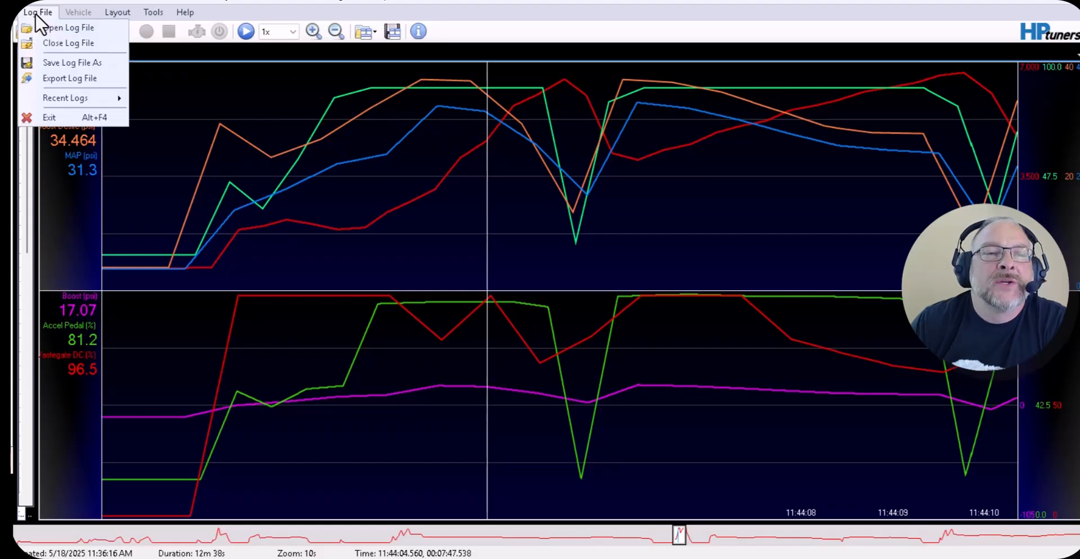
{"action": "mouse_move", "coordinate": [49, 117]}
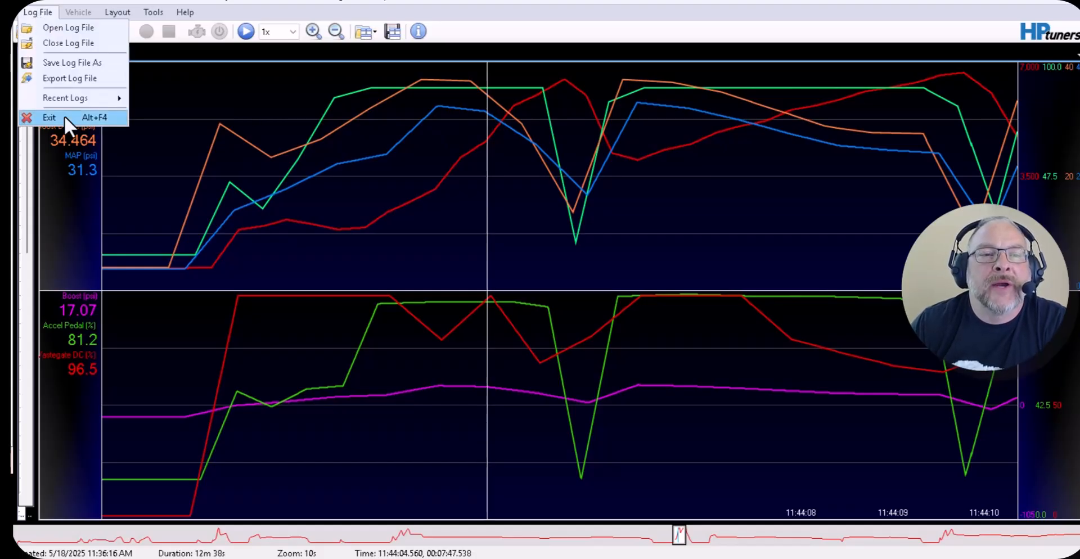
{"action": "left_click", "coordinate": [69, 78]}
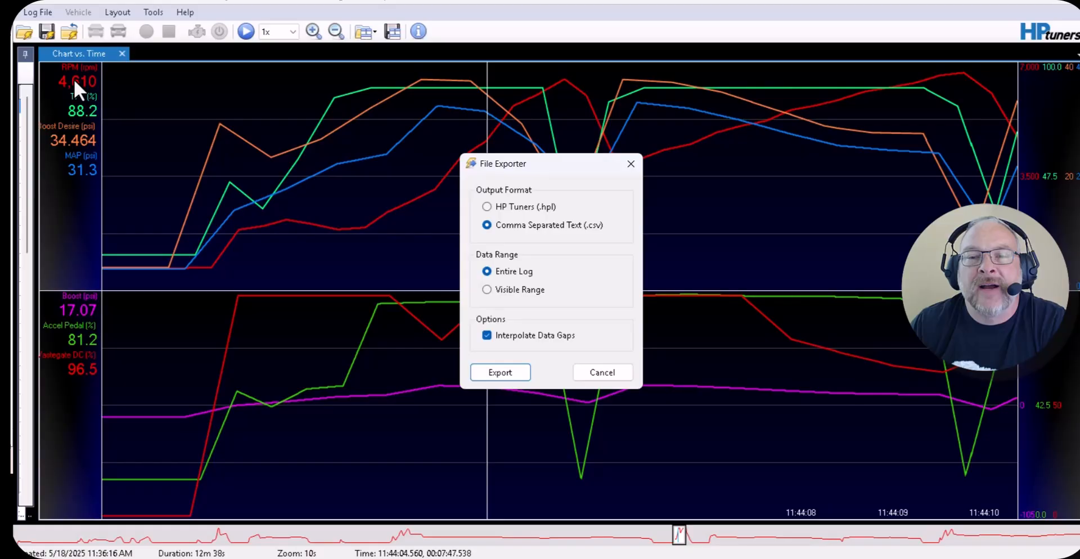
{"action": "mouse_move", "coordinate": [596, 236]}
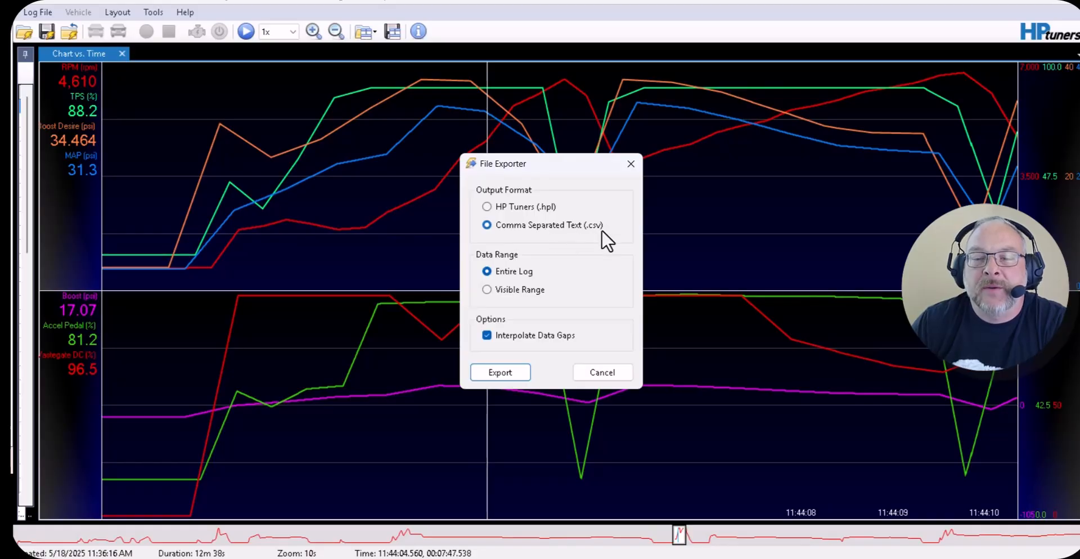
{"action": "mouse_move", "coordinate": [584, 232]}
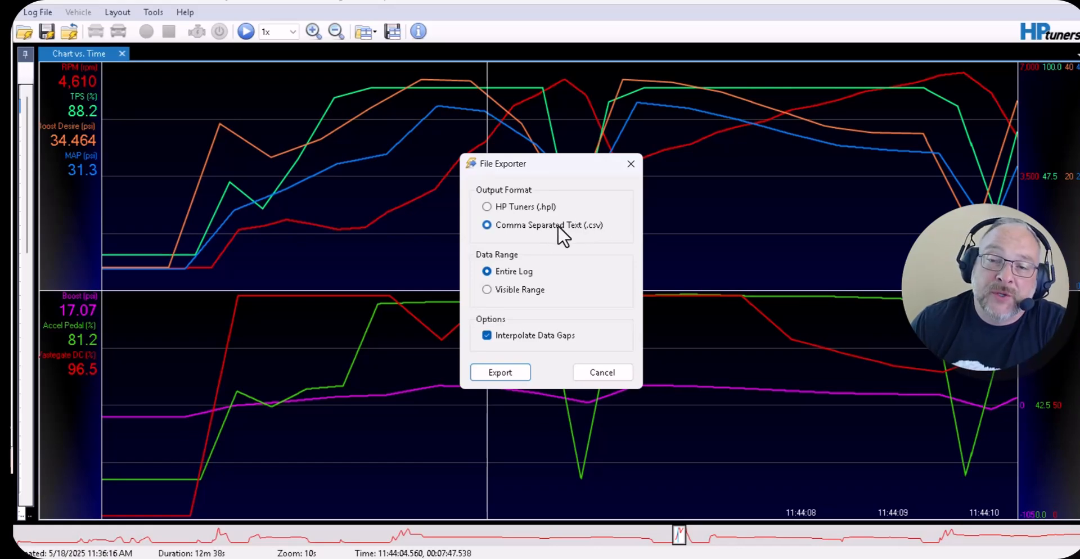
{"action": "mouse_move", "coordinate": [584, 238]}
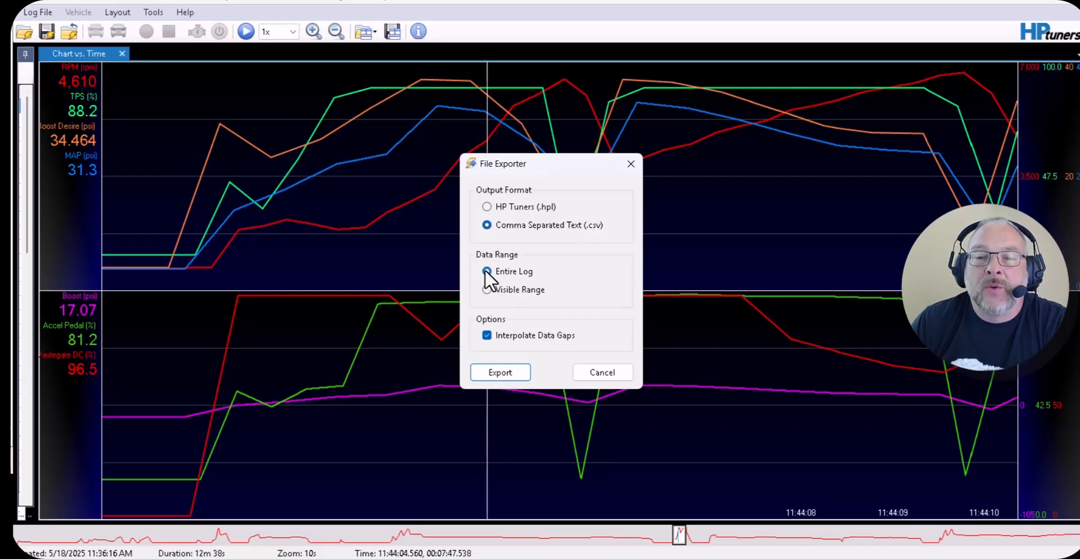
{"action": "left_click", "coordinate": [487, 271]}
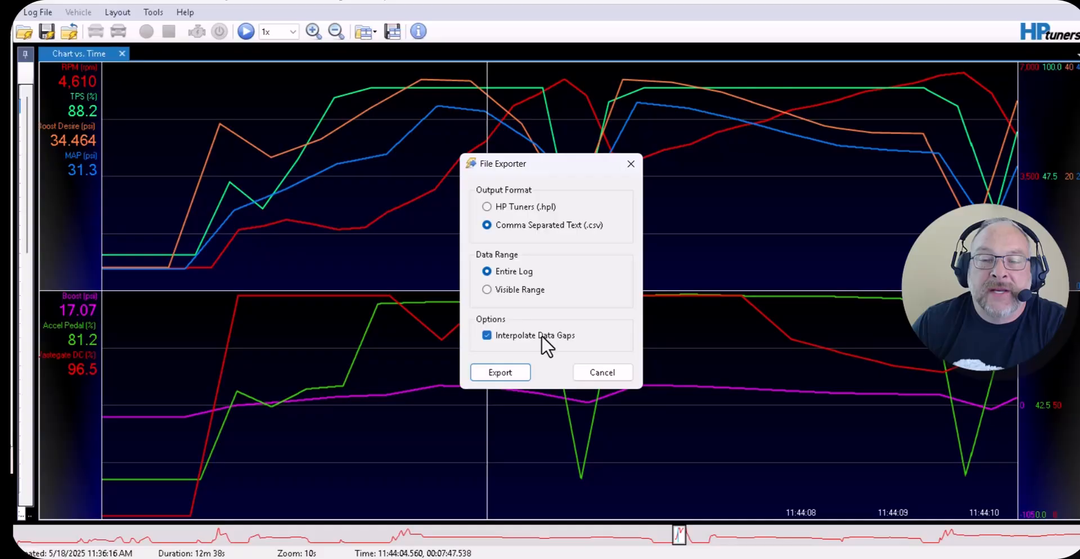
{"action": "left_click", "coordinate": [500, 372]}
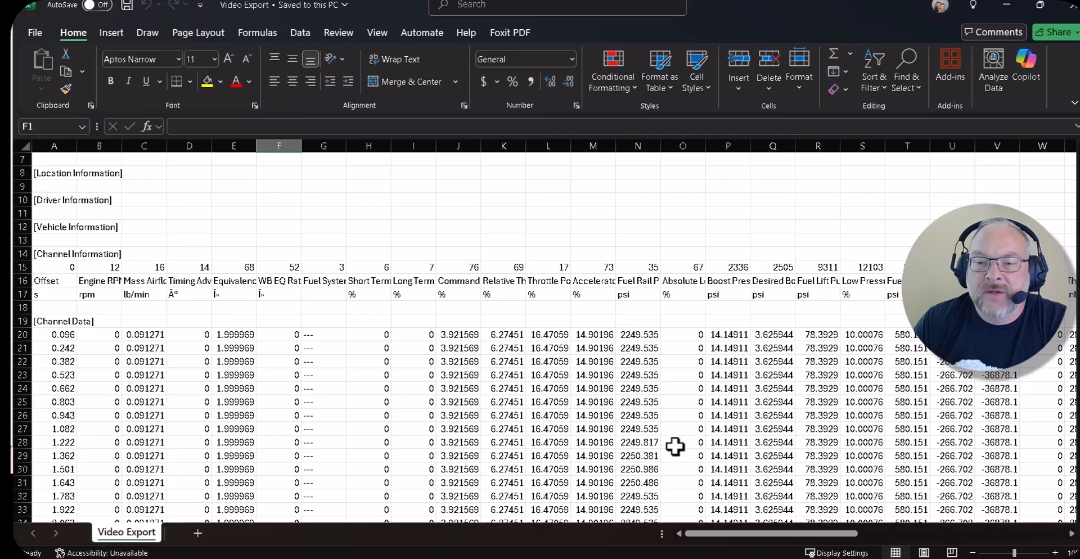
{"action": "mouse_move", "coordinate": [677, 290]}
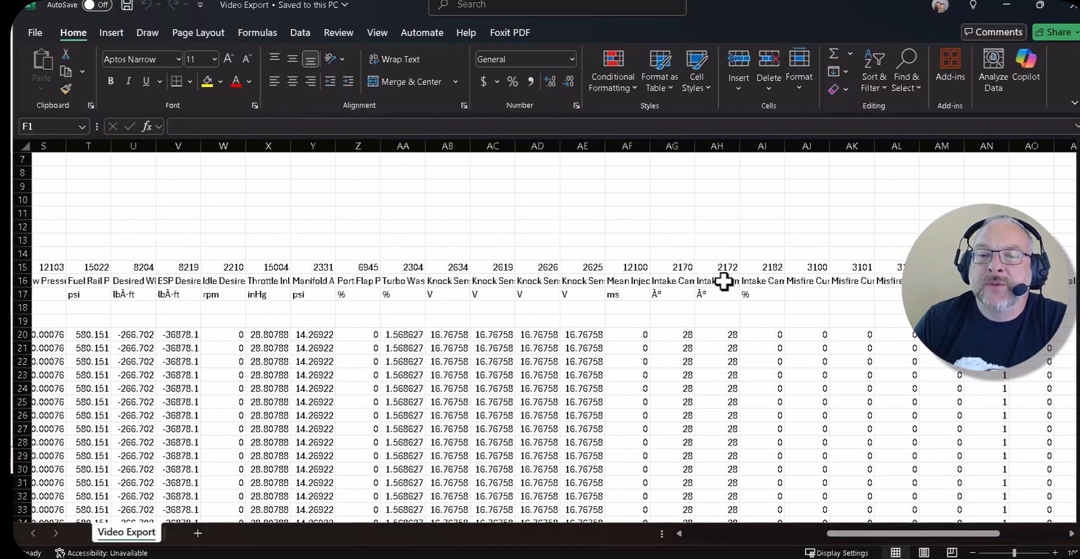
{"action": "left_click", "coordinate": [627, 281]}
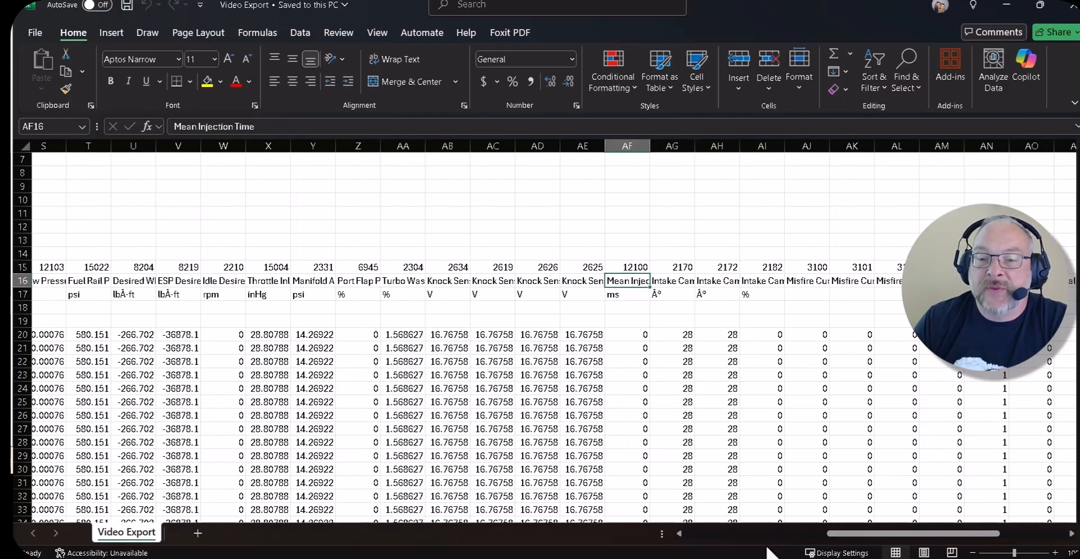
{"action": "scroll", "scroll_direction": "left", "scroll_amount": 3}
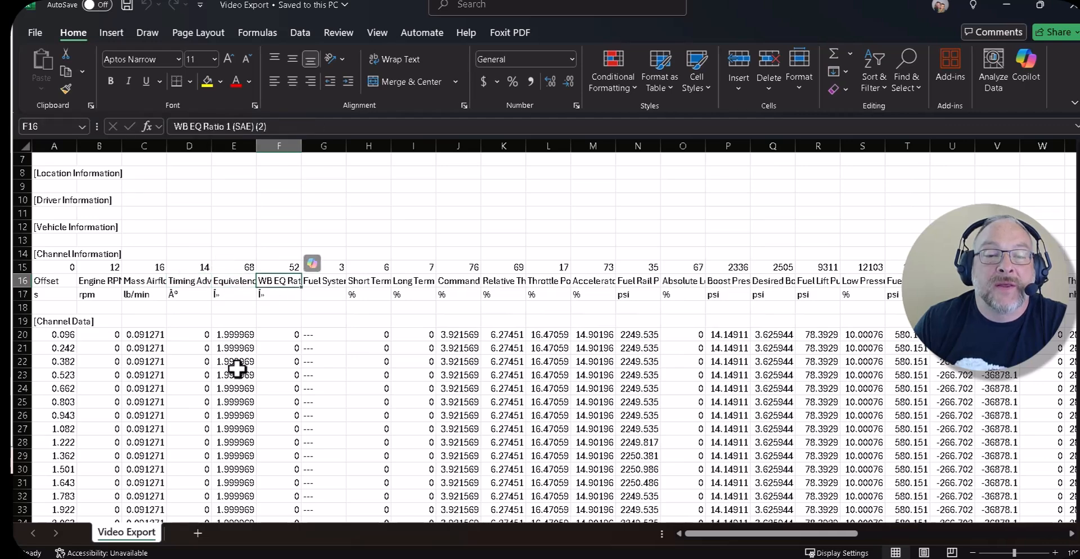
{"action": "left_click", "coordinate": [728, 388]}
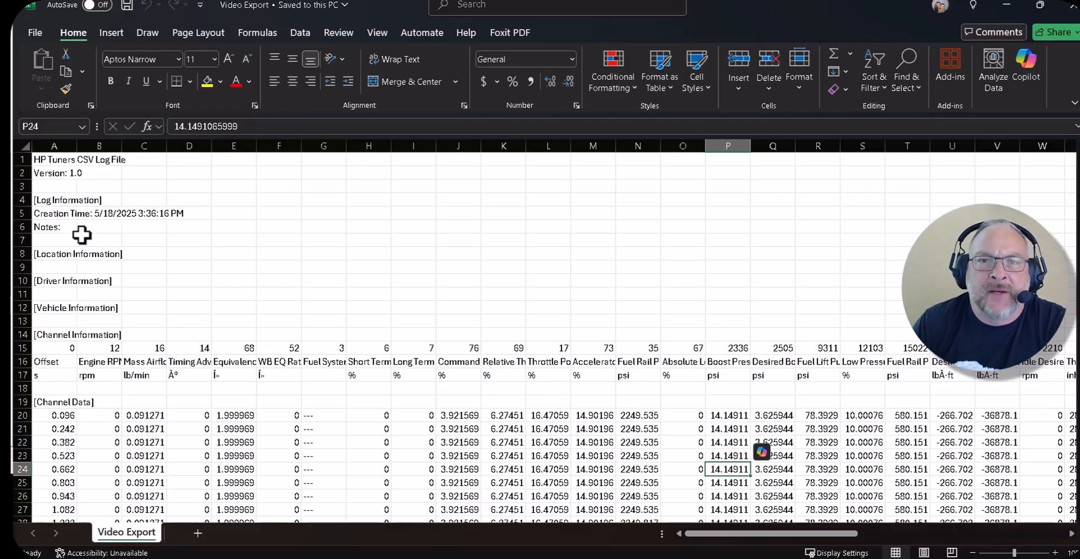
{"action": "mouse_move", "coordinate": [77, 186]}
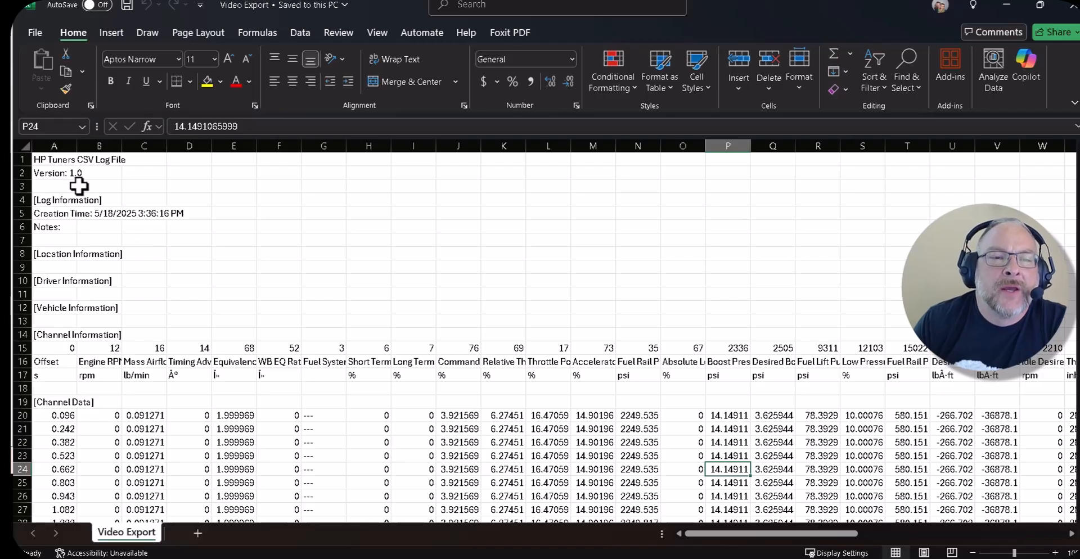
{"action": "mouse_move", "coordinate": [264, 285]}
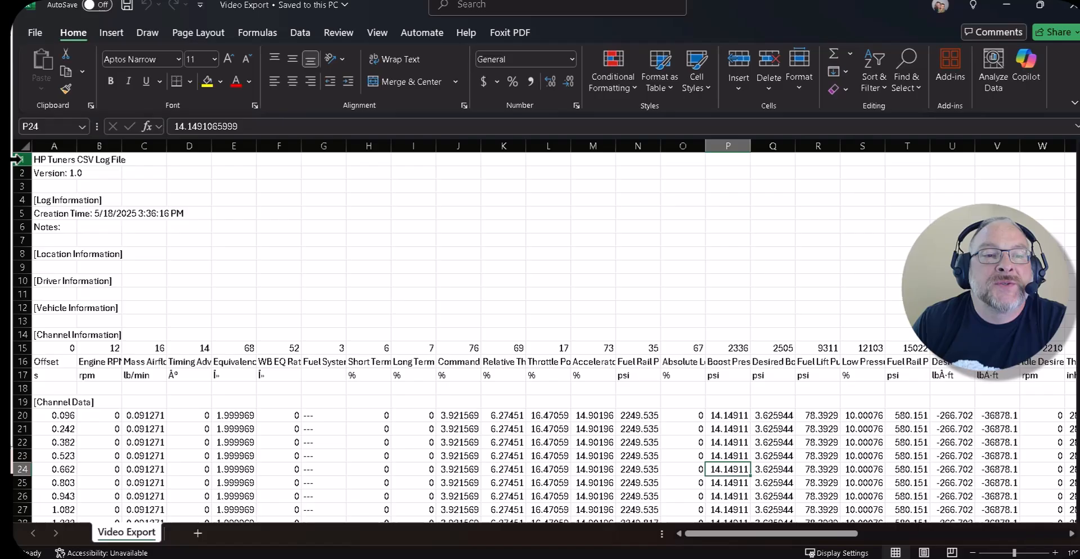
{"action": "left_click", "coordinate": [144, 361]}
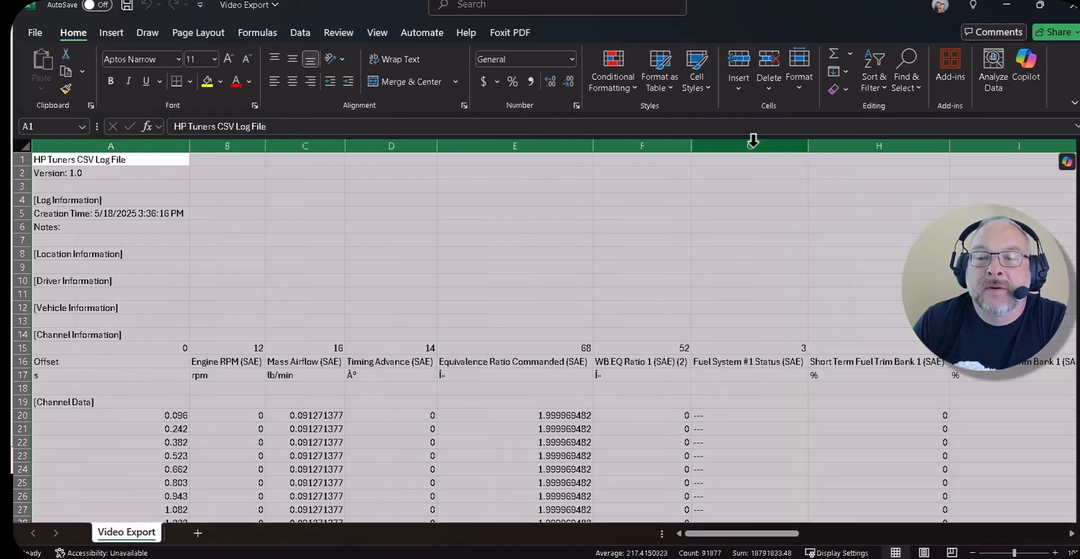
{"action": "left_click", "coordinate": [226, 361]}
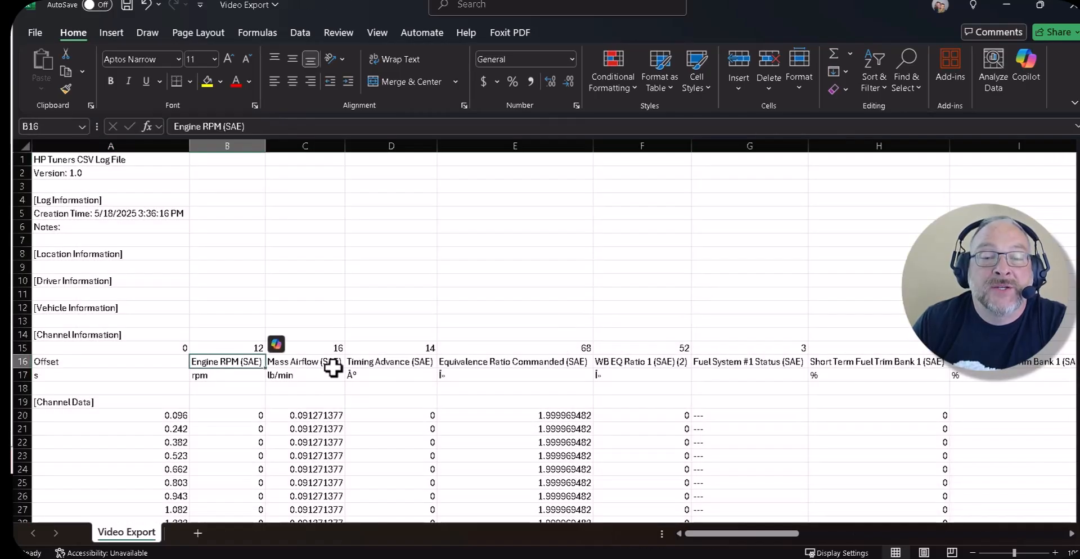
{"action": "left_click", "coordinate": [390, 361]}
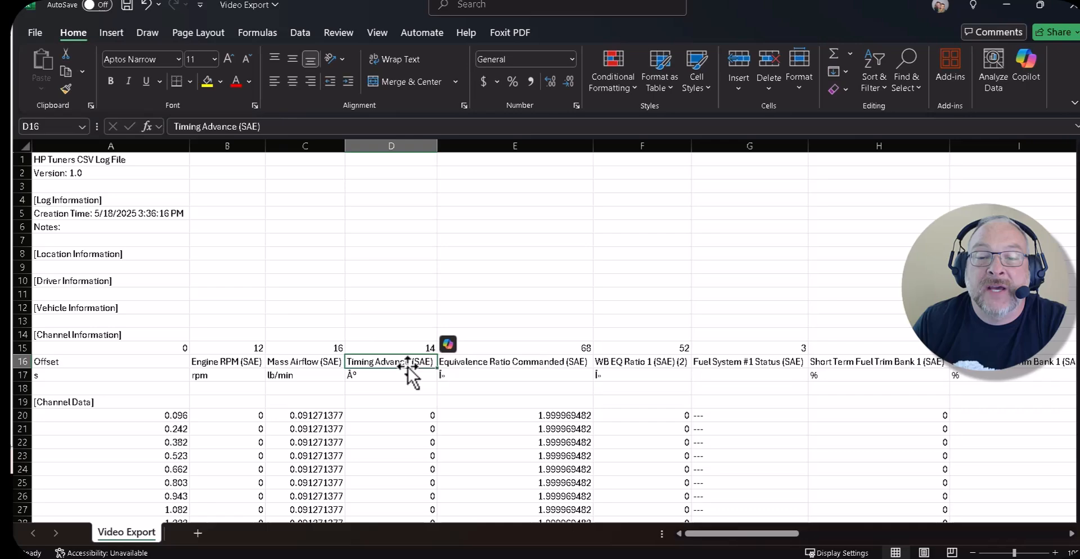
{"action": "left_click", "coordinate": [640, 361]}
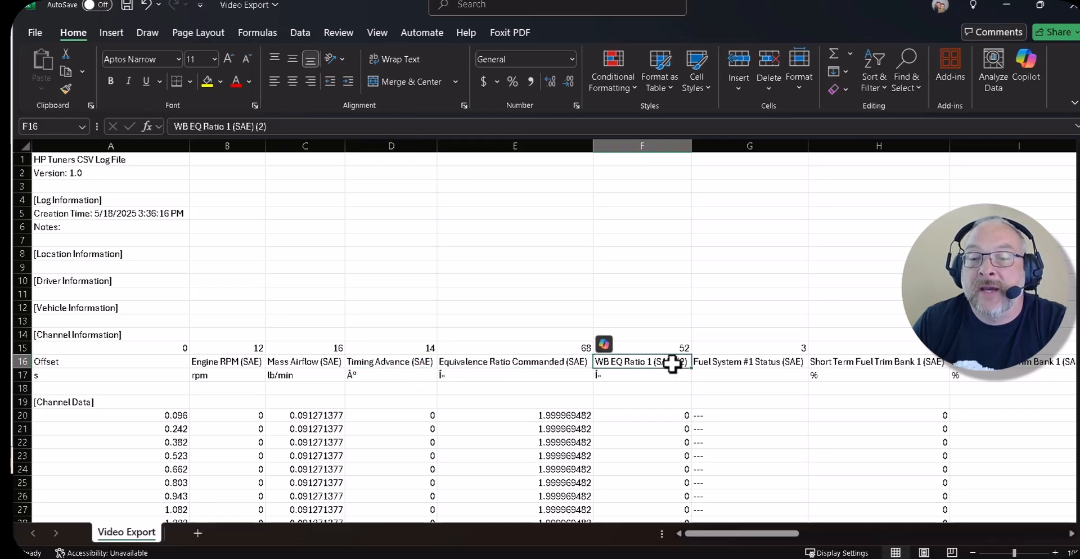
{"action": "left_click", "coordinate": [749, 361]}
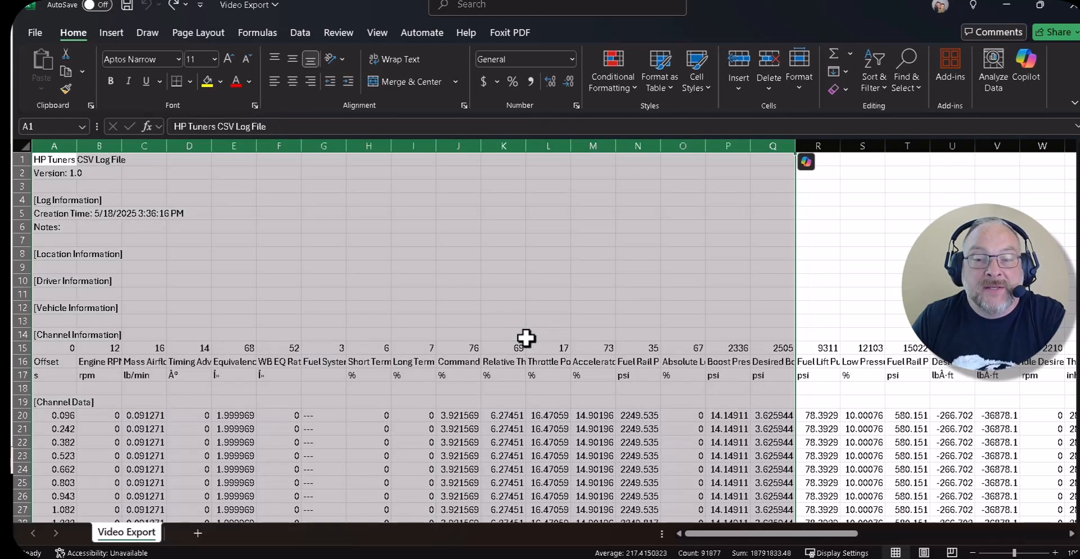
{"action": "left_click", "coordinate": [547, 334]}
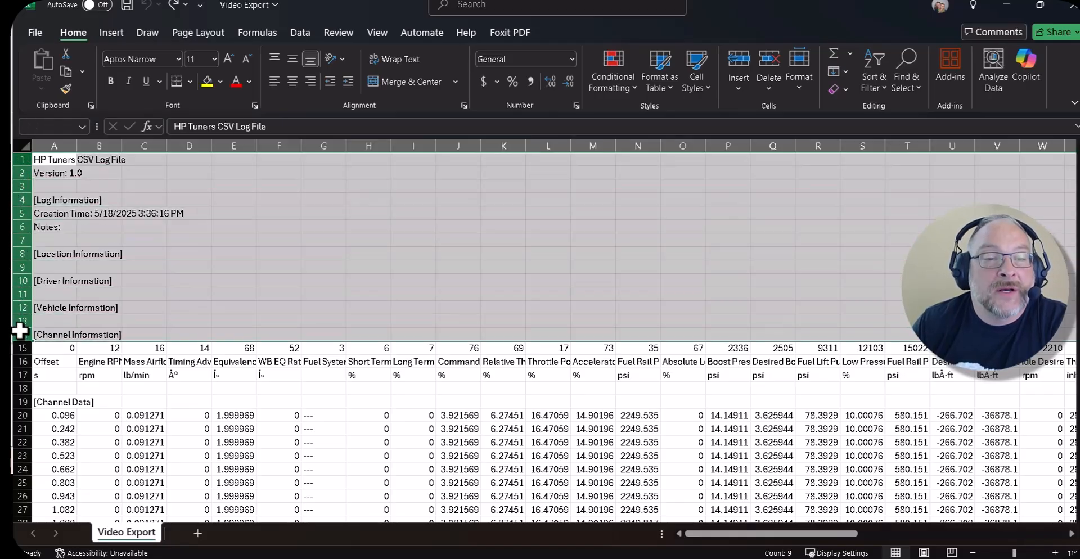
Delete the header information rows so the channel names sit in row 1
{"action": "left_click", "coordinate": [22, 347]}
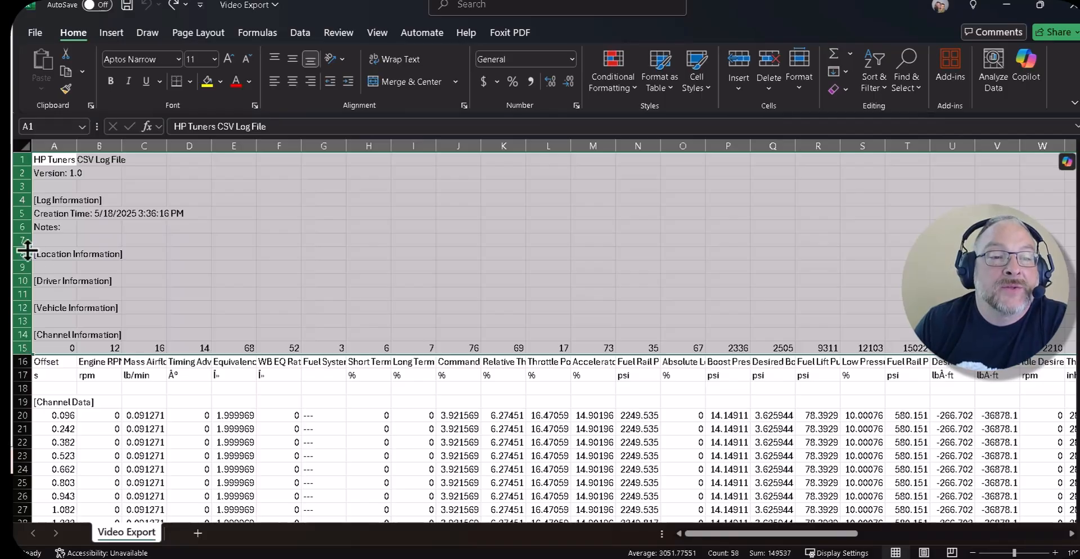
{"action": "right_click", "coordinate": [22, 240]}
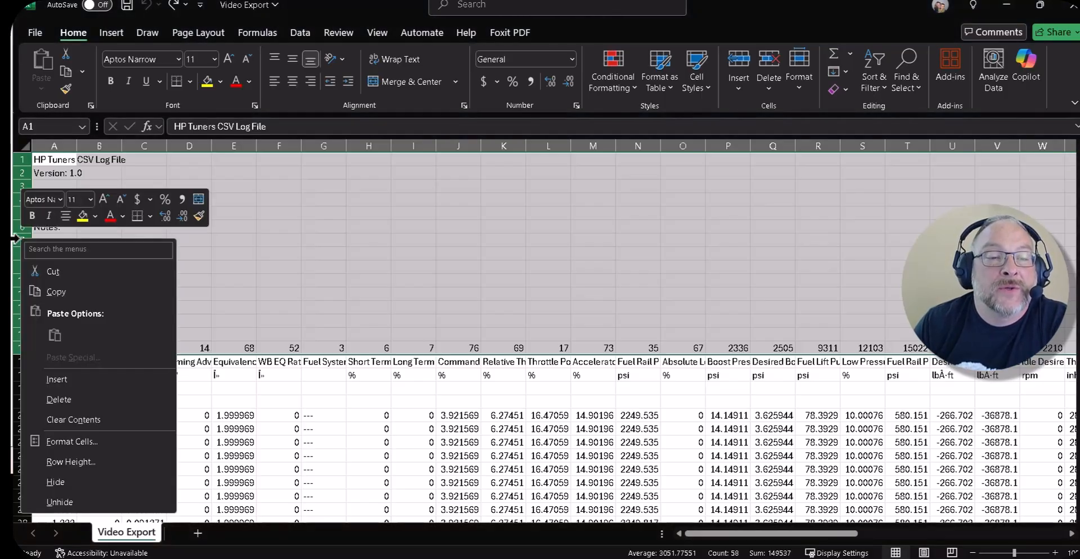
{"action": "left_click", "coordinate": [234, 240]}
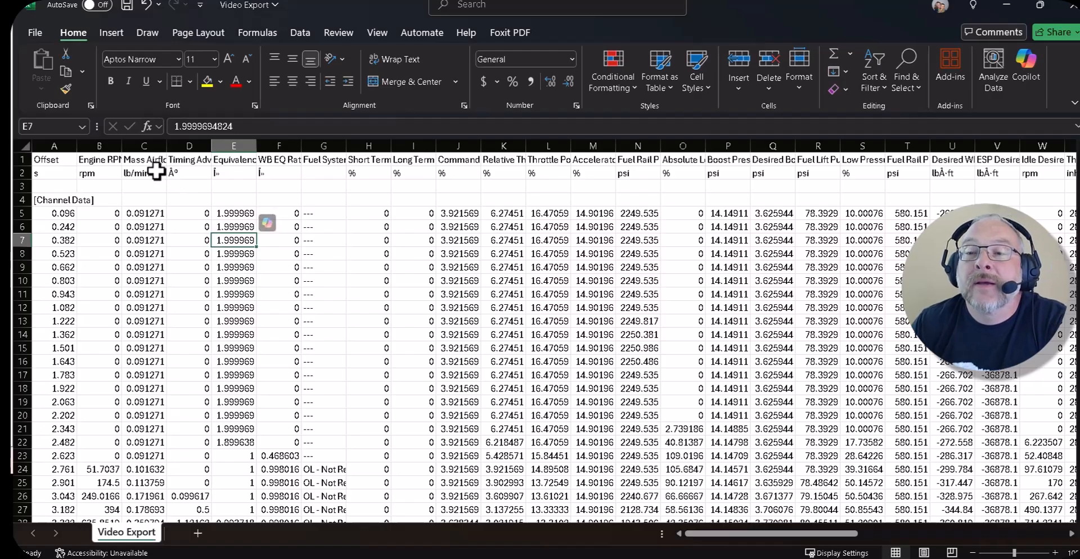
Review the Engine RPM, Timing Advance, WB EQ Ratio and Offset headings, then go to save the trimmed log
{"action": "left_click", "coordinate": [99, 160]}
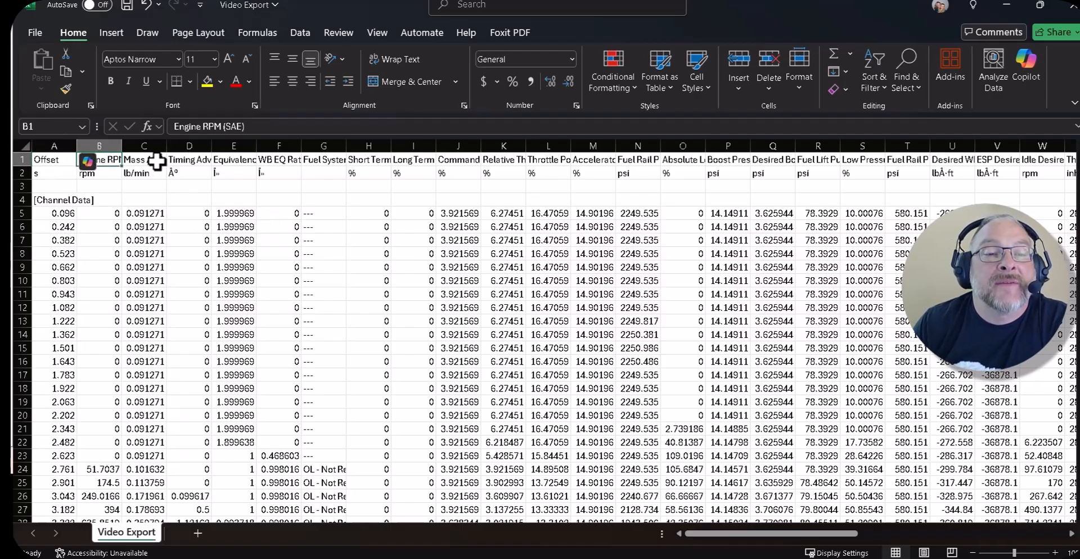
{"action": "left_click", "coordinate": [189, 159]}
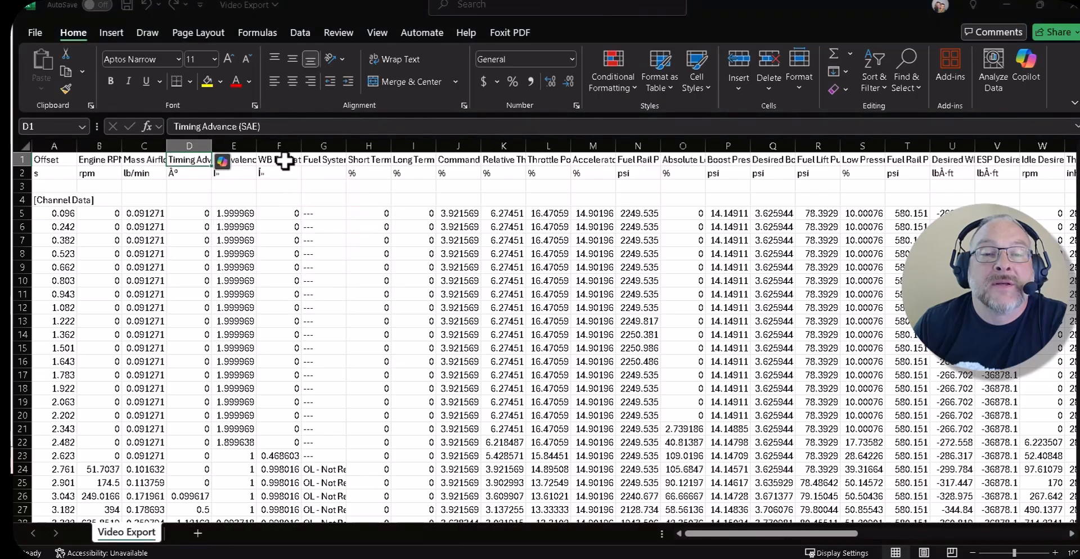
{"action": "left_click", "coordinate": [277, 160]}
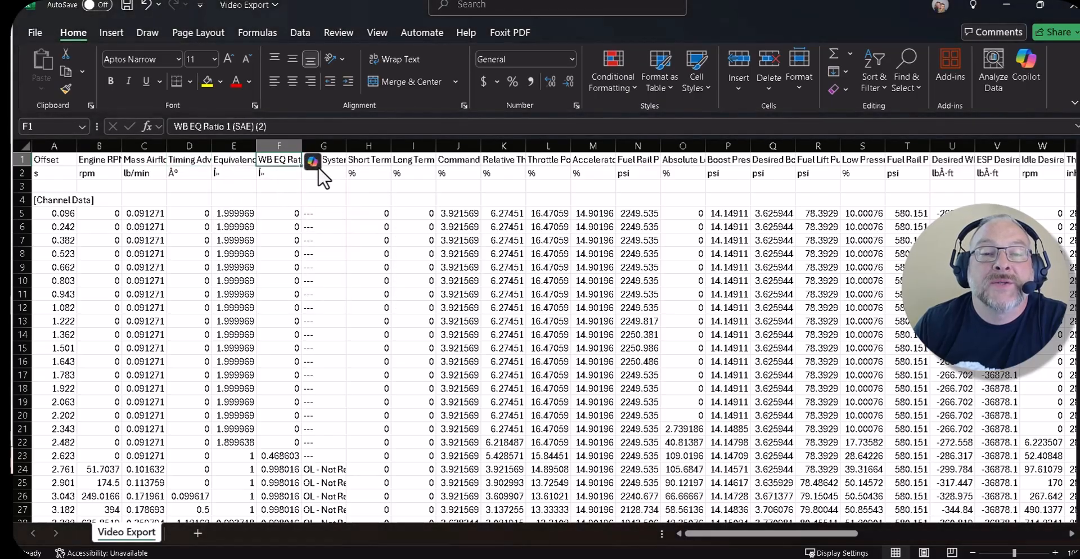
{"action": "left_click", "coordinate": [368, 158]}
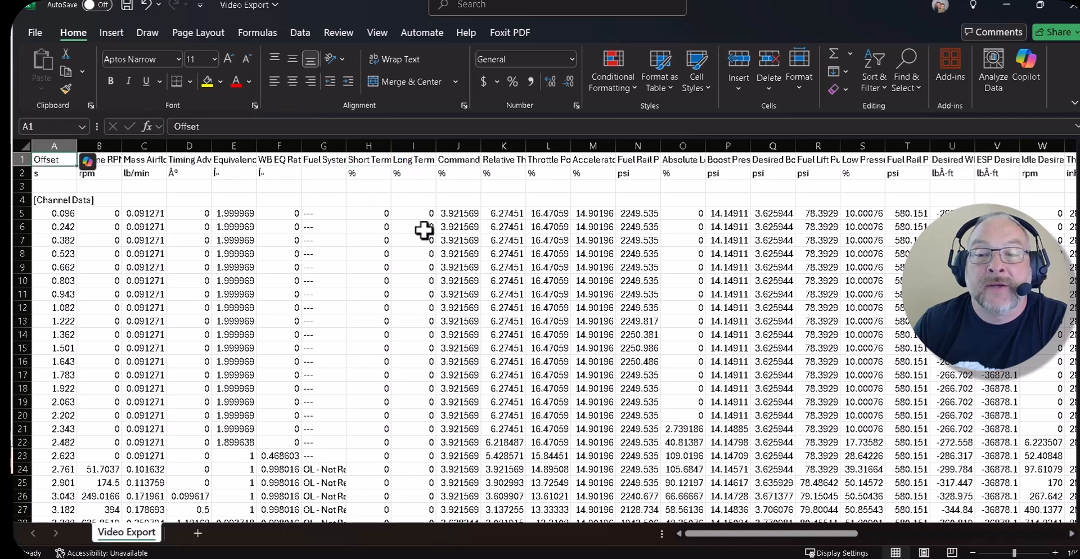
{"action": "left_click", "coordinate": [368, 267]}
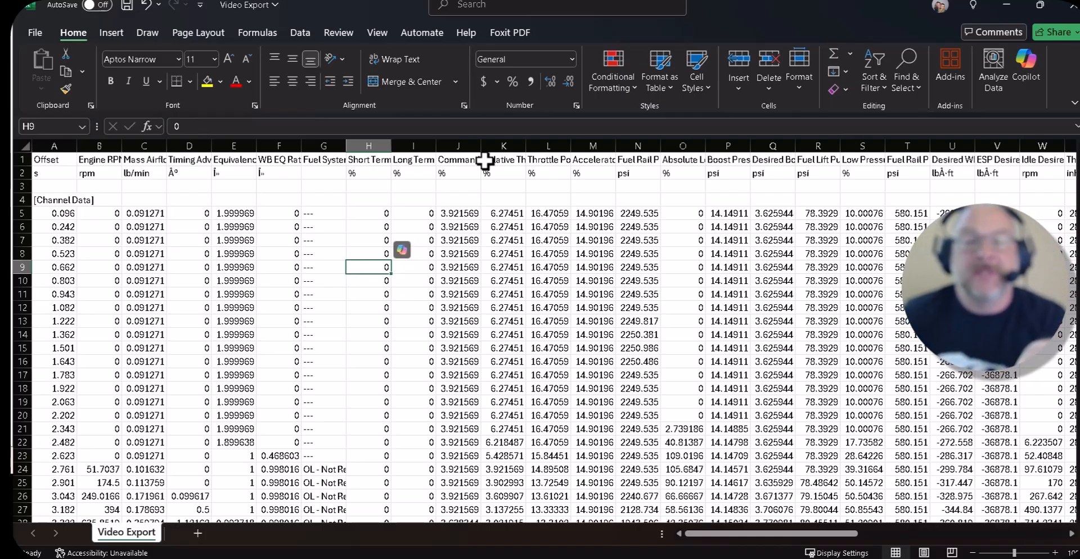
{"action": "mouse_move", "coordinate": [107, 182]}
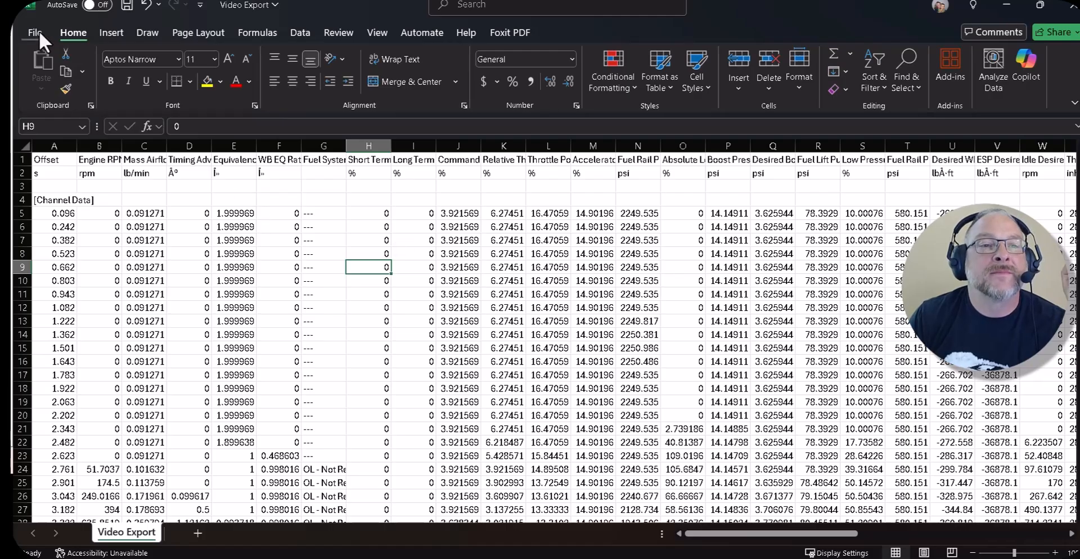
{"action": "left_click", "coordinate": [188, 280]}
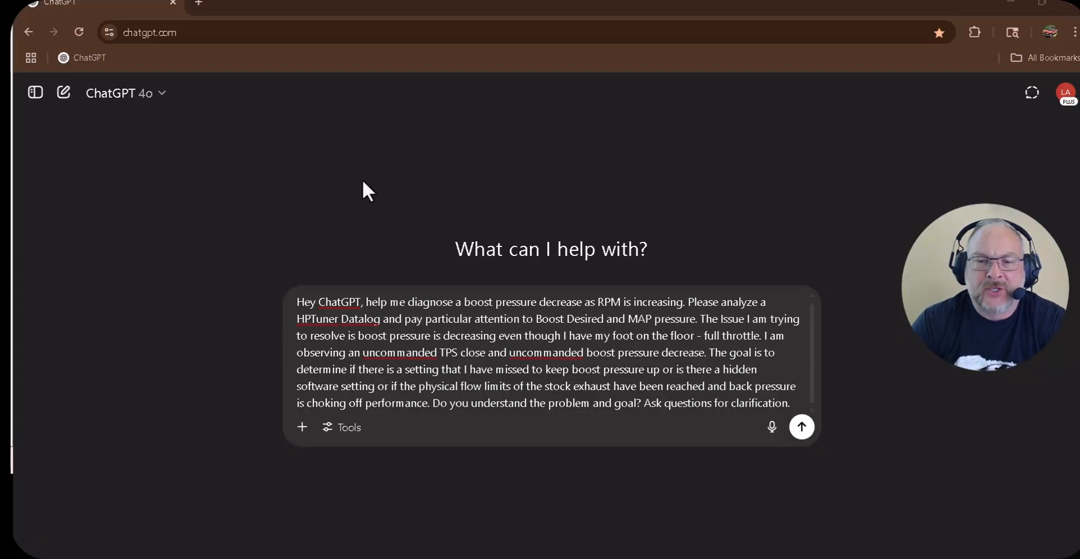
{"action": "mouse_move", "coordinate": [284, 275]}
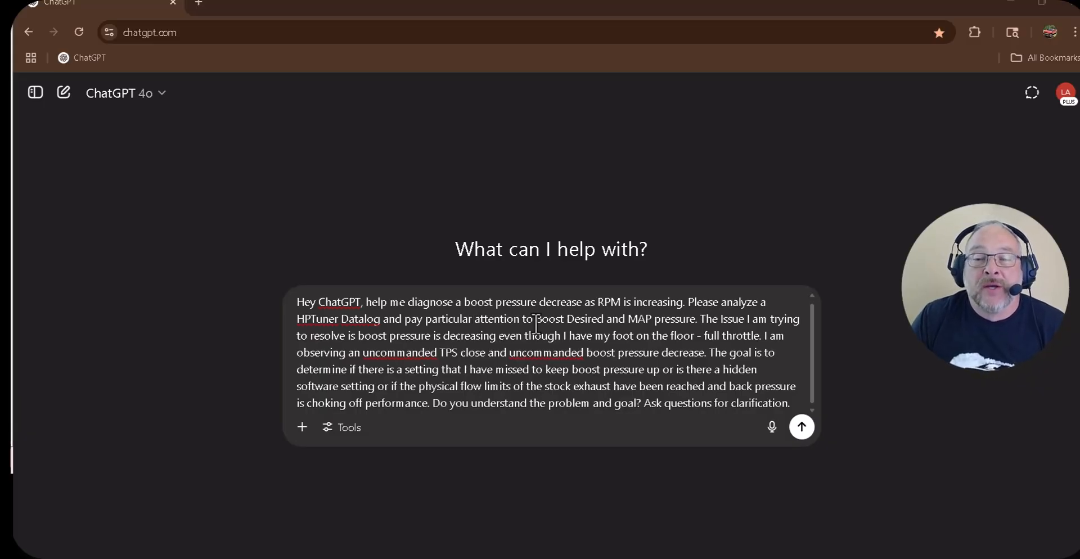
{"action": "mouse_move", "coordinate": [652, 318]}
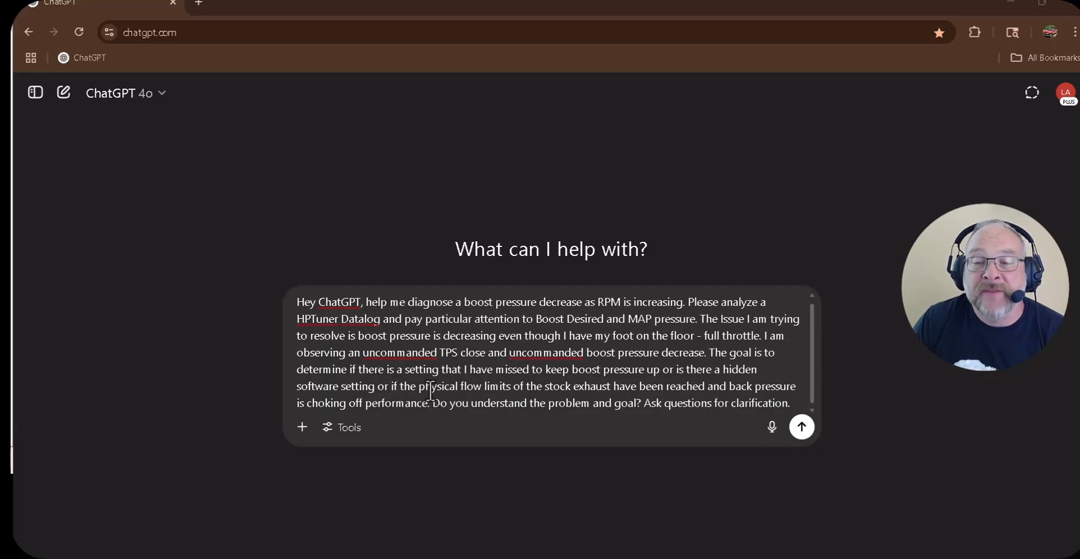
{"action": "mouse_move", "coordinate": [598, 390]}
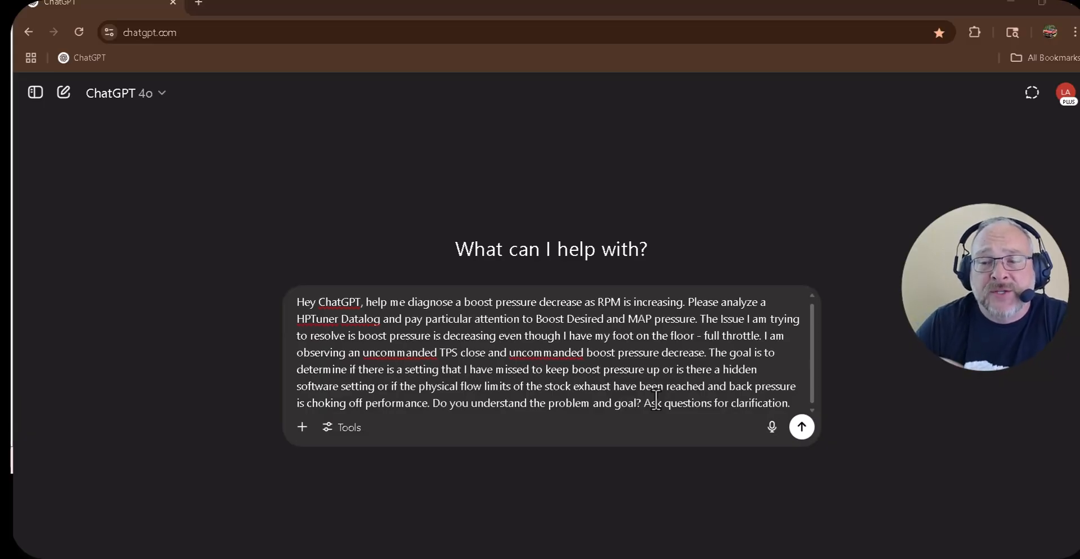
{"action": "mouse_move", "coordinate": [419, 289]}
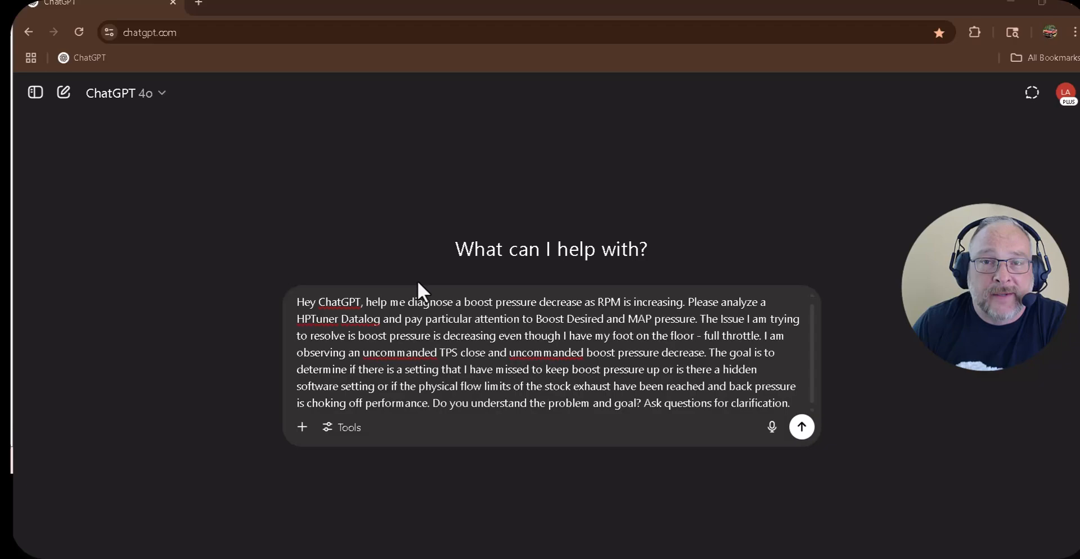
{"action": "mouse_move", "coordinate": [800, 426]}
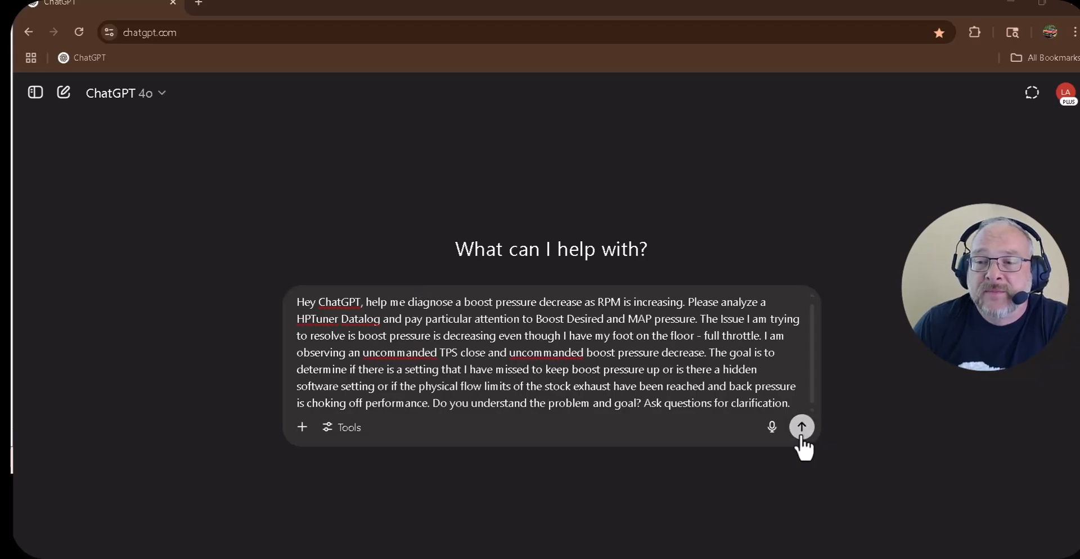
Submit the boost-pressure diagnosis prompt and read through ChatGPT's problem summary reply
{"action": "left_click", "coordinate": [801, 426]}
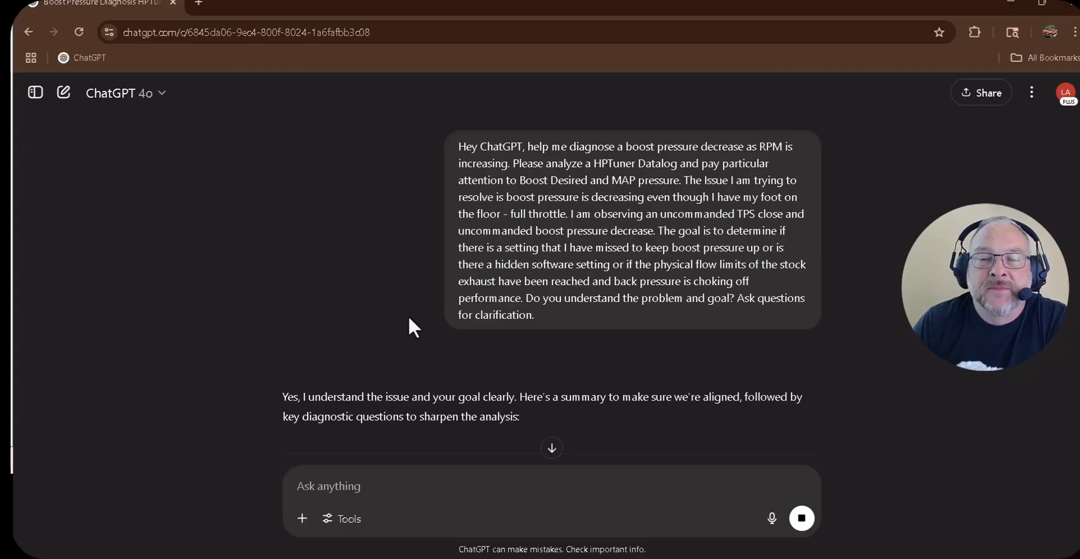
{"action": "scroll", "scroll_direction": "down", "scroll_amount": 3}
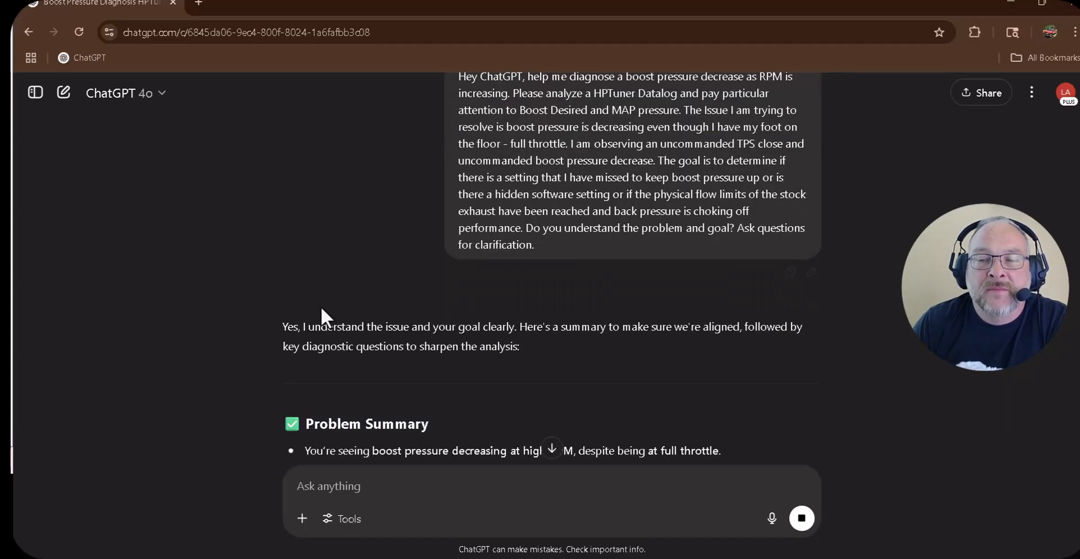
{"action": "scroll", "scroll_direction": "down", "scroll_amount": 3}
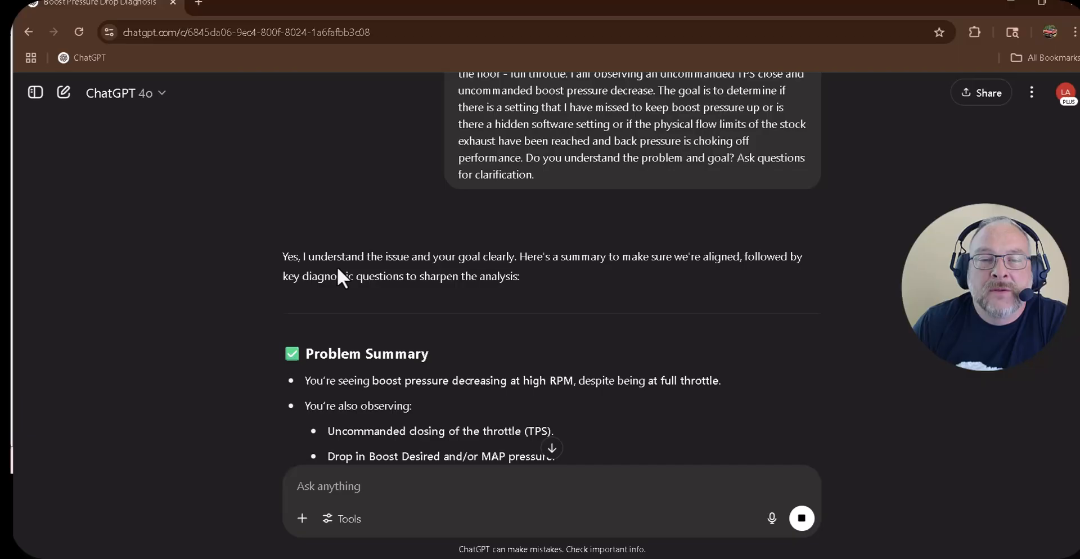
{"action": "scroll", "scroll_direction": "down", "scroll_amount": 3}
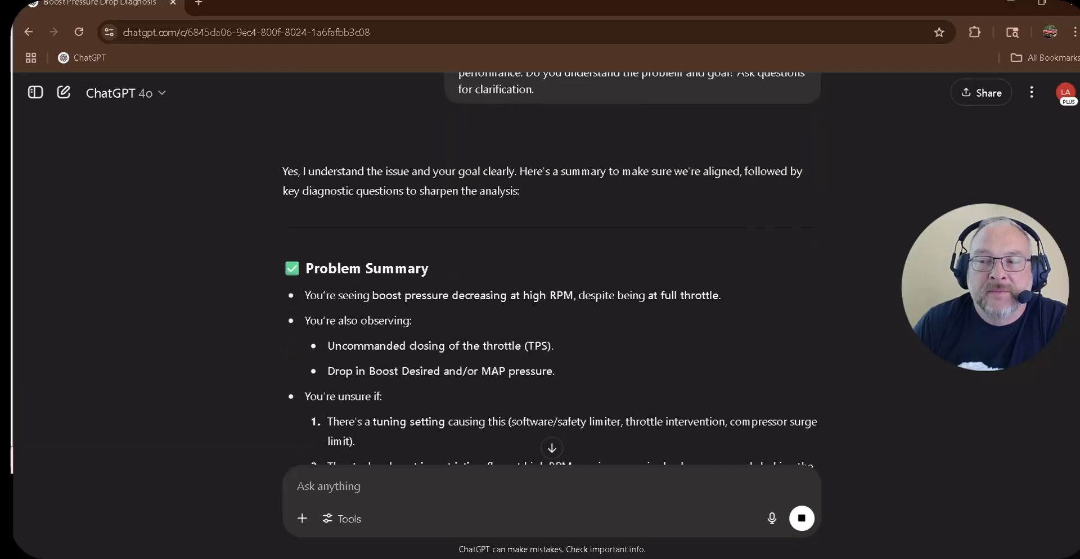
{"action": "scroll", "scroll_direction": "down", "scroll_amount": 3}
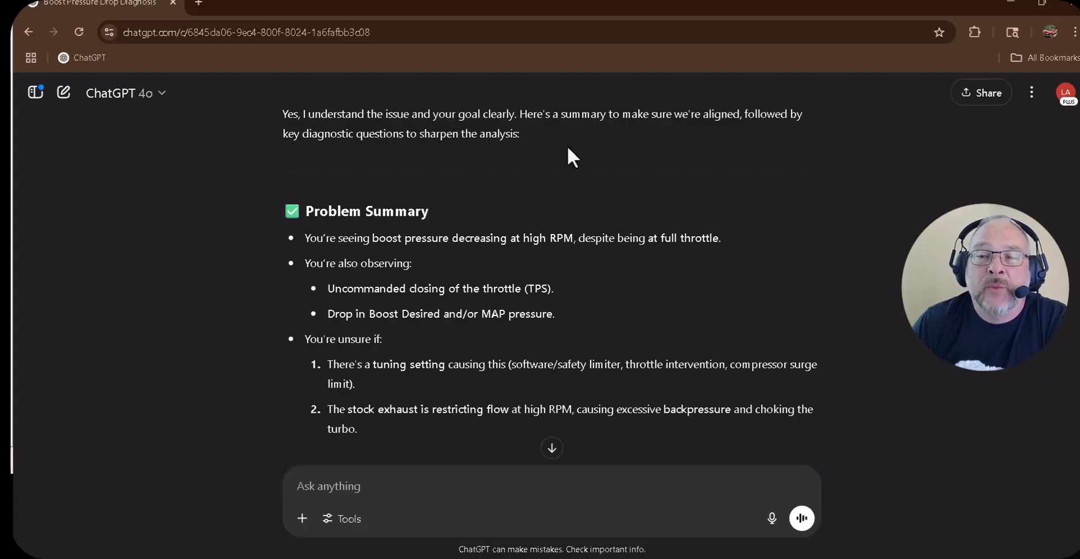
{"action": "mouse_move", "coordinate": [564, 199]}
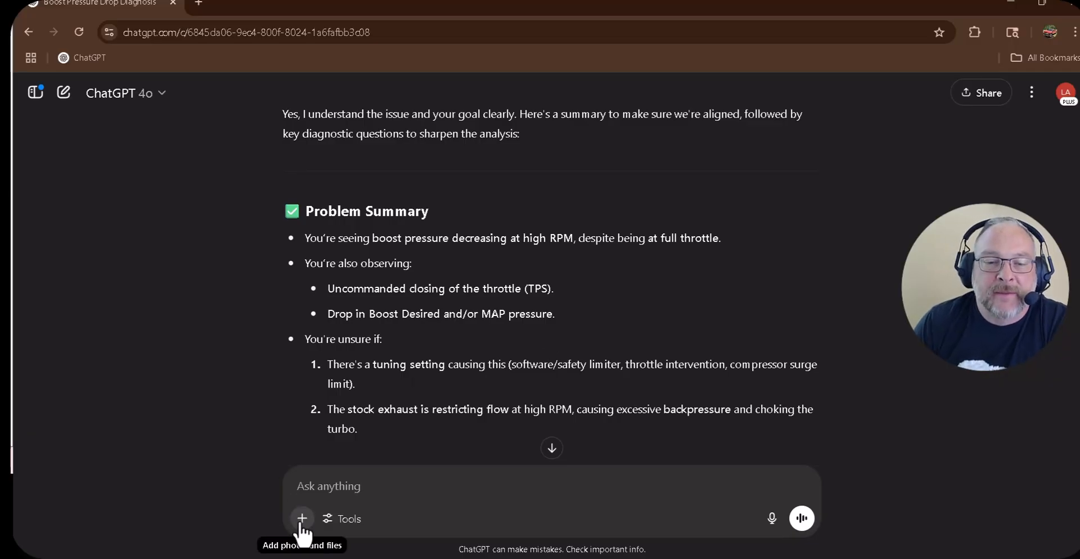
Attach Video Cleaned.csv with the note 'Oops sorry, forgot to upload. Check this out!' and send it
{"action": "left_click", "coordinate": [301, 518]}
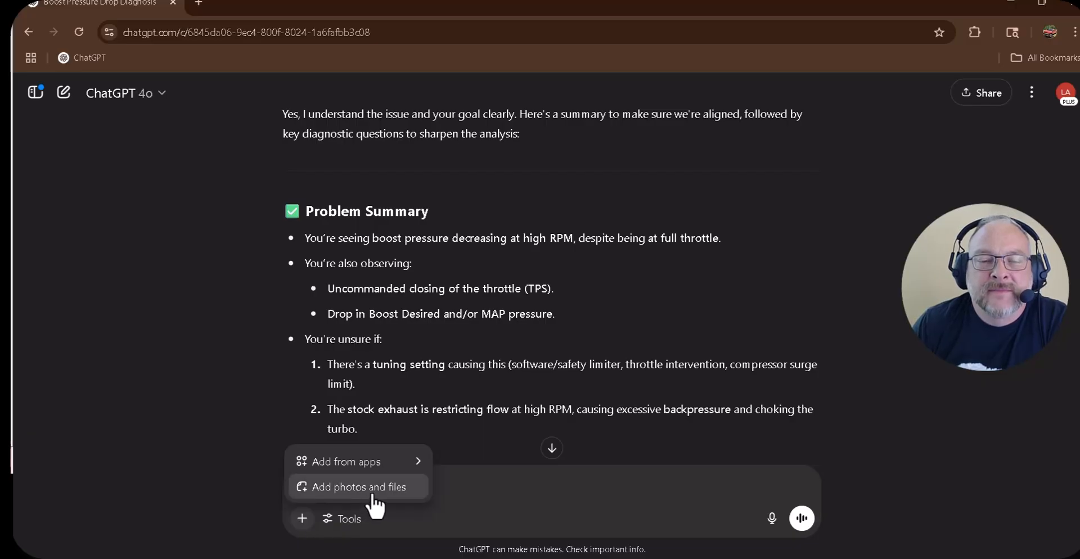
{"action": "left_click", "coordinate": [358, 487]}
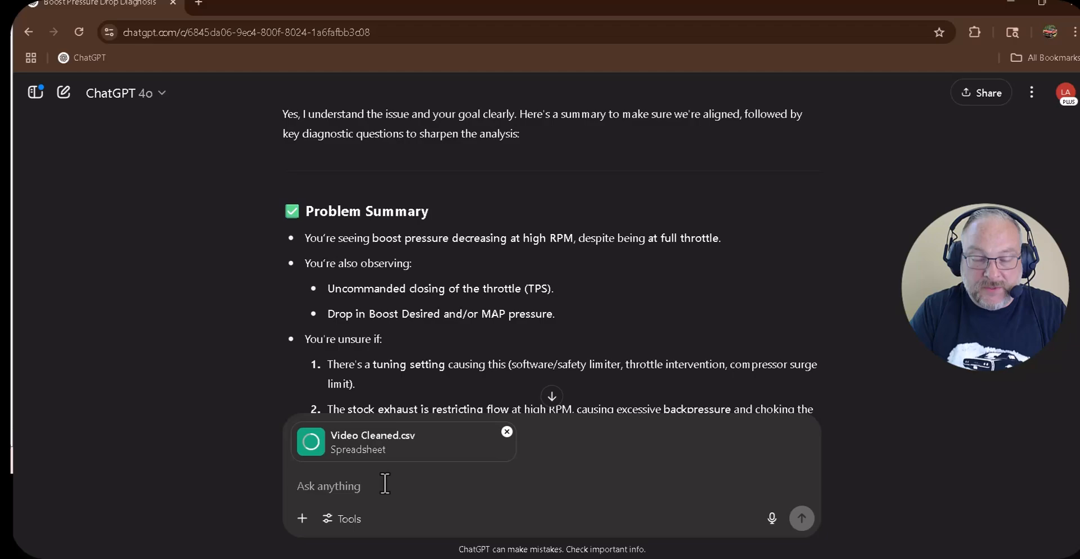
{"action": "type", "text": "Oops sorry, forgt"}
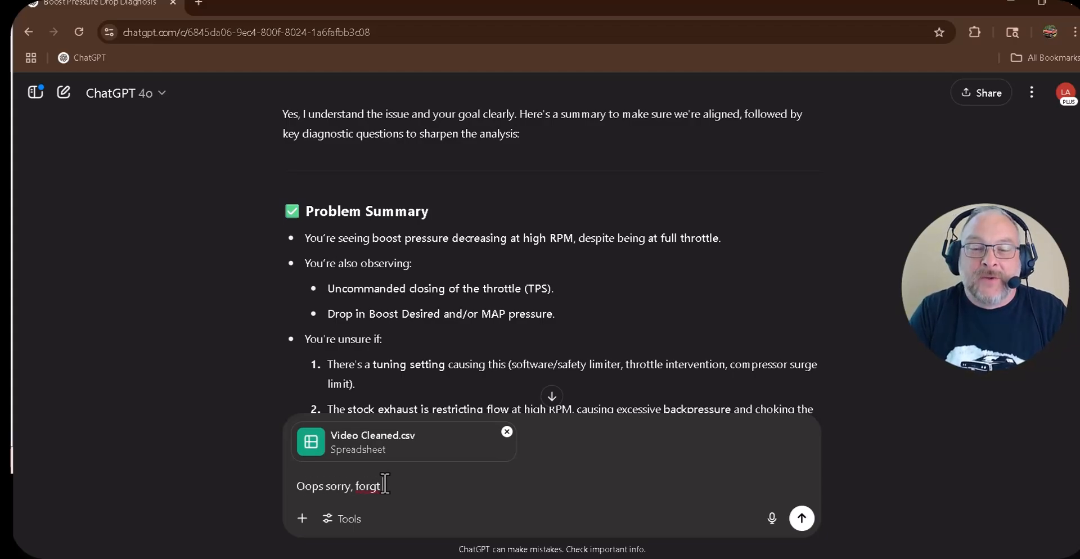
{"action": "type", "text": "ot to"}
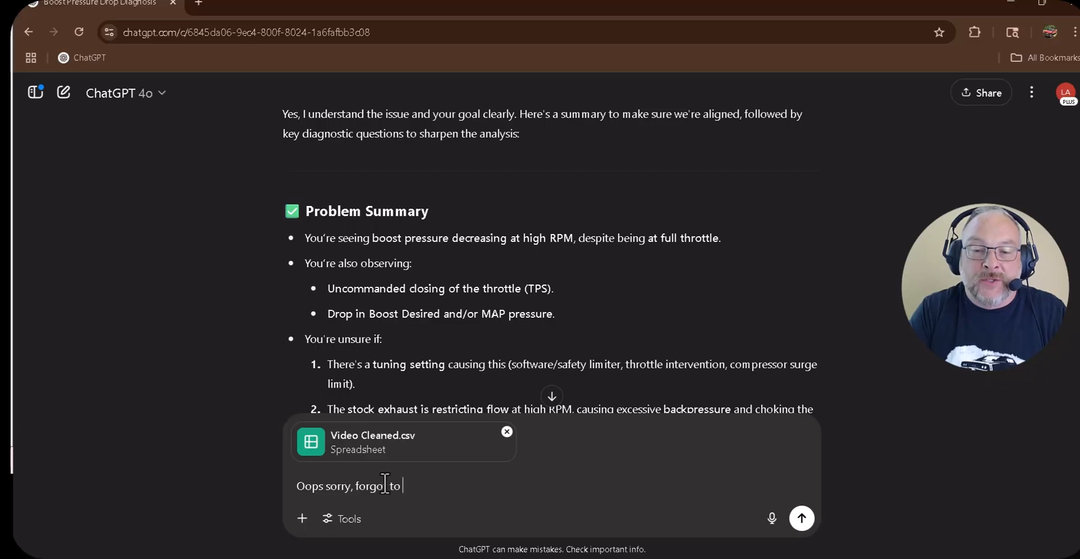
{"action": "type", "text": "upload."}
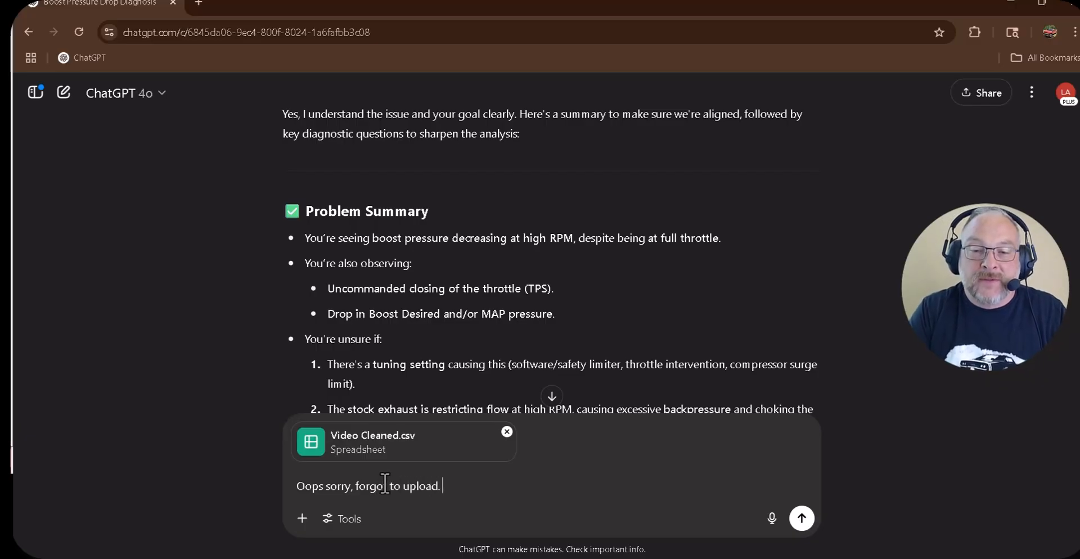
{"action": "type", "text": "Check this out!"}
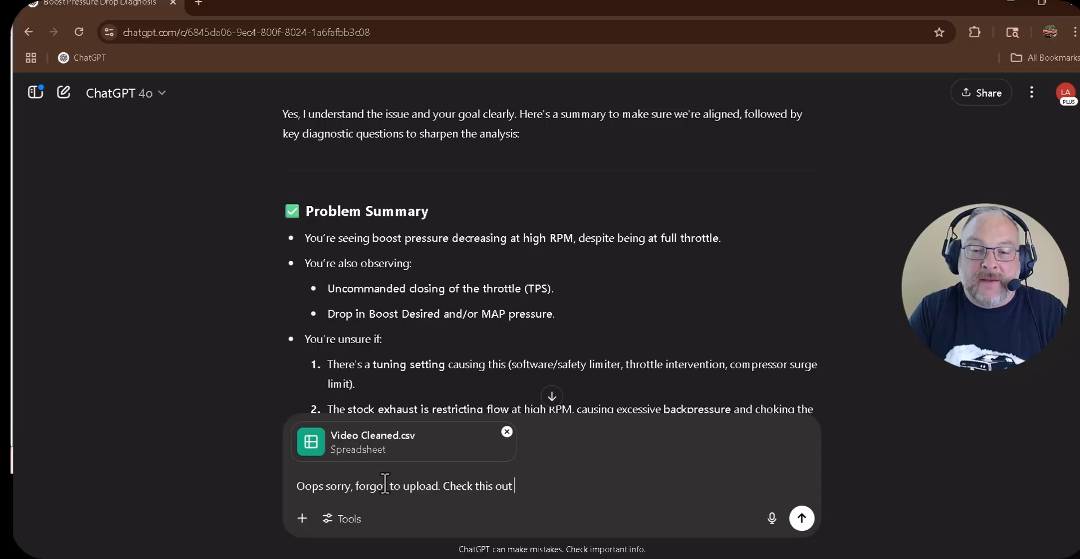
{"action": "left_click", "coordinate": [800, 519]}
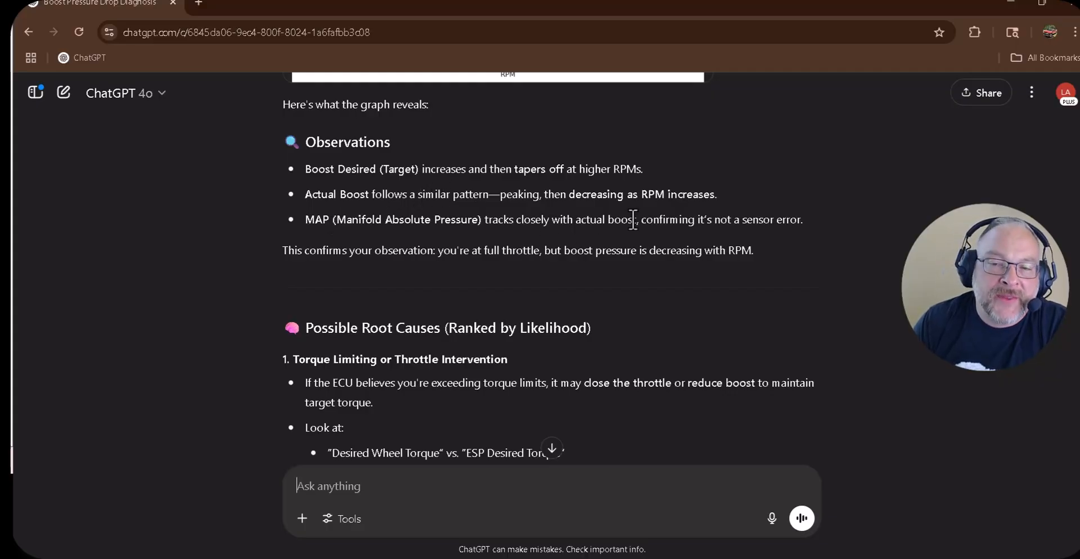
{"action": "mouse_move", "coordinate": [475, 258]}
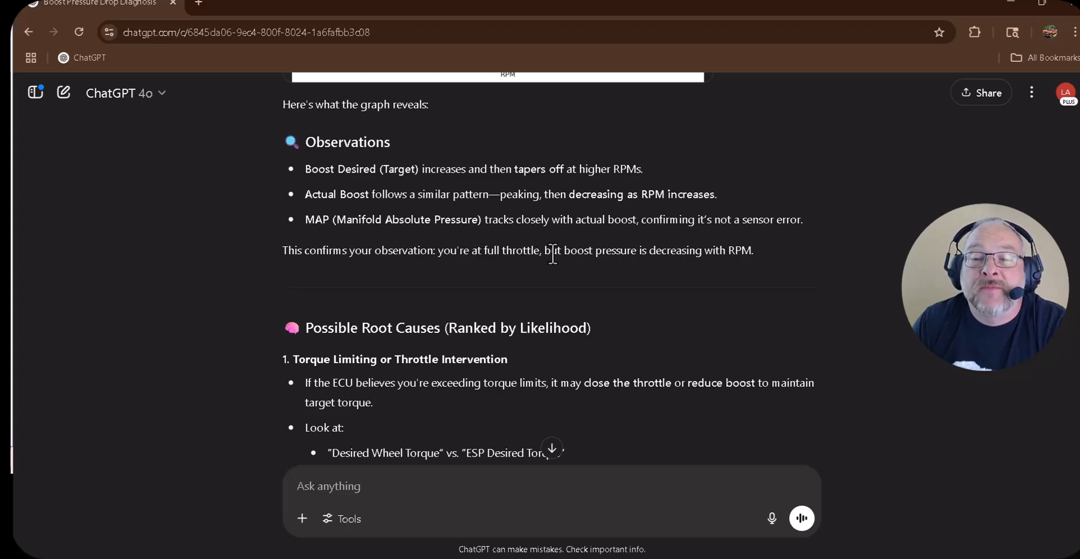
Scroll through ChatGPT's graph, observations, ranked root causes and suggested diagnostic plots
{"action": "scroll", "scroll_direction": "down", "scroll_amount": 3}
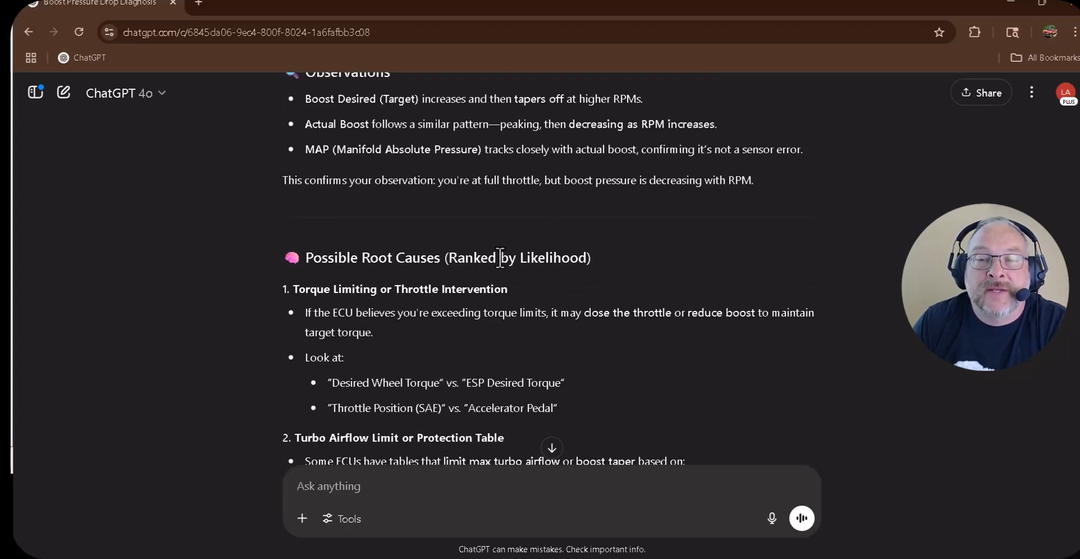
{"action": "scroll", "scroll_direction": "down", "scroll_amount": 3}
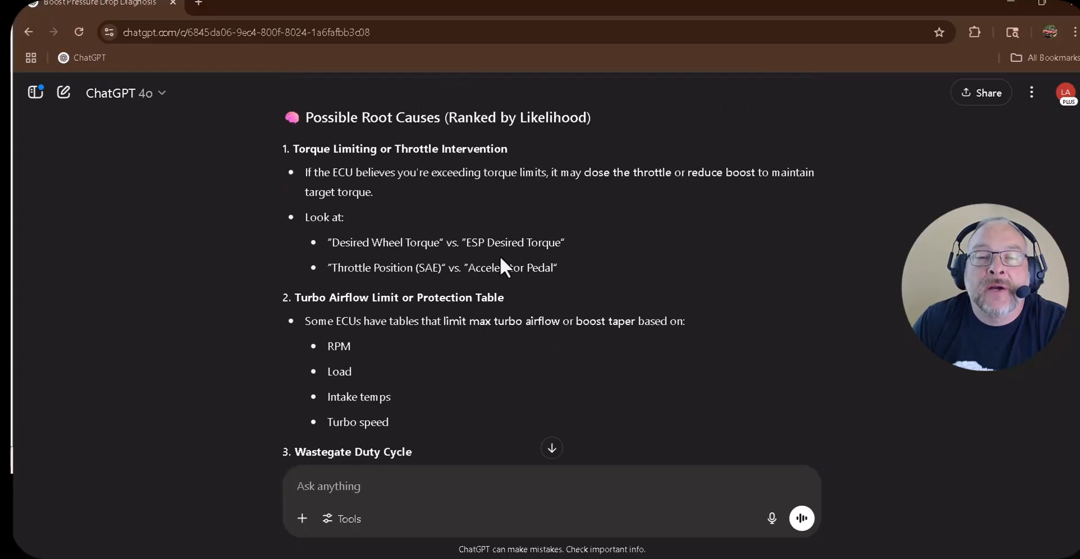
{"action": "mouse_move", "coordinate": [609, 259]}
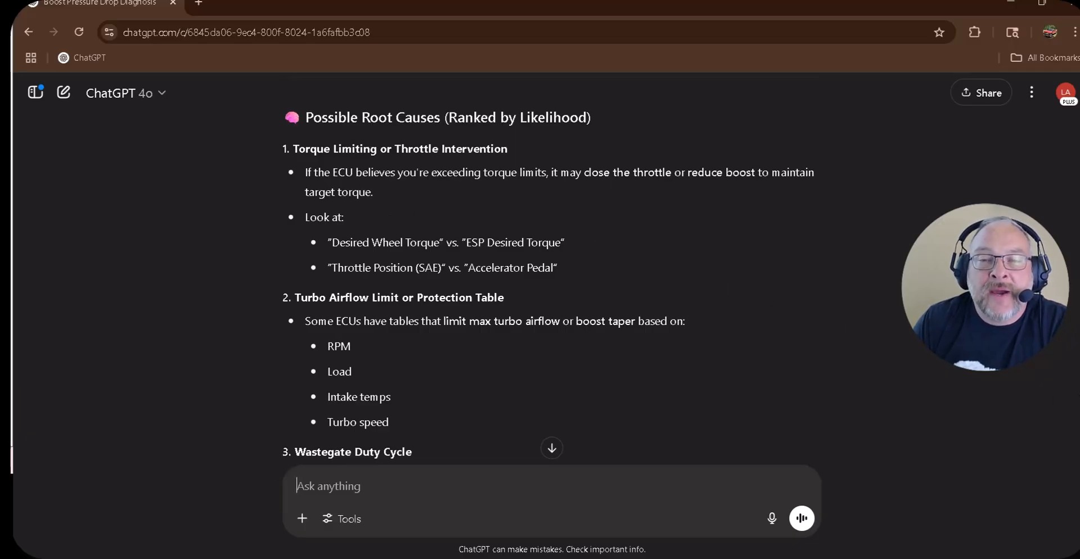
{"action": "scroll", "scroll_direction": "down", "scroll_amount": 3}
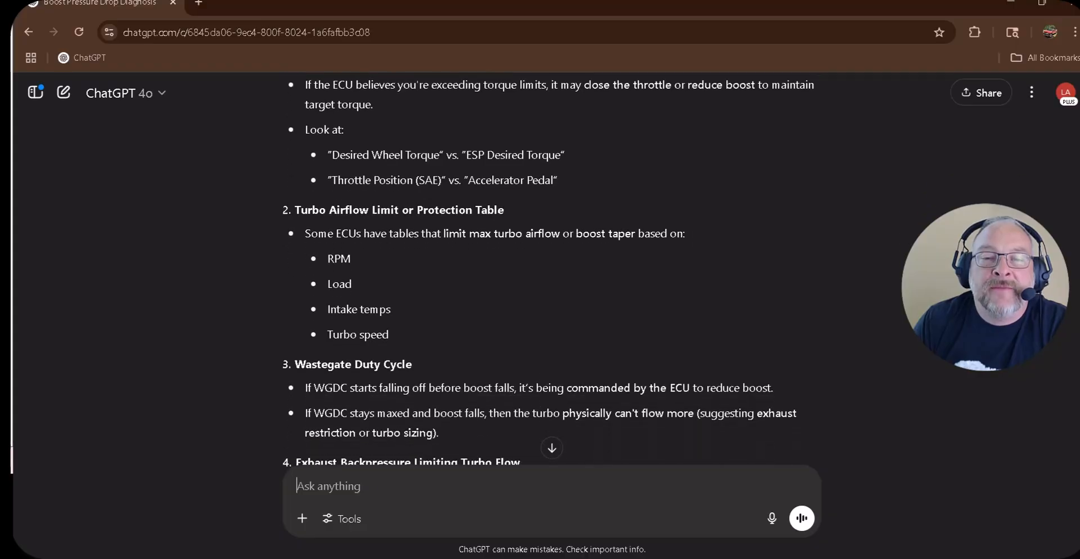
{"action": "scroll", "scroll_direction": "down", "scroll_amount": 3}
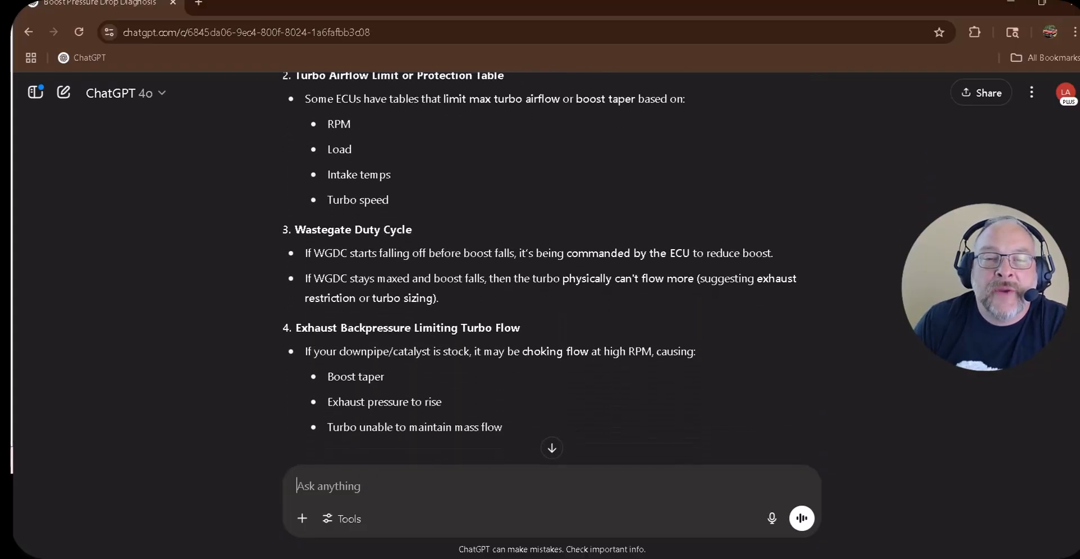
{"action": "scroll", "scroll_direction": "down", "scroll_amount": 3}
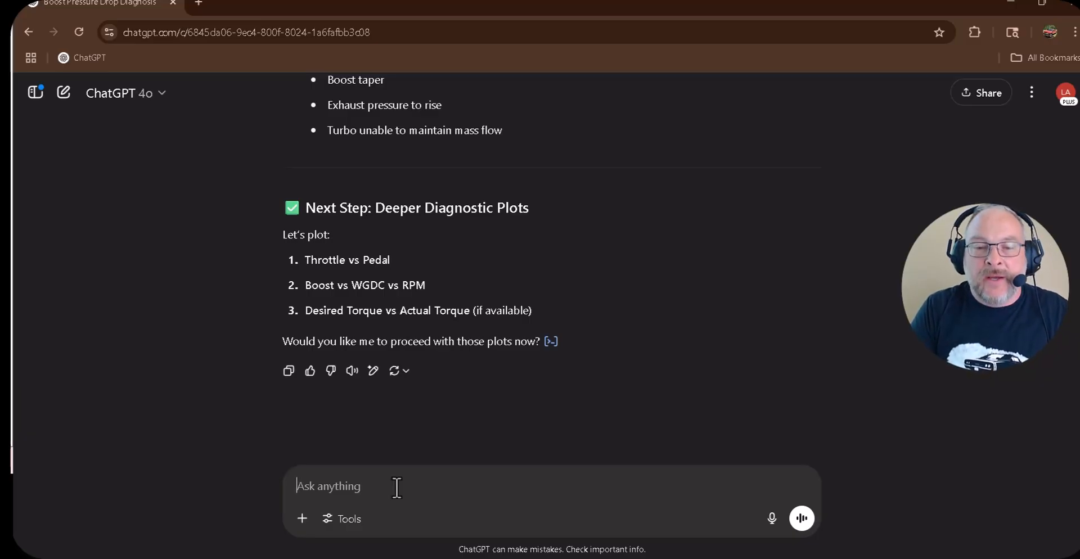
Ask ChatGPT whether there is evidence of boost being bled off through the wastegate
{"action": "type", "text": "How aobu"}
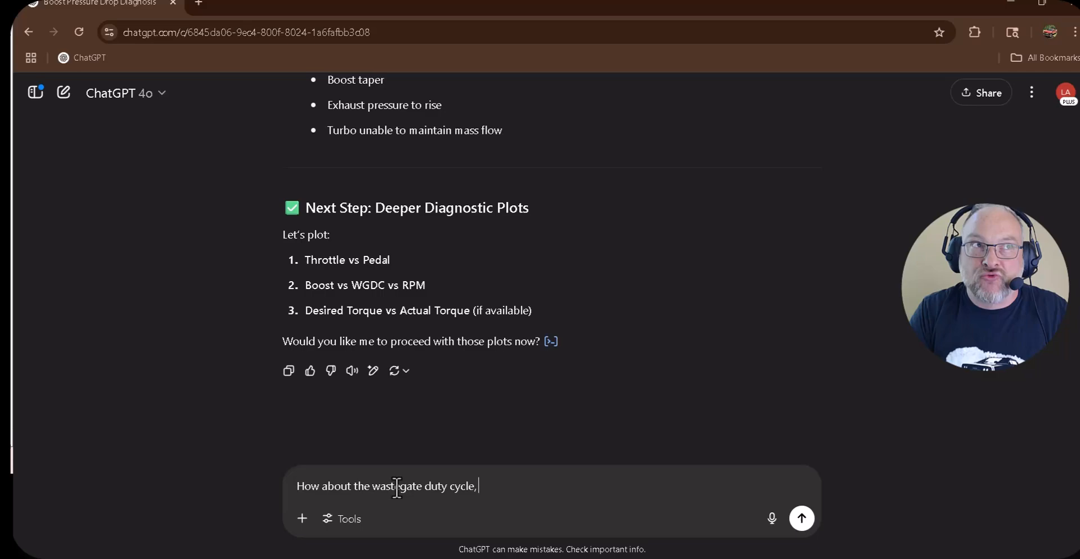
{"action": "type", "text": "is there"}
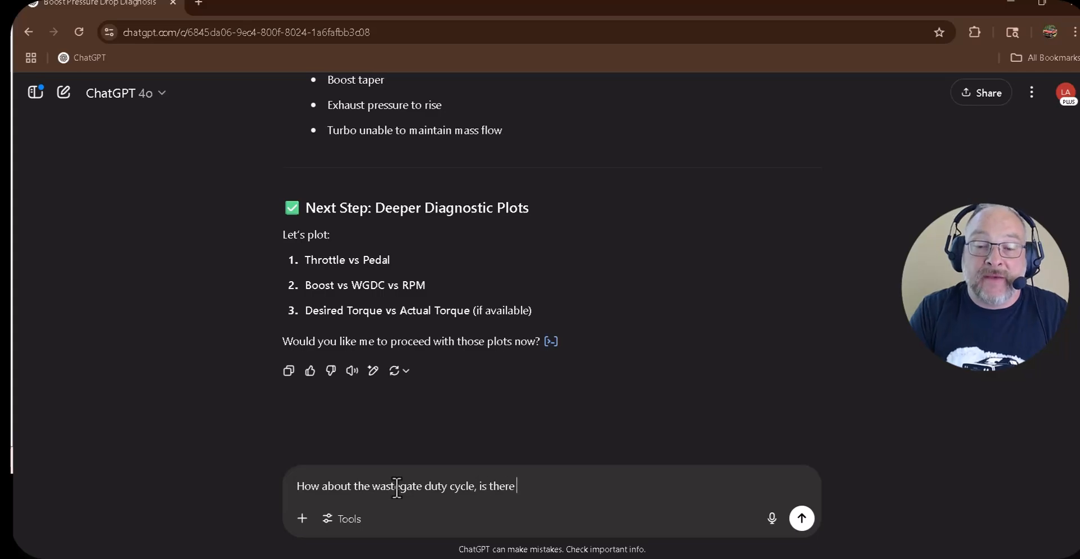
{"action": "type", "text": "evidence of"}
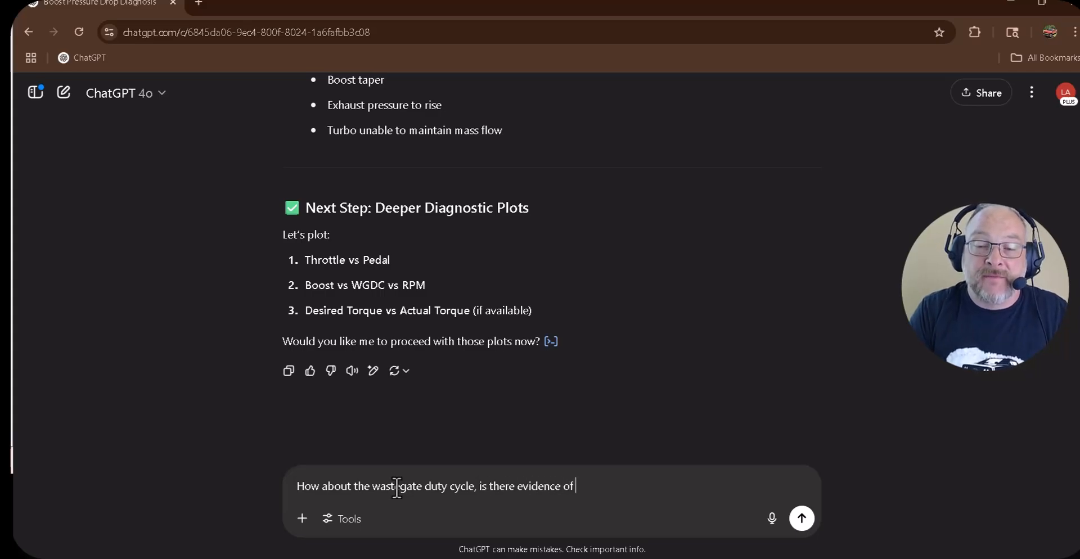
{"action": "type", "text": "boost be"}
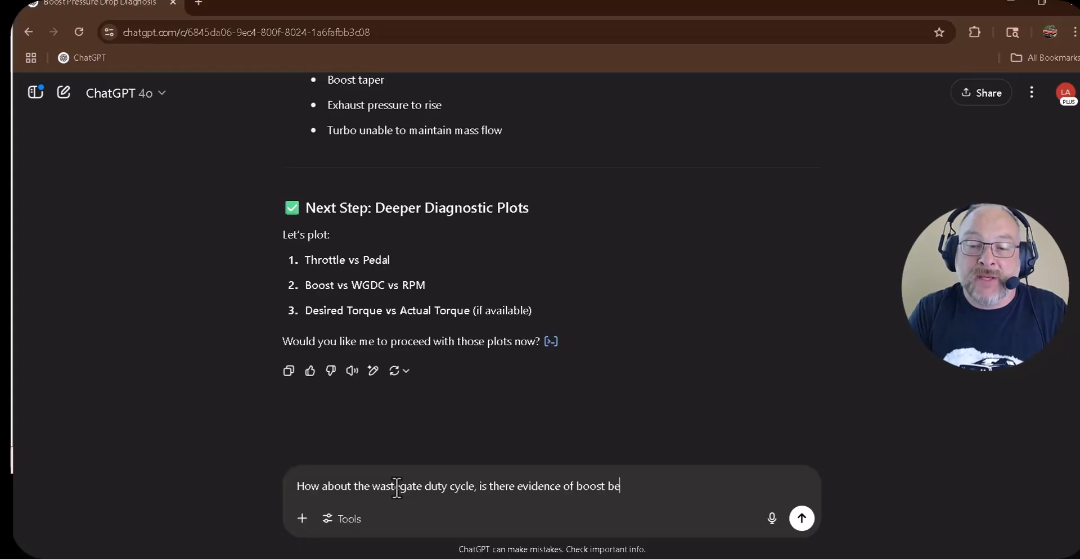
{"action": "type", "text": "ing bled off via the wastegate?"}
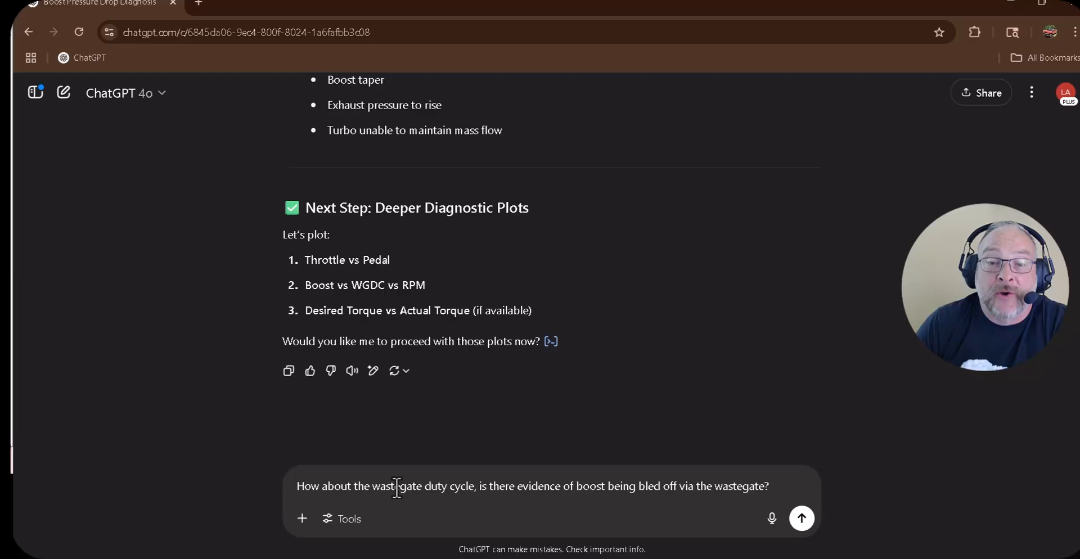
{"action": "mouse_move", "coordinate": [728, 420]}
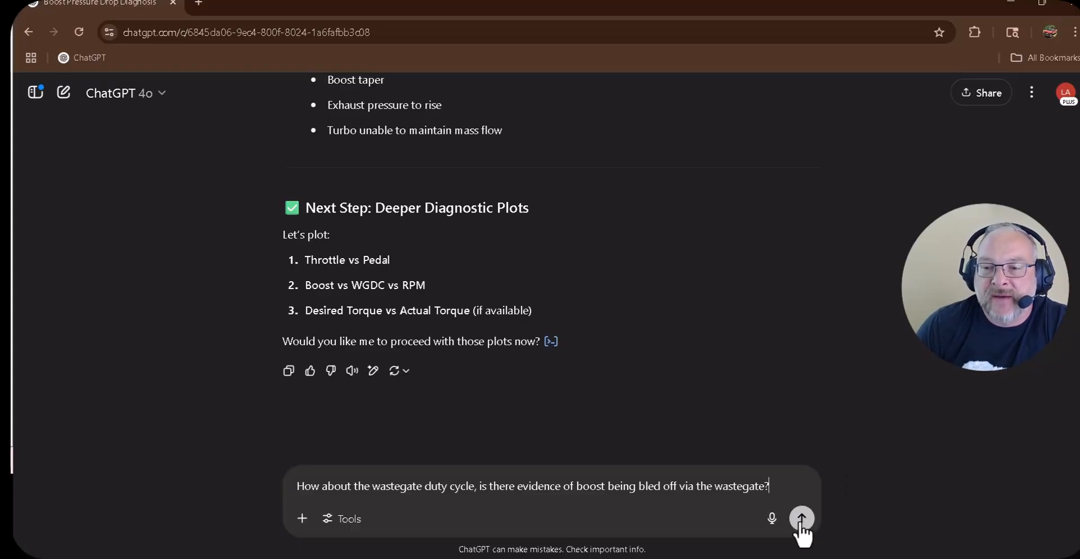
{"action": "left_click", "coordinate": [801, 519]}
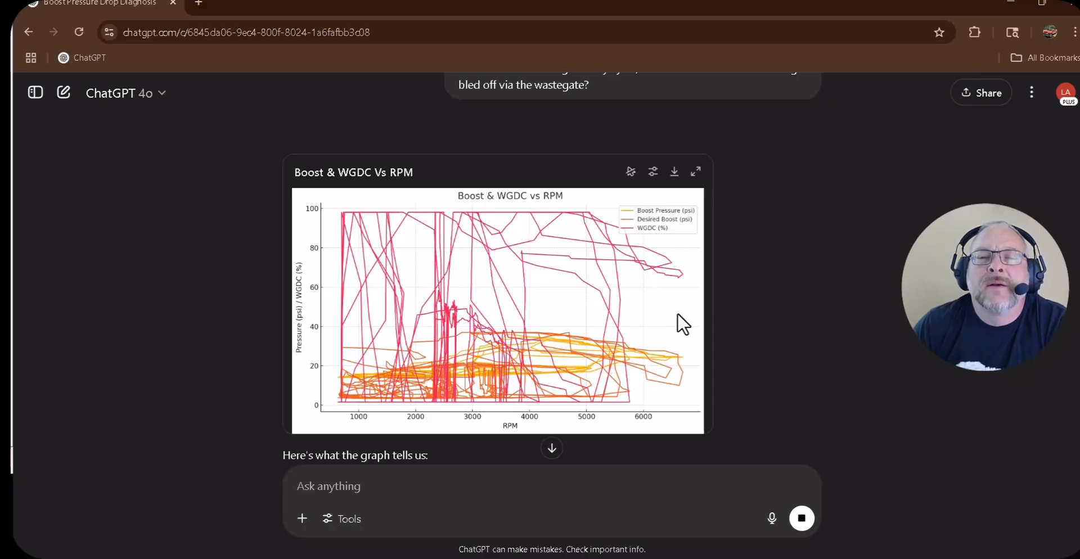
{"action": "mouse_move", "coordinate": [817, 318]}
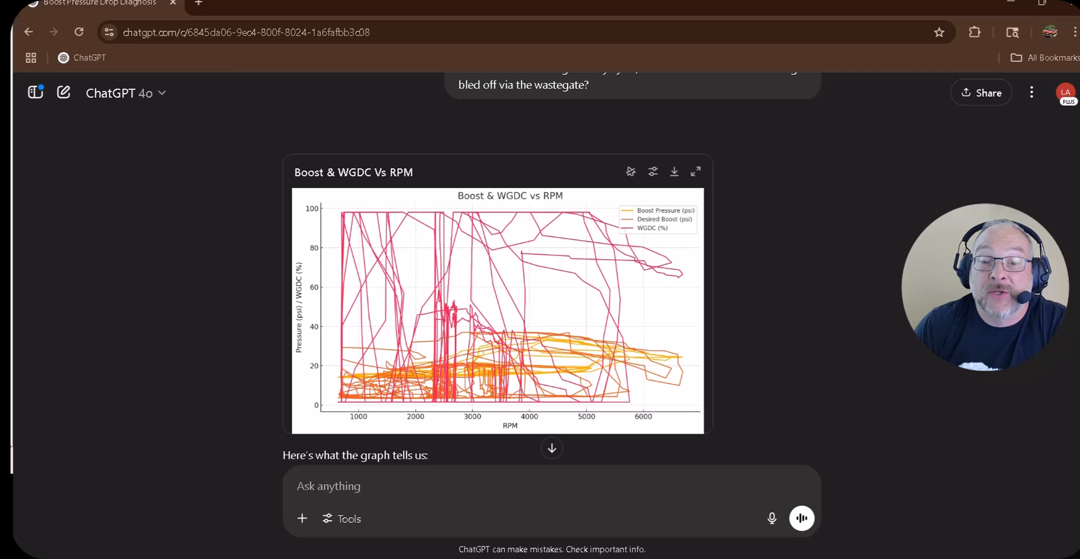
{"action": "scroll", "scroll_direction": "down", "scroll_amount": 3}
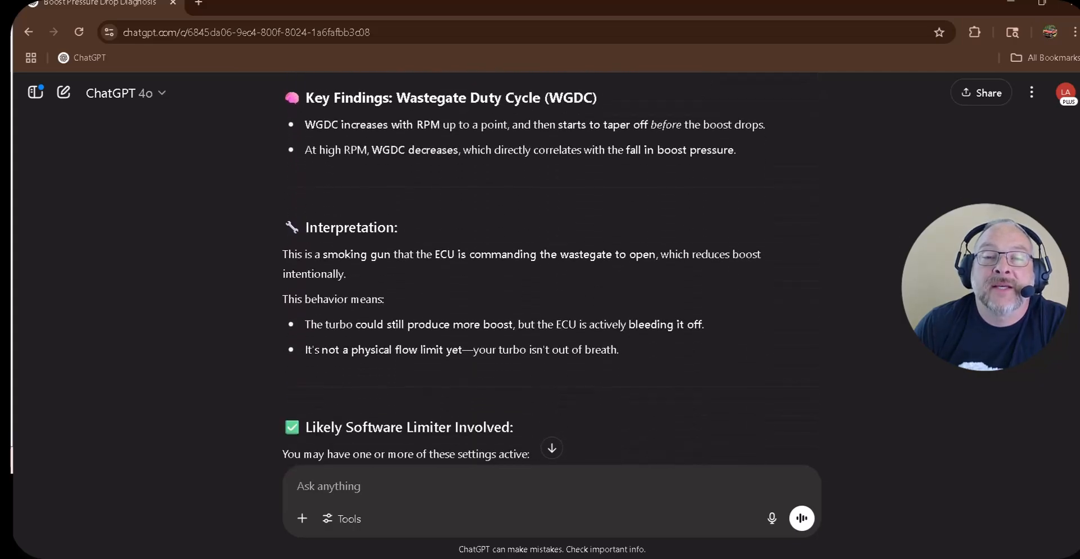
{"action": "mouse_move", "coordinate": [350, 181]}
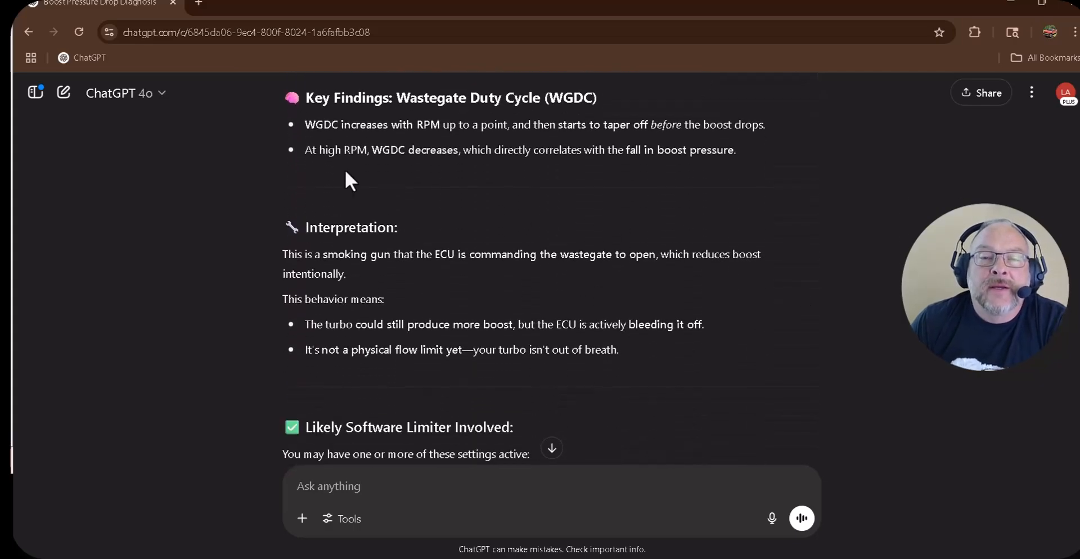
{"action": "mouse_move", "coordinate": [613, 297]}
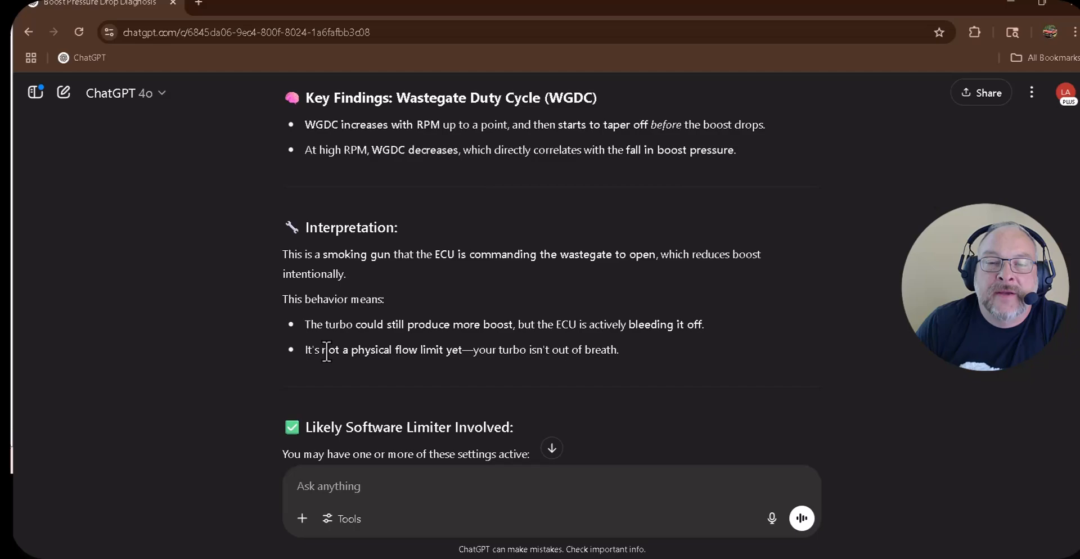
{"action": "scroll", "scroll_direction": "down", "scroll_amount": 3}
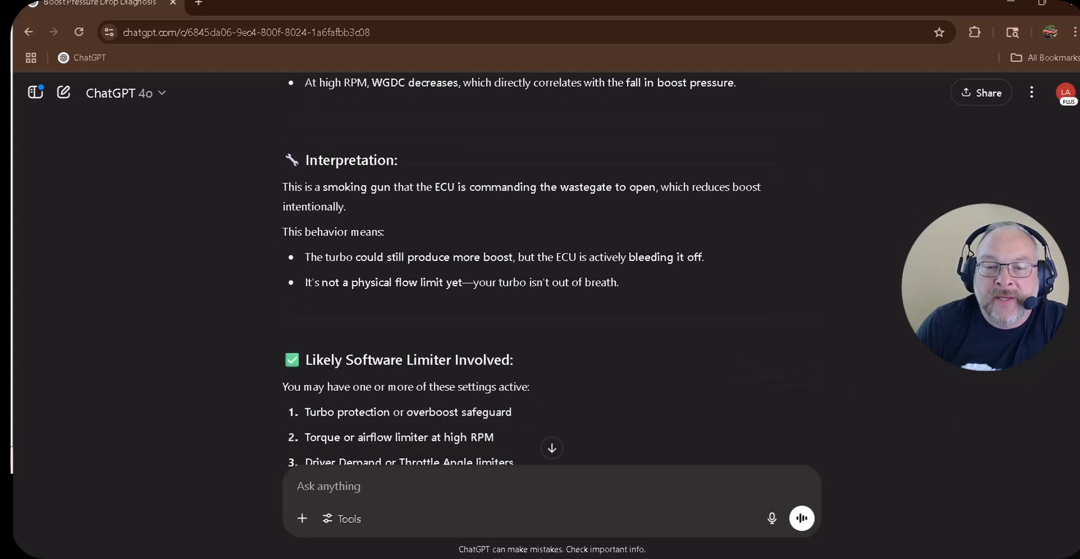
{"action": "scroll", "scroll_direction": "down", "scroll_amount": 3}
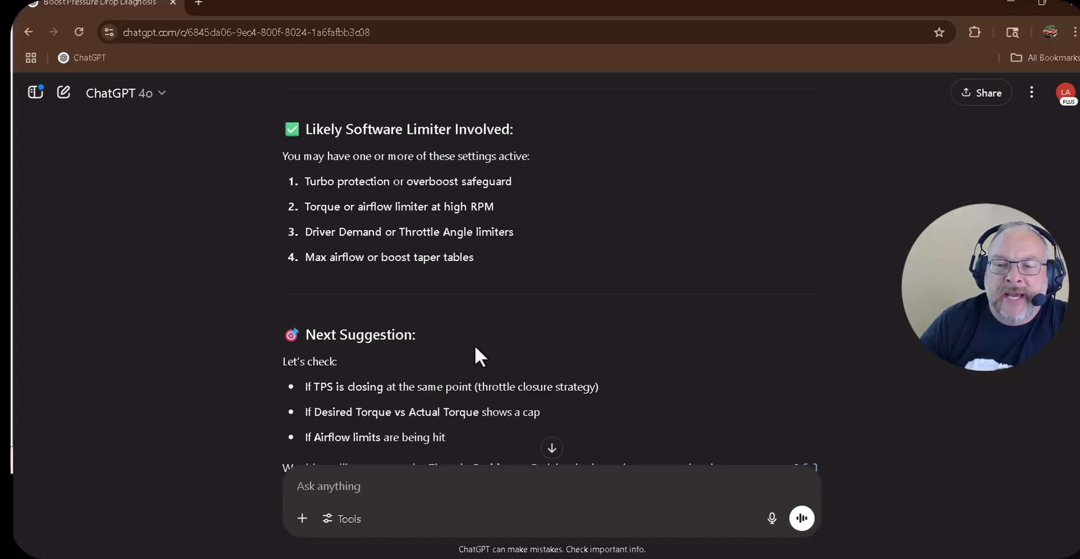
{"action": "scroll", "scroll_direction": "down", "scroll_amount": 3}
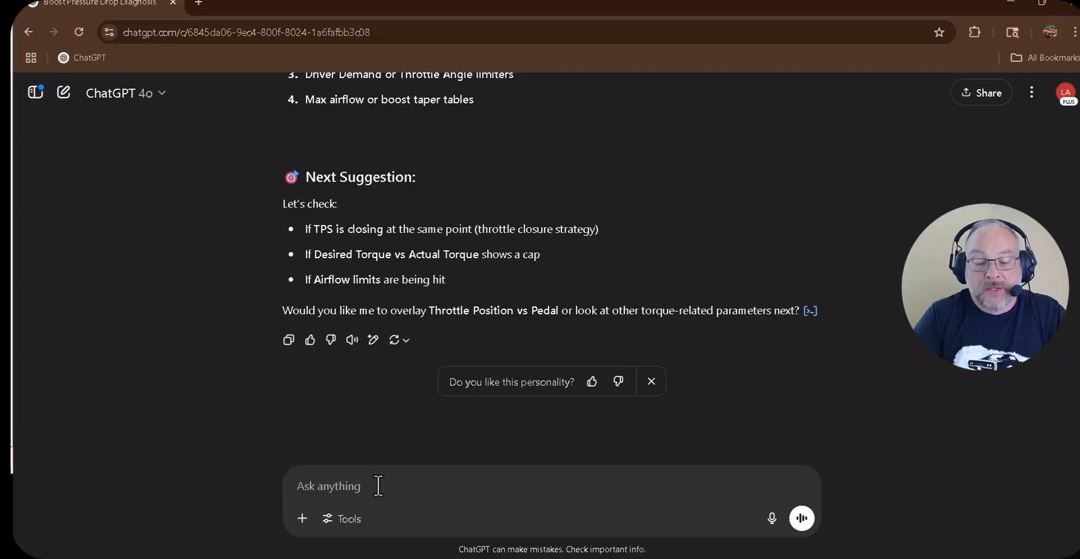
Ask whether there is wastegate control in HP Tuners software and what information to provide if unknown
{"action": "type", "text": "So ChatGPT,"}
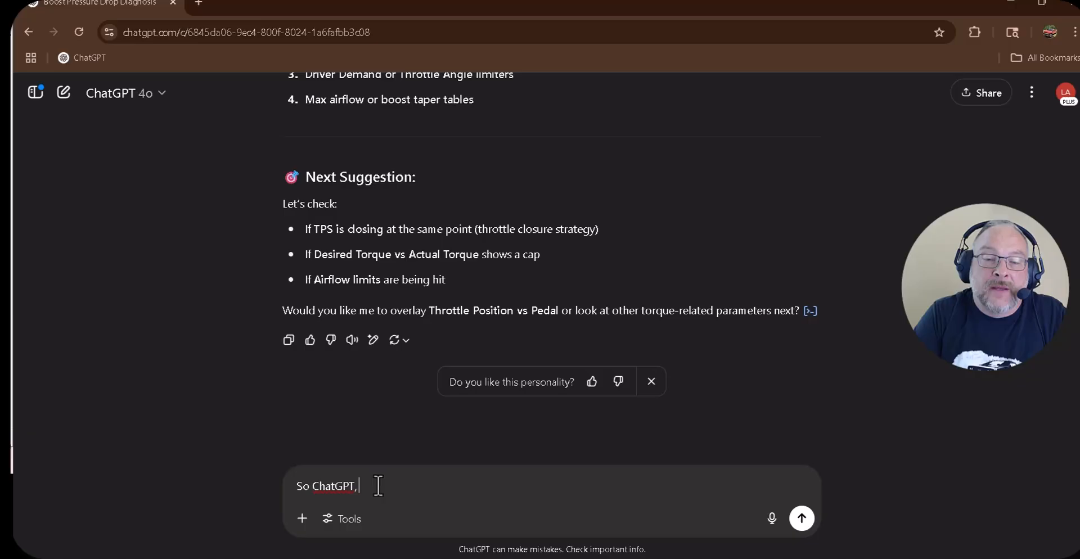
{"action": "type", "text": "is"}
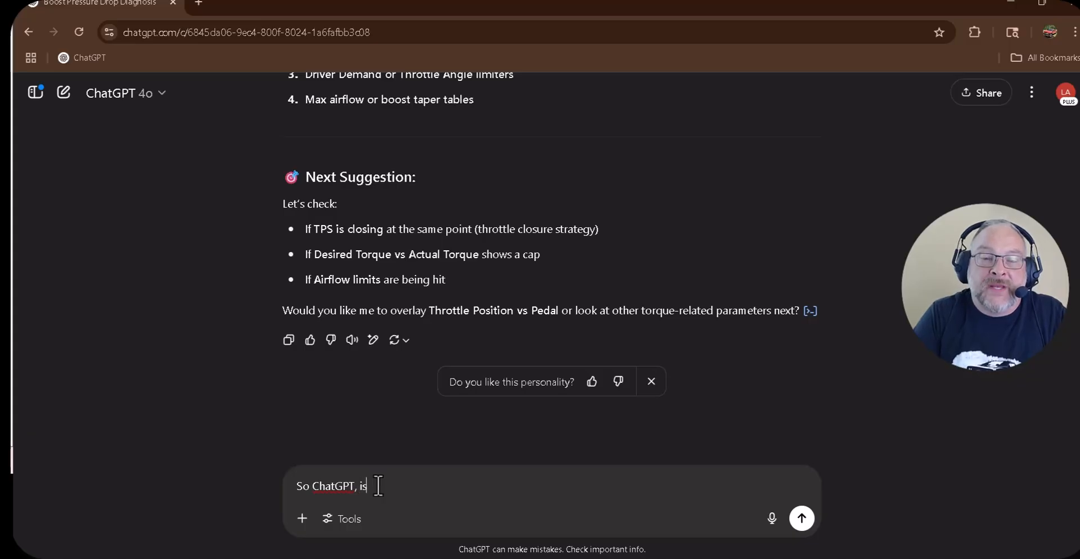
{"action": "type", "text": "there a"}
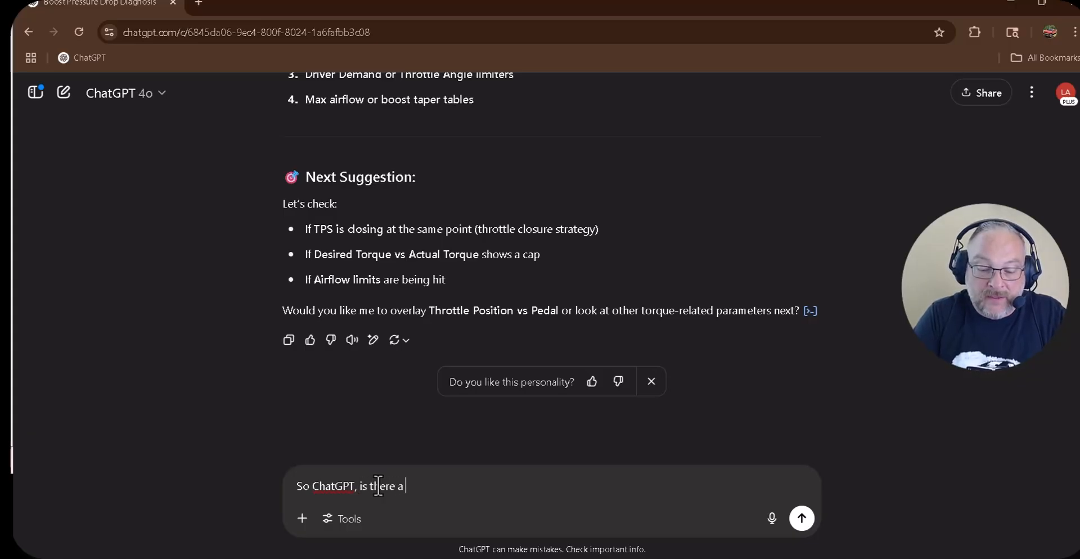
{"action": "type", "text": "waste"}
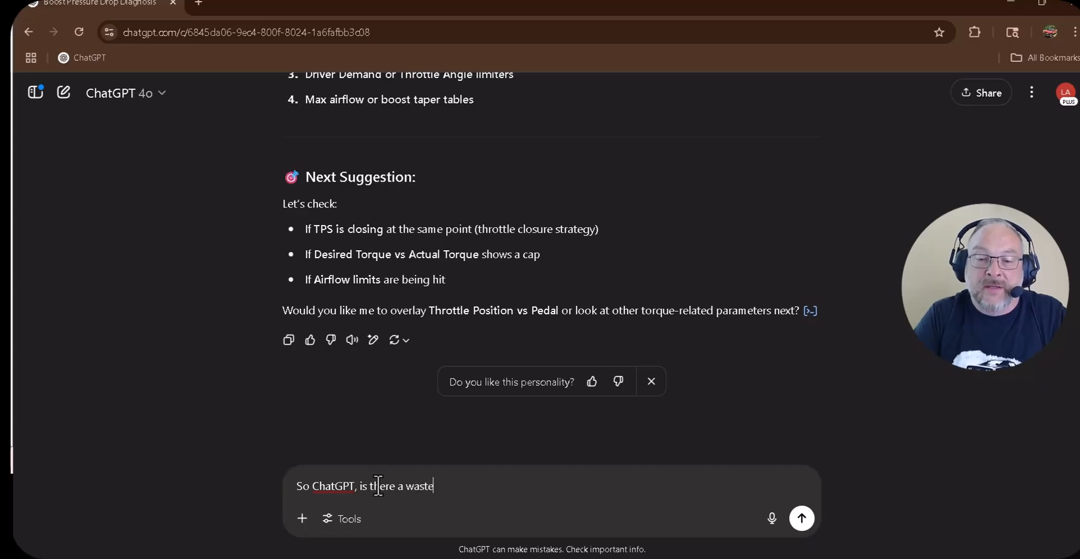
{"action": "type", "text": "gate control inside HP"}
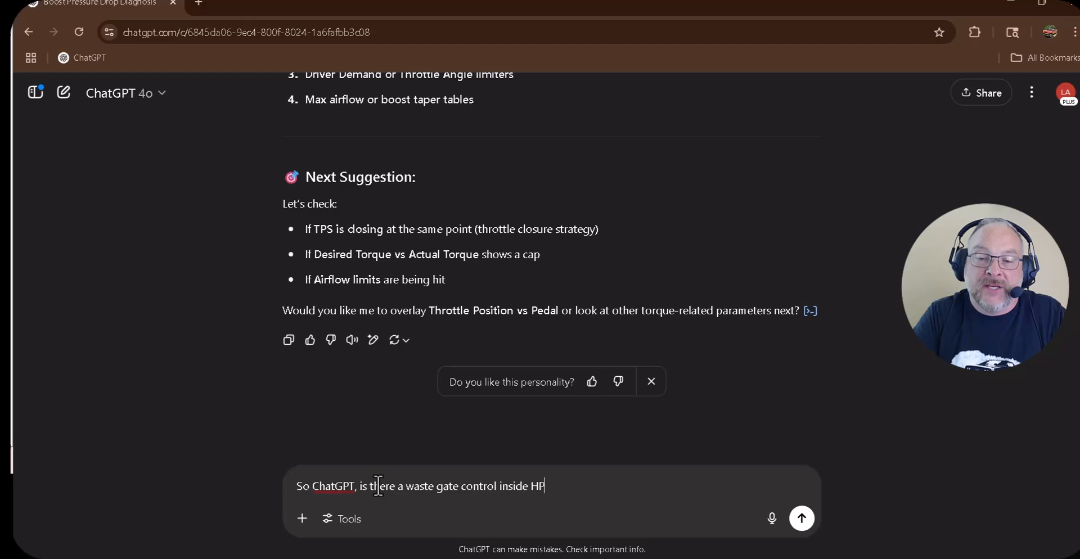
{"action": "type", "text": "Tuners s"}
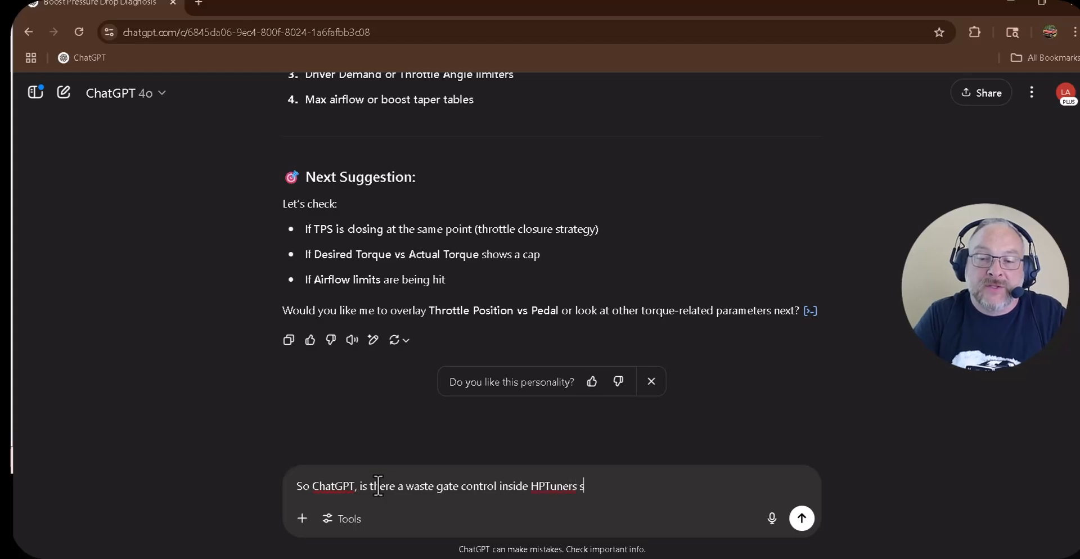
{"action": "type", "text": "oftware."}
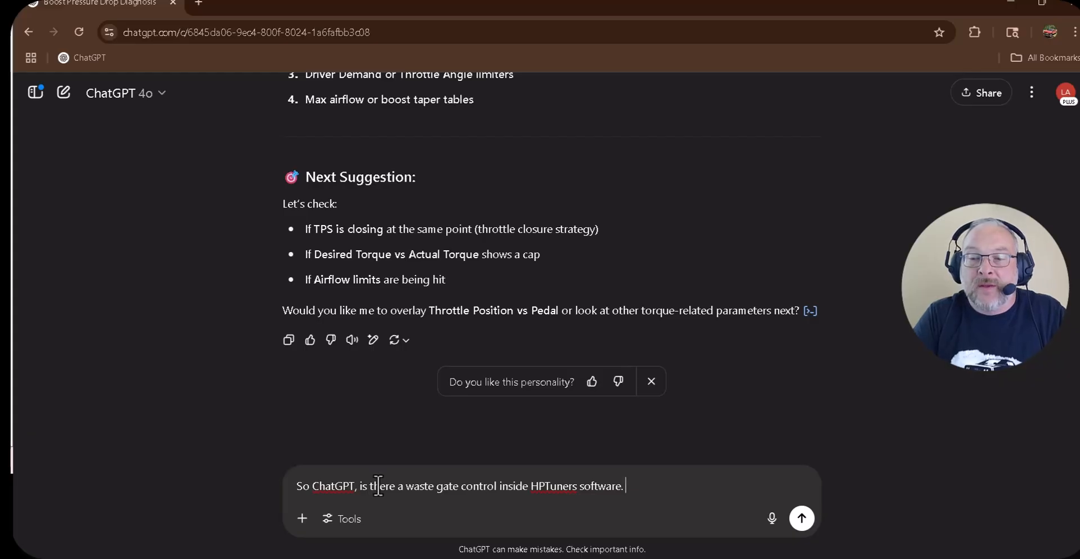
{"action": "type", "text": "If you dont know, what information can I"}
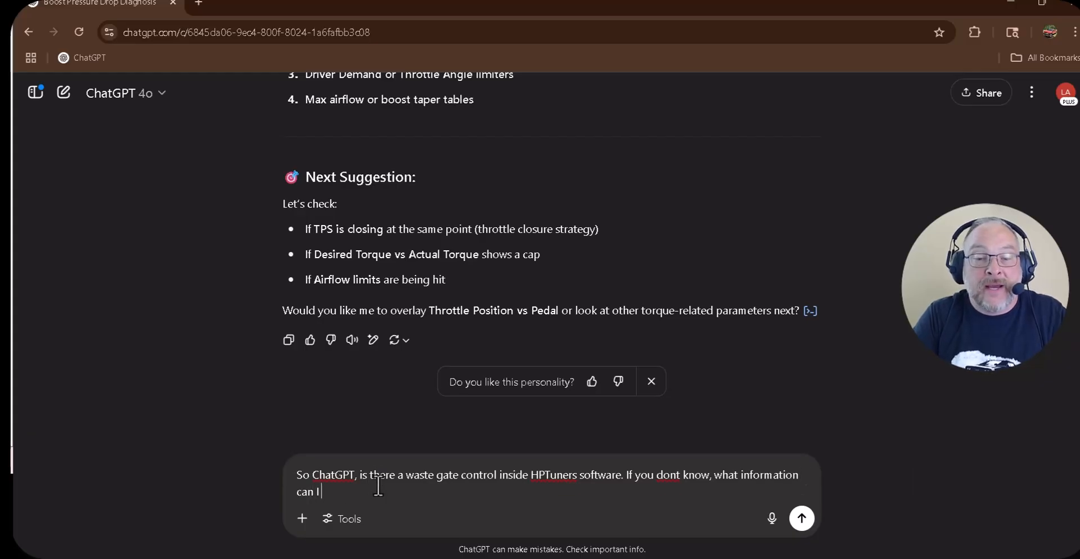
{"action": "type", "text": "provide that"}
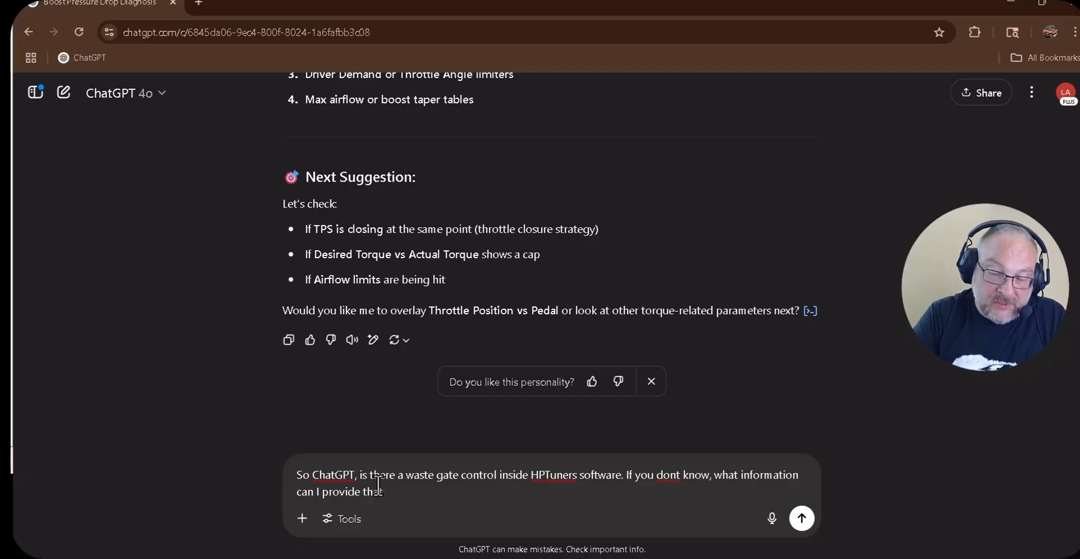
{"action": "type", "text": "would"}
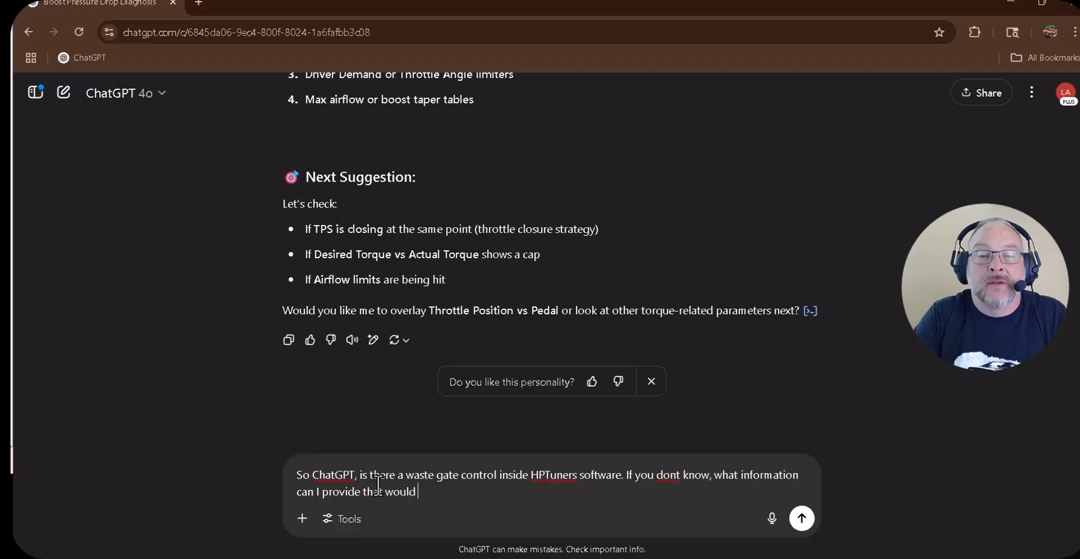
{"action": "left_click", "coordinate": [801, 519]}
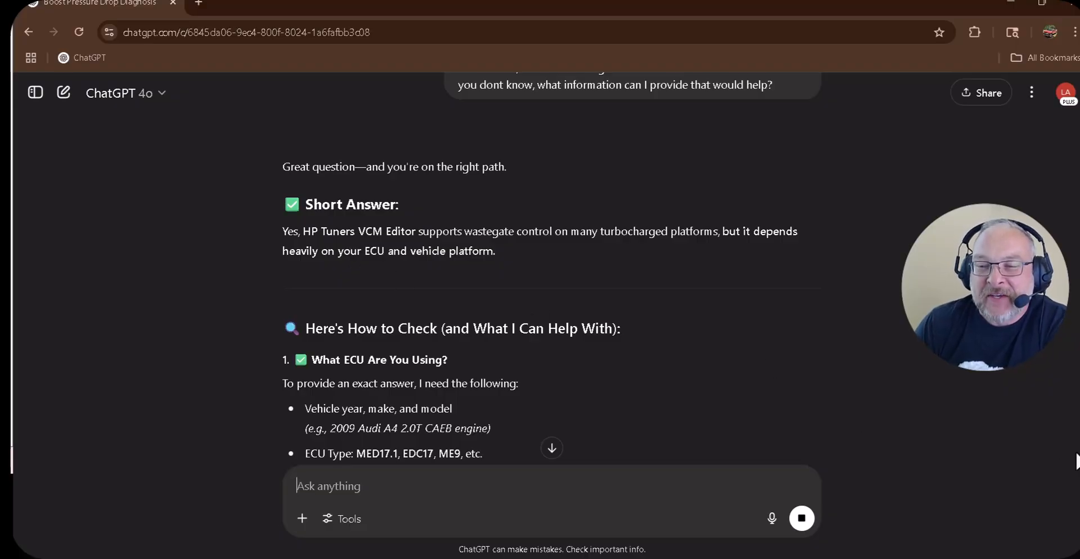
Read the reply, highlighting the MED17.1 ECU example and the calibration details path
{"action": "scroll", "scroll_direction": "down", "scroll_amount": 3}
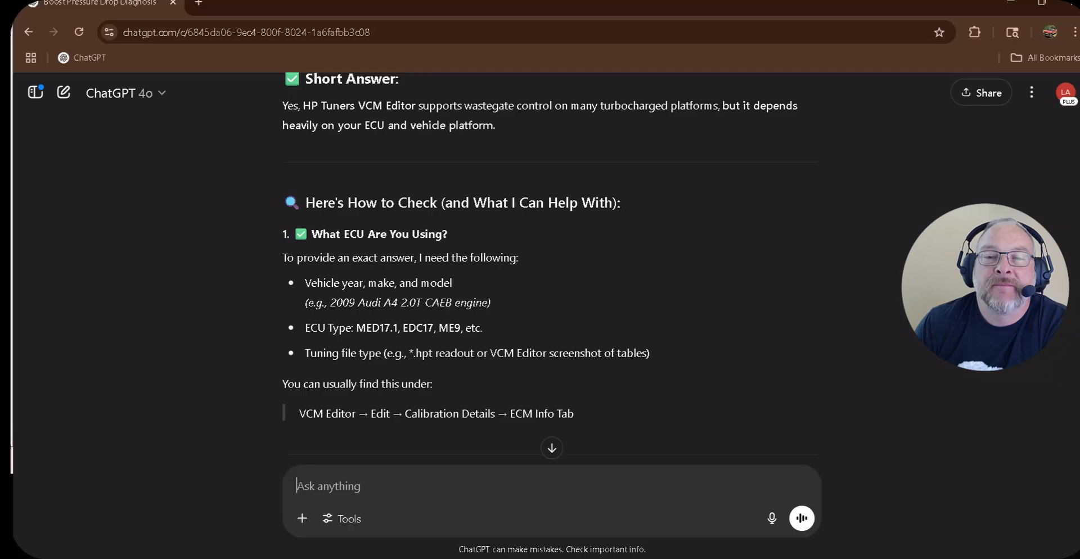
{"action": "scroll", "scroll_direction": "down", "scroll_amount": 3}
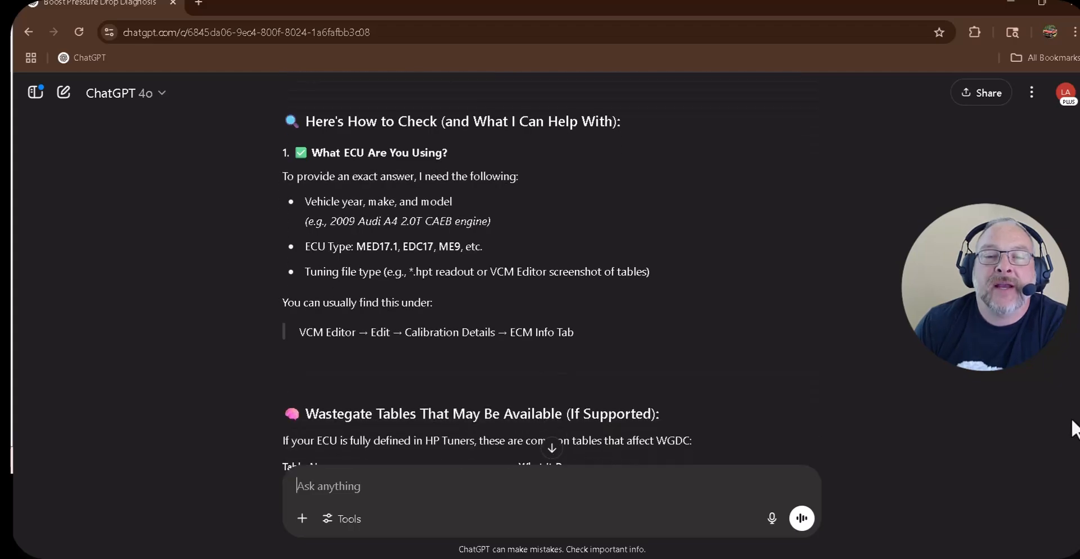
{"action": "double_click", "coordinate": [373, 246]}
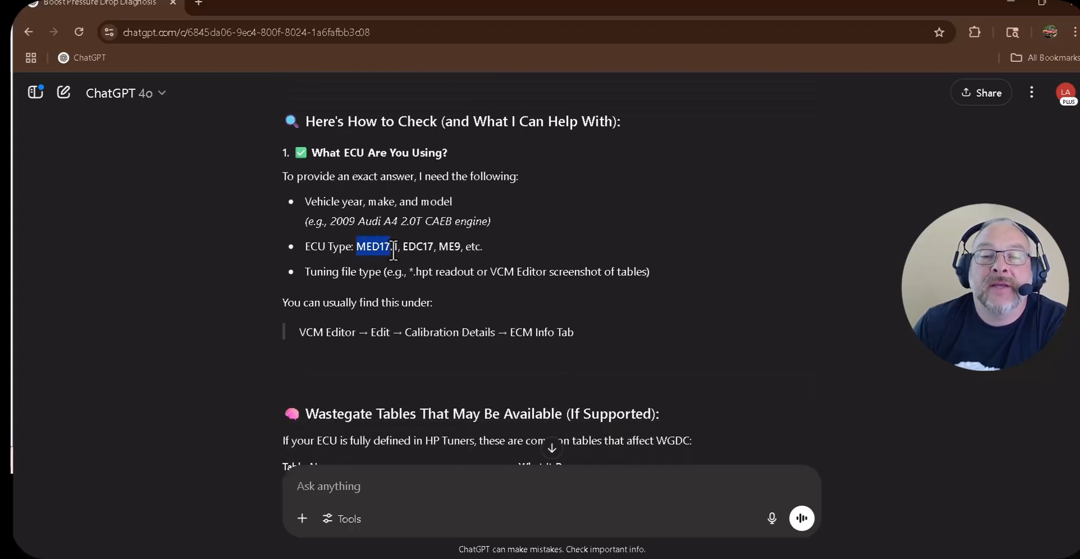
{"action": "left_click_drag", "start_coordinate": [357, 246], "coordinate": [483, 247]}
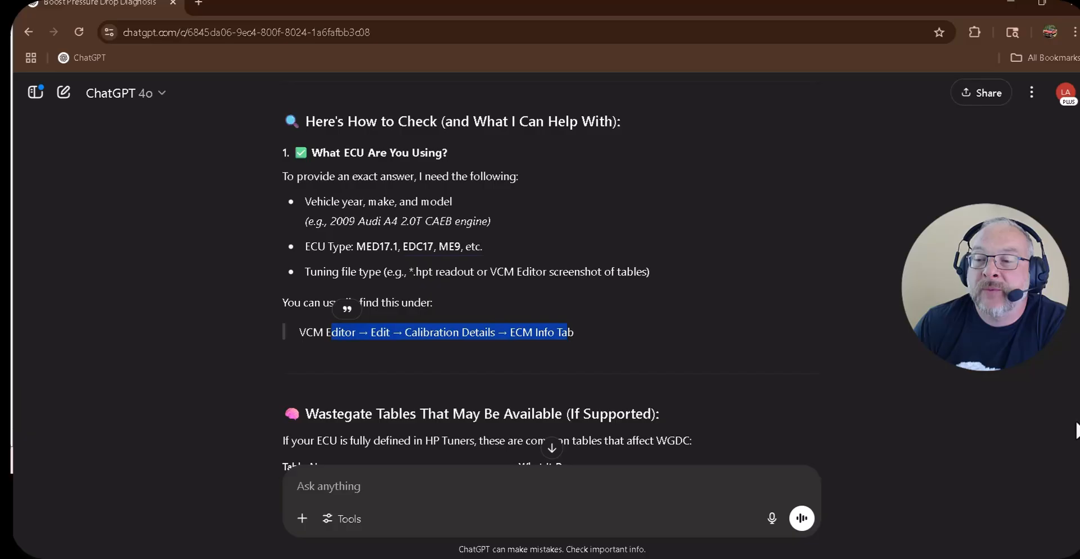
{"action": "scroll", "scroll_direction": "down", "scroll_amount": 3}
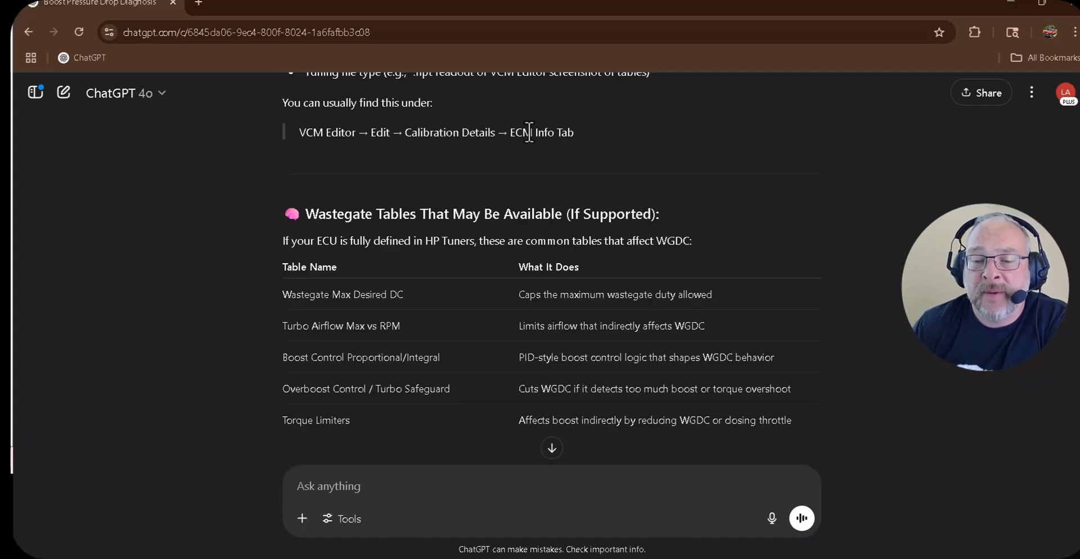
{"action": "mouse_move", "coordinate": [697, 324]}
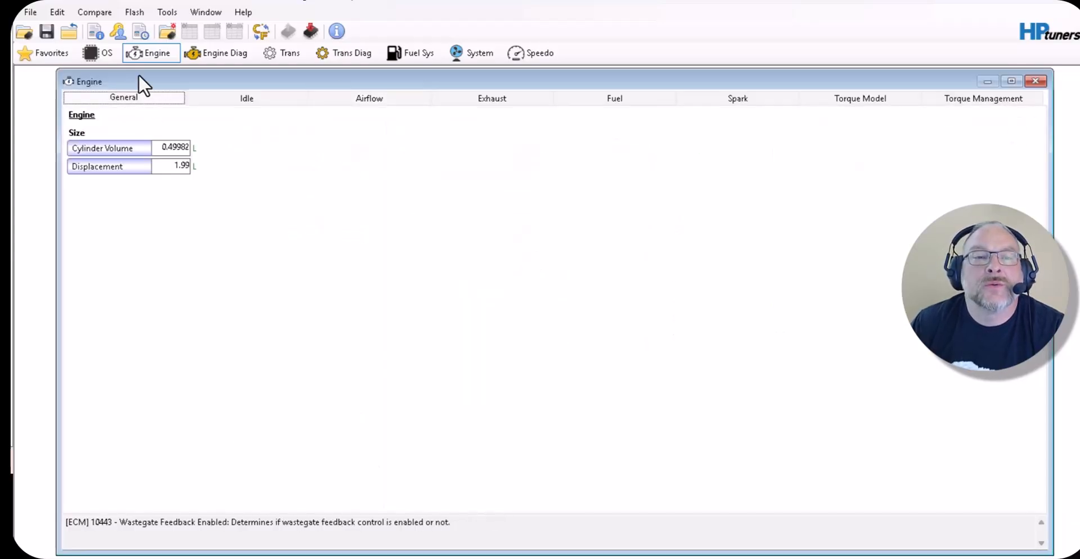
Show the Engine Airflow > Turbocharger settings and inspect the wastegate Max Desired DC
{"action": "left_click", "coordinate": [369, 98]}
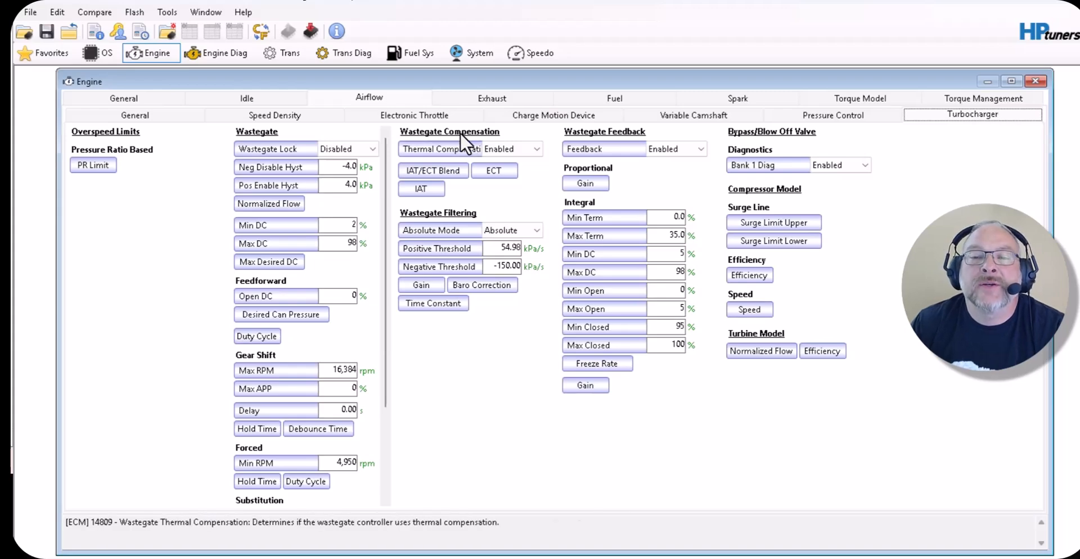
{"action": "mouse_move", "coordinate": [742, 141]}
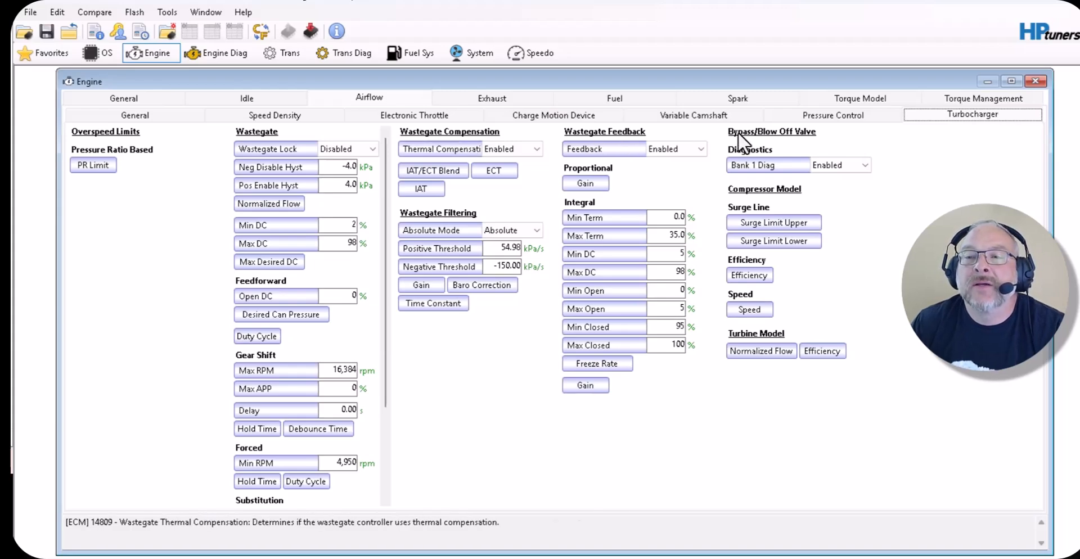
{"action": "mouse_move", "coordinate": [789, 138]}
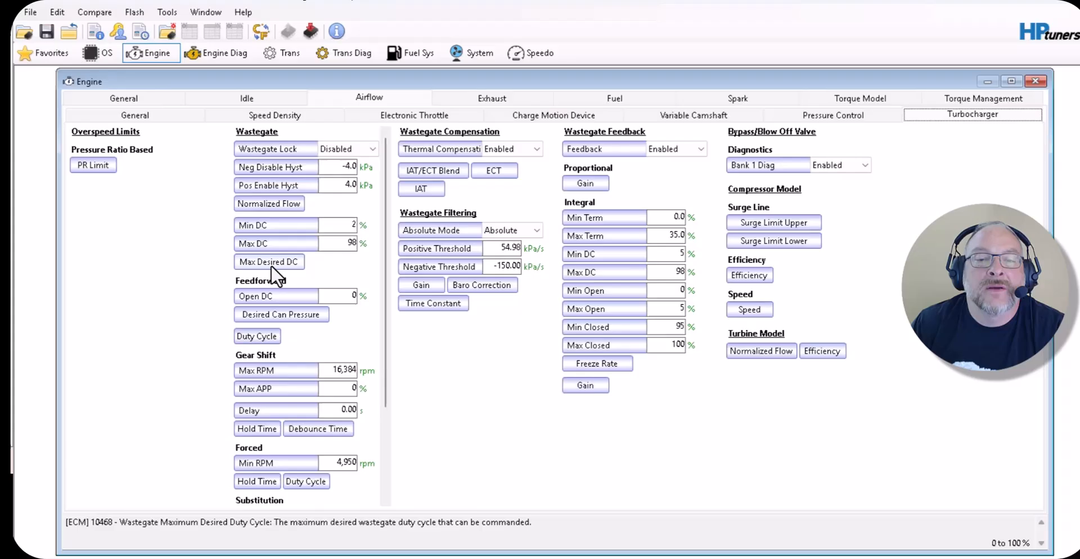
{"action": "left_click", "coordinate": [267, 262]}
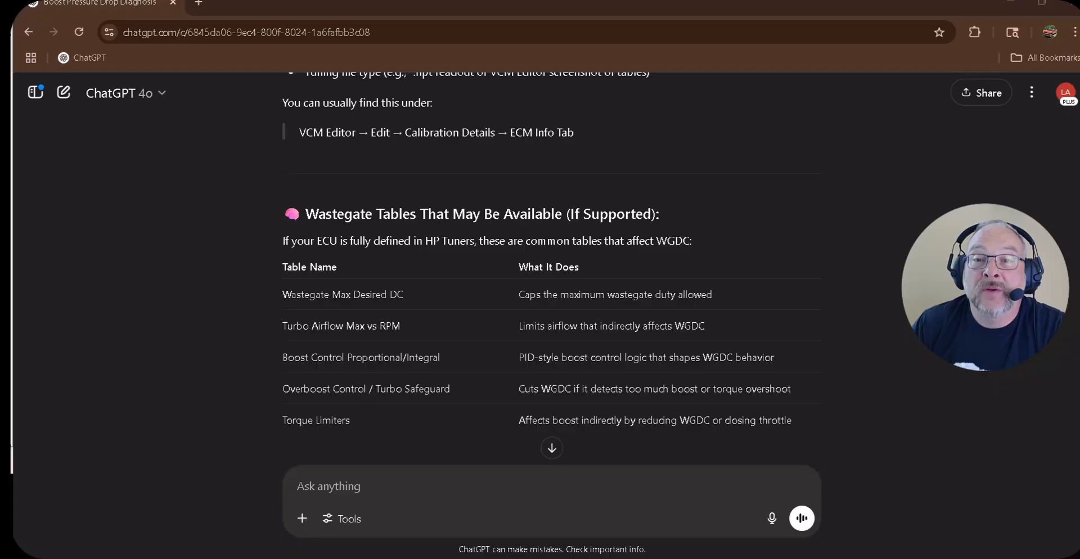
{"action": "mouse_move", "coordinate": [257, 423]}
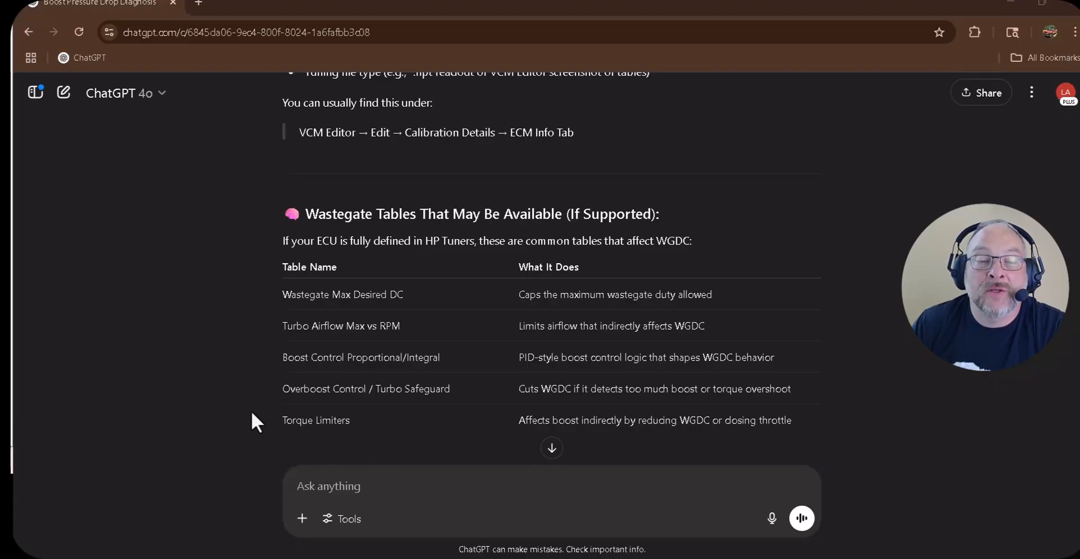
Send the pasted screenshot asking ChatGPT to analyze whether the images help with the Wastegate issue
{"action": "scroll", "scroll_direction": "down", "scroll_amount": 3}
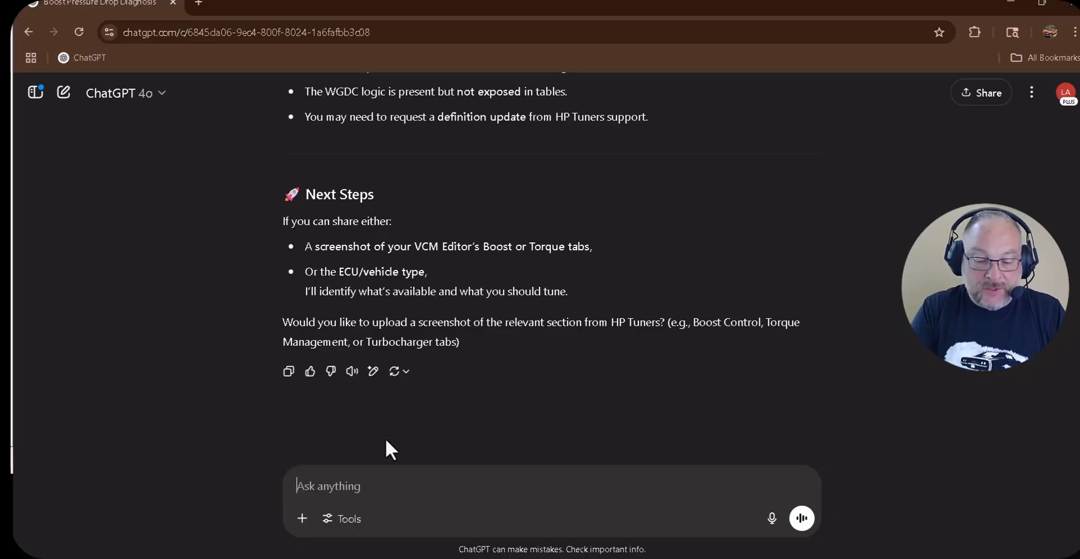
{"action": "type", "text": "Hey, I will paste some image"}
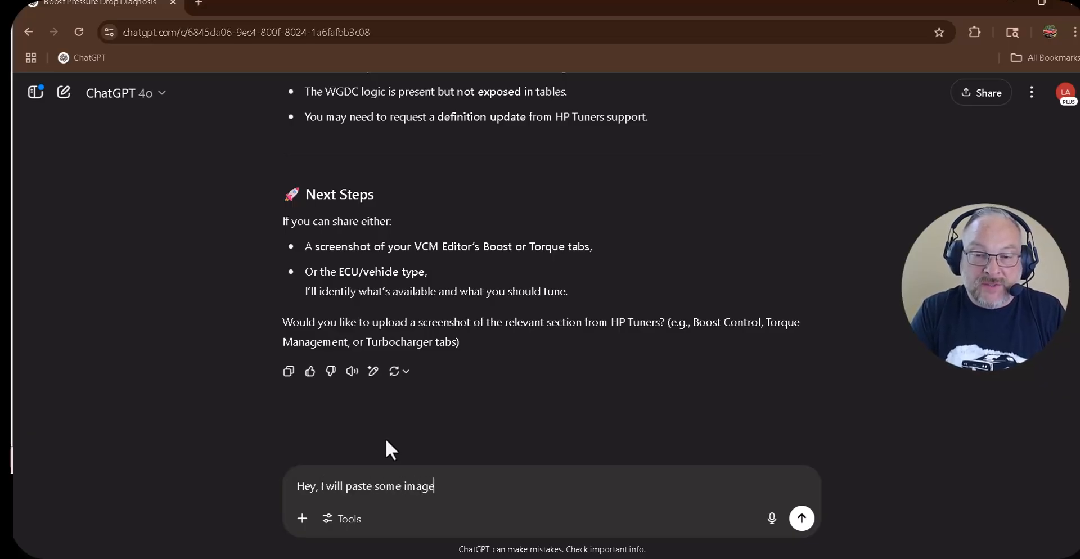
{"action": "type", "text": "s and please"}
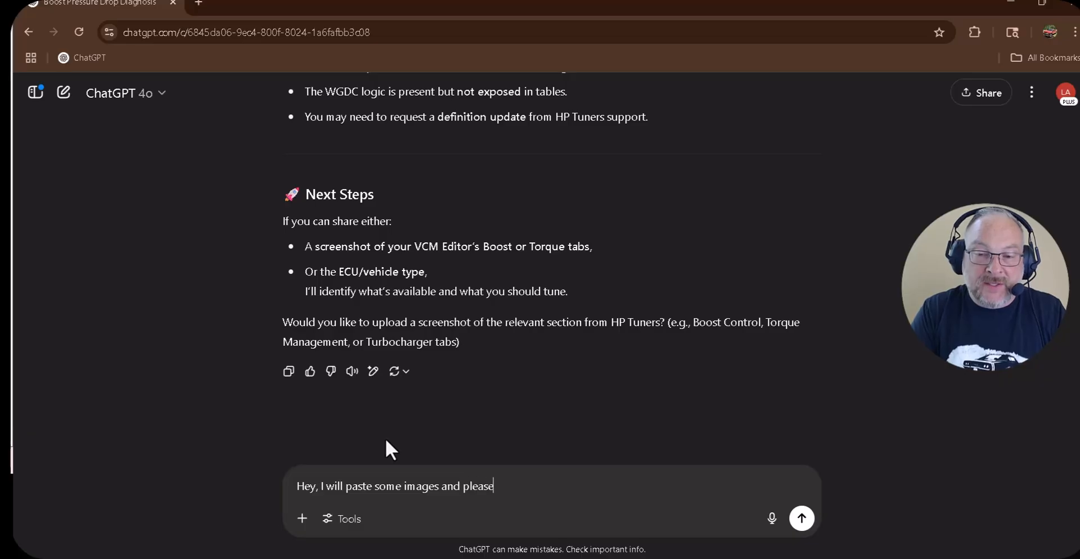
{"action": "type", "text": "analyze and"}
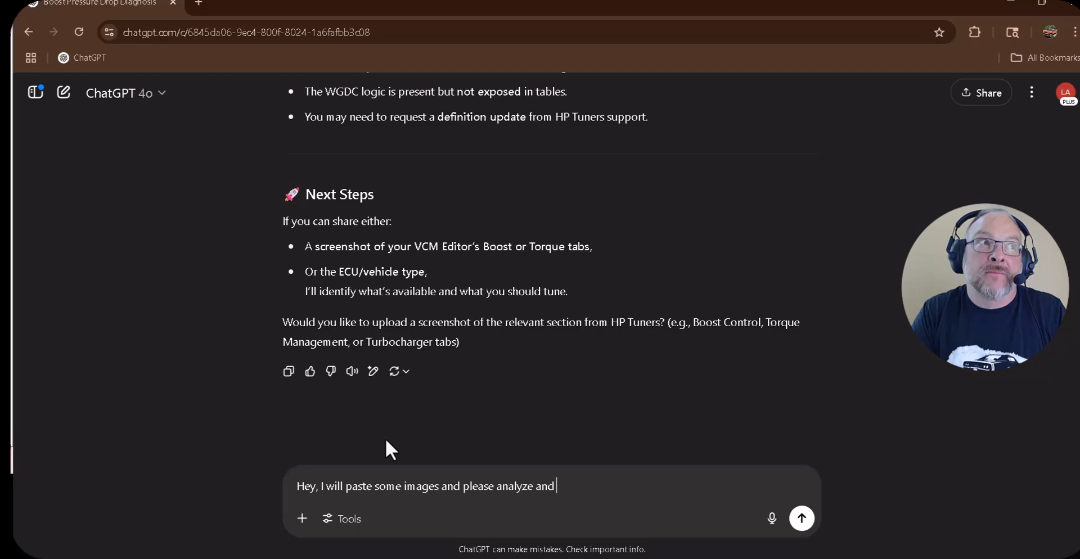
{"action": "type", "text": "notify me if"}
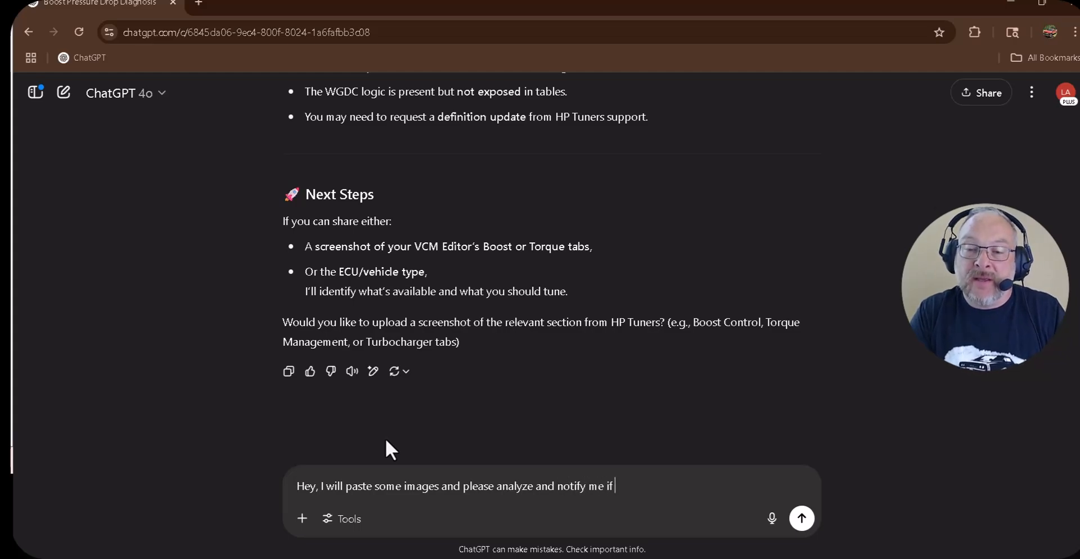
{"action": "type", "text": "they could help with the"}
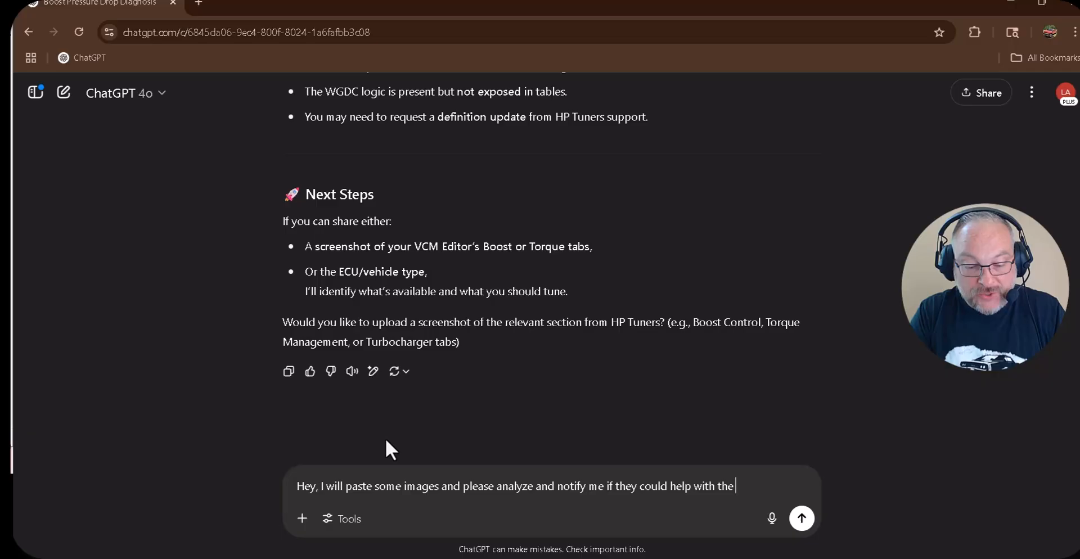
{"action": "type", "text": "Wastegate issue."}
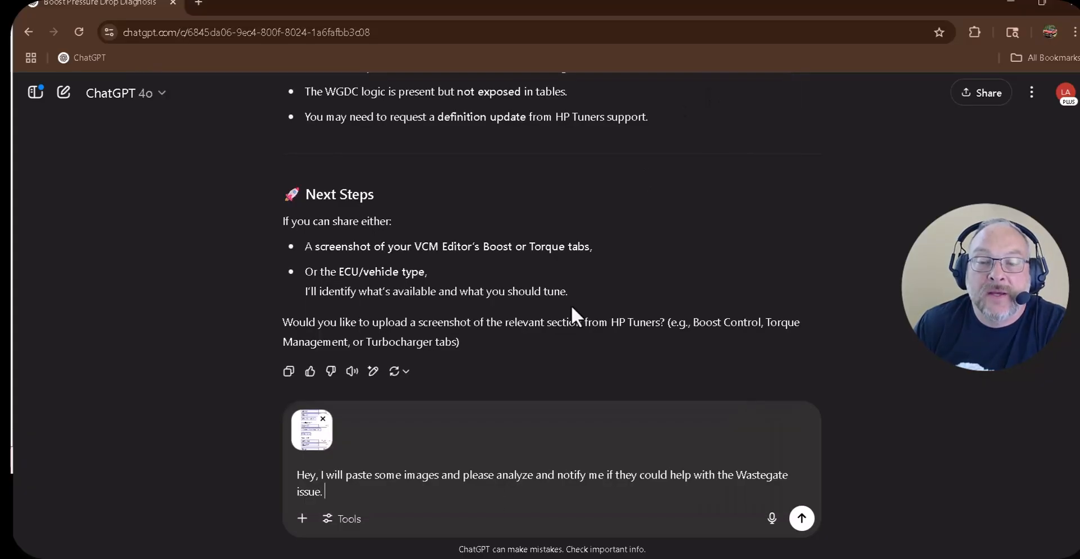
{"action": "mouse_move", "coordinate": [801, 519]}
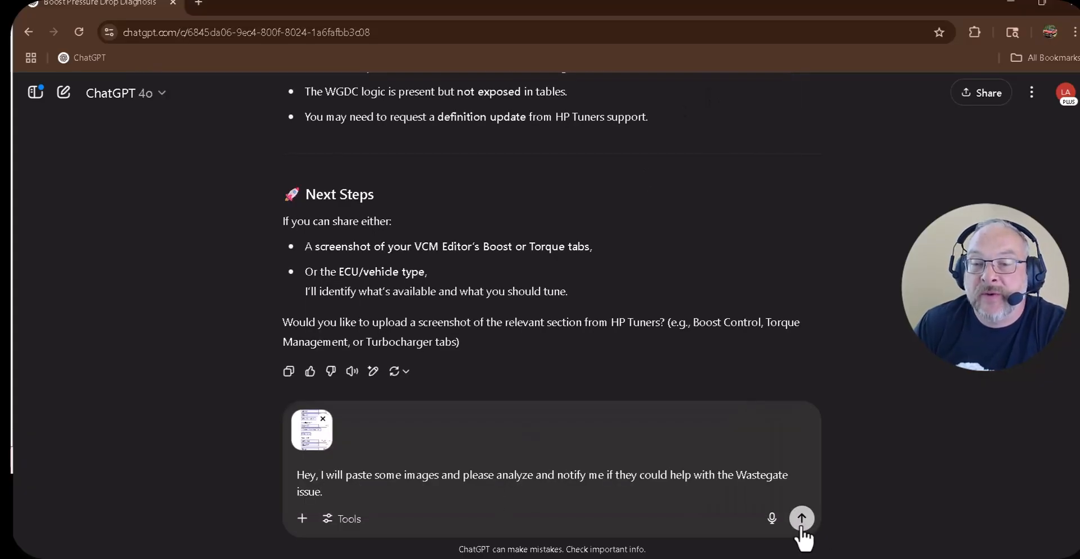
{"action": "left_click", "coordinate": [800, 517]}
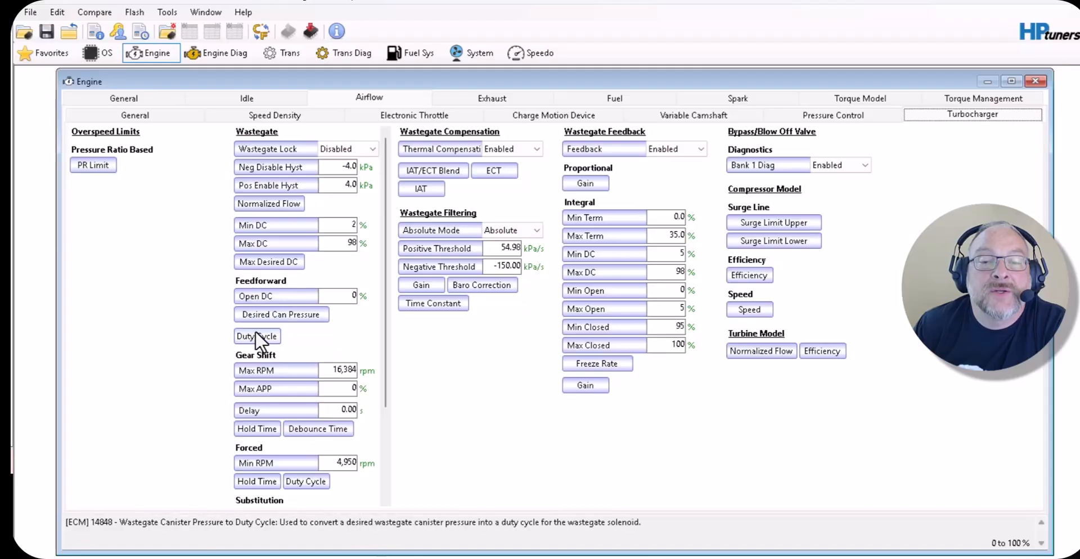
Show the Feedforward Duty Cycle table 14848 mapping canister pressure to duty cycle
{"action": "left_click", "coordinate": [256, 336]}
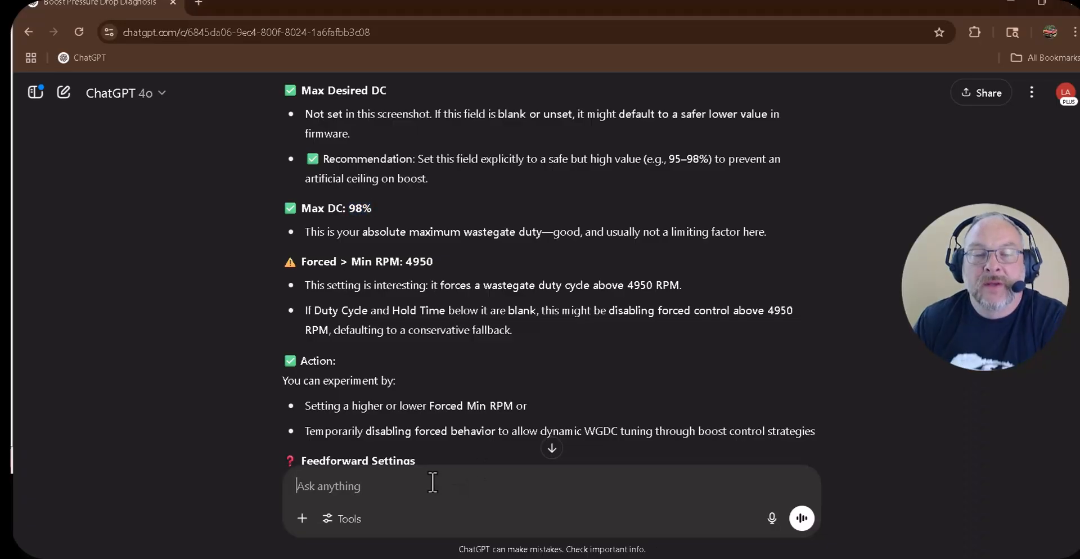
Ask 'How about this?' about the pasted canister pressure duty cycle table and read ChatGPT's boost-taper analysis
{"action": "type", "text": "How a"}
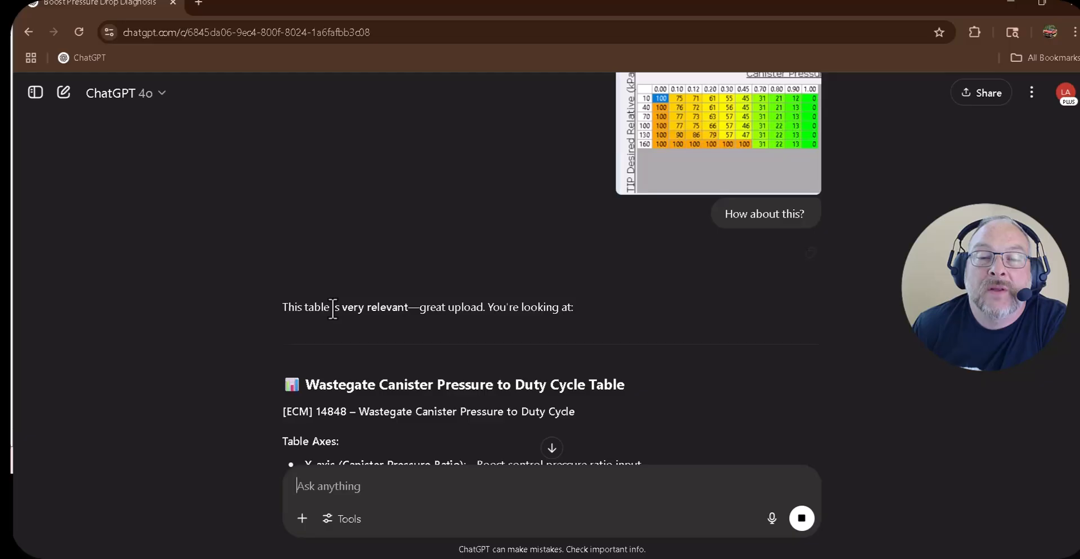
{"action": "scroll", "scroll_direction": "down", "scroll_amount": 3}
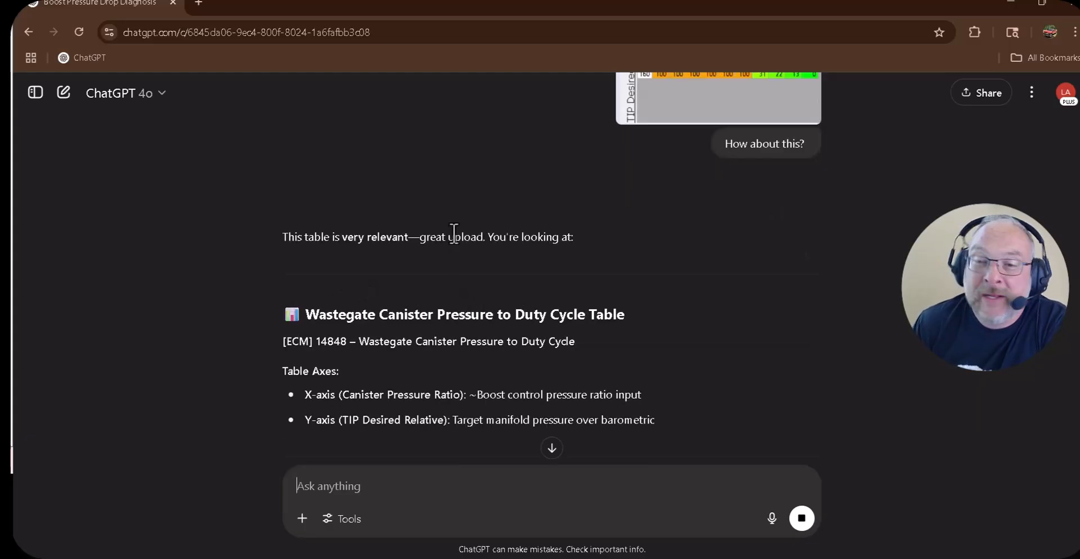
{"action": "scroll", "scroll_direction": "down", "scroll_amount": 3}
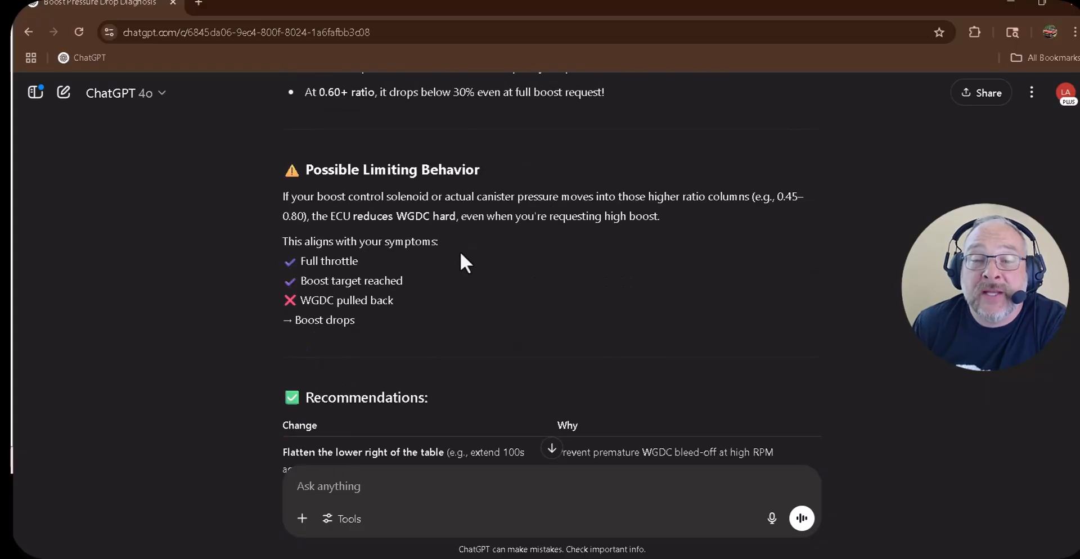
{"action": "scroll", "scroll_direction": "down", "scroll_amount": 3}
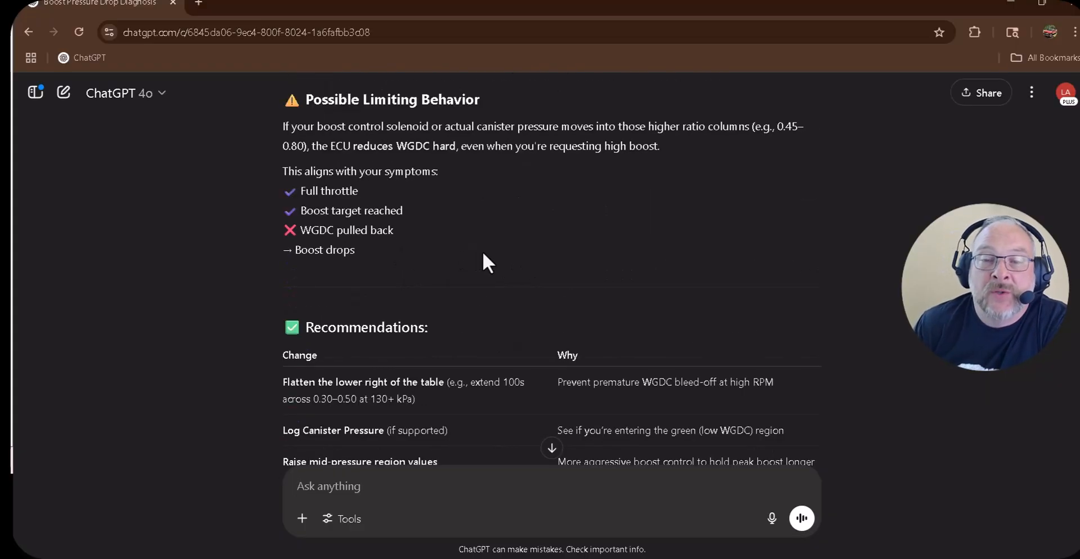
{"action": "scroll", "scroll_direction": "down", "scroll_amount": 3}
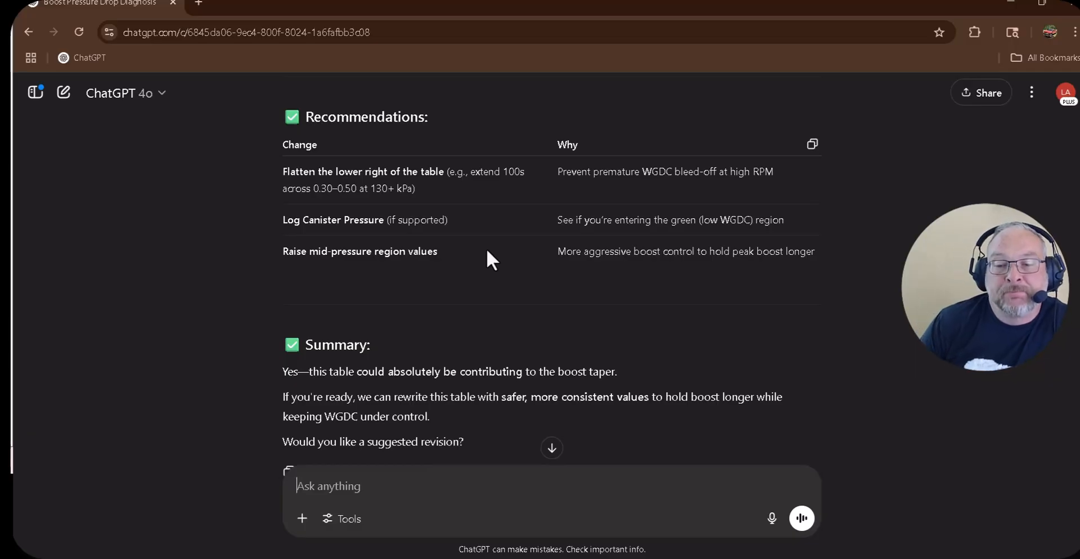
{"action": "scroll", "scroll_direction": "up", "scroll_amount": 3}
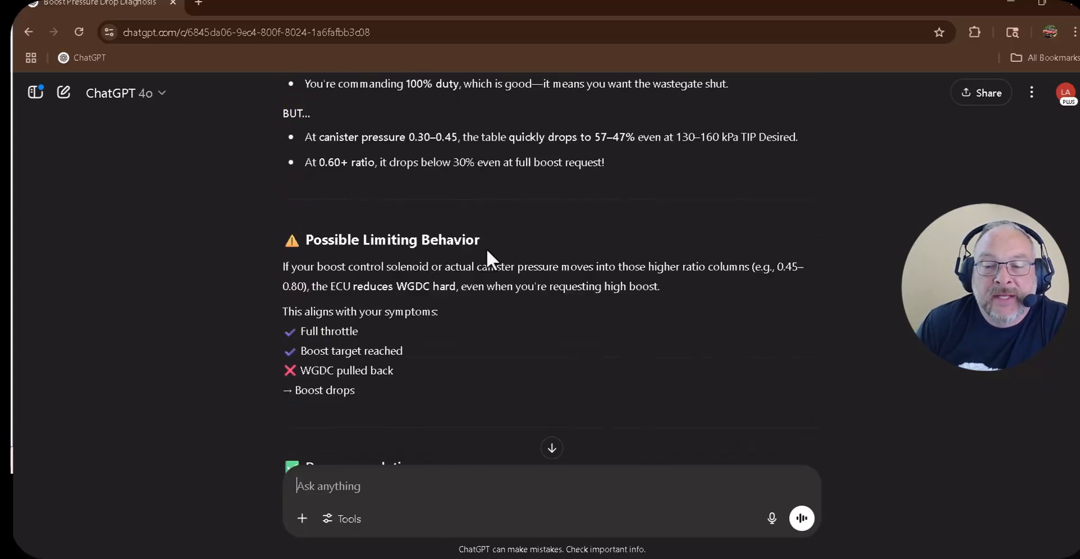
{"action": "scroll", "scroll_direction": "down", "scroll_amount": 3}
{"action": "type", "text": "Great work ChatGPT. Can you help me create a visual that shows boost pressure or MAP vs"}
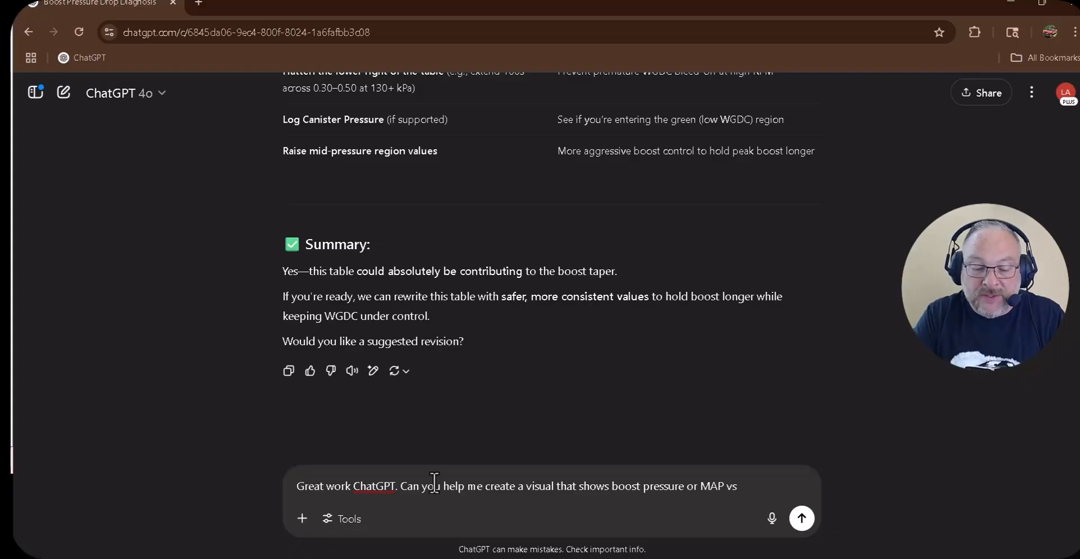
Send a request for Mermaid code visualising MAP vs RPM and wastegate duty cycle
{"action": "type", "text": "RPM,"}
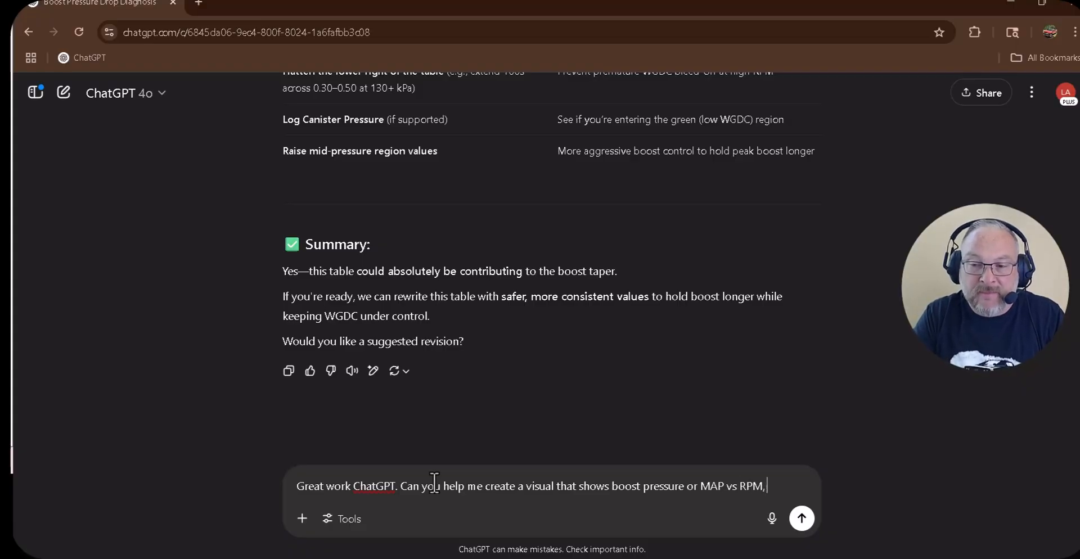
{"action": "type", "text": "and Wastegat"}
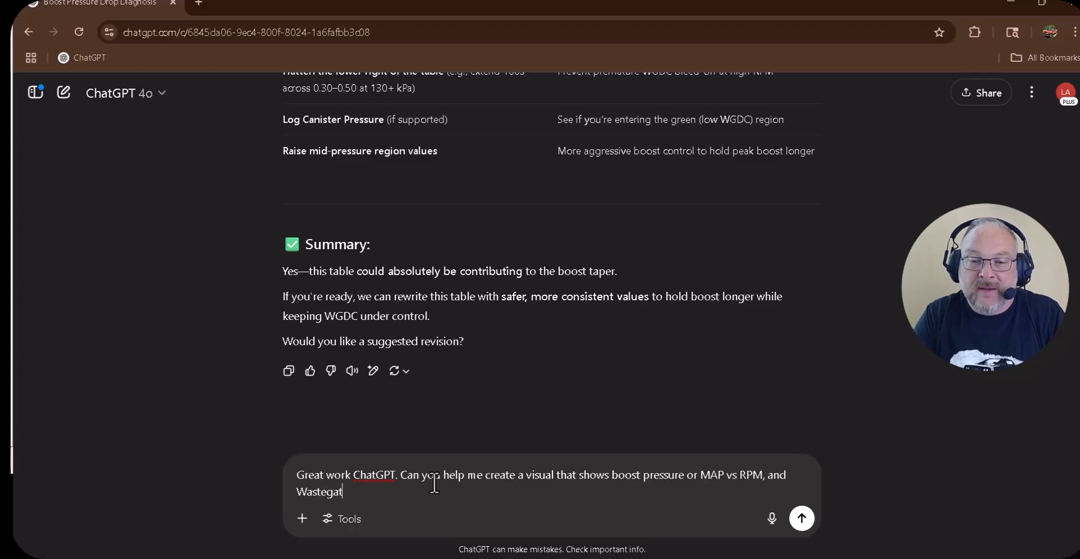
{"action": "type", "text": "e duty cycle. I would like this in"}
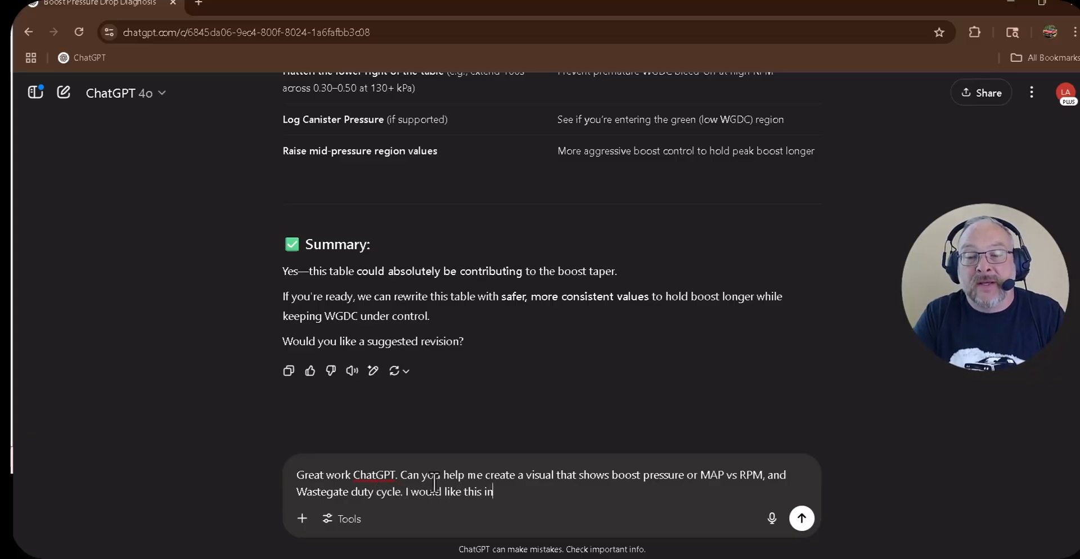
{"action": "type", "text": "Mermaid"}
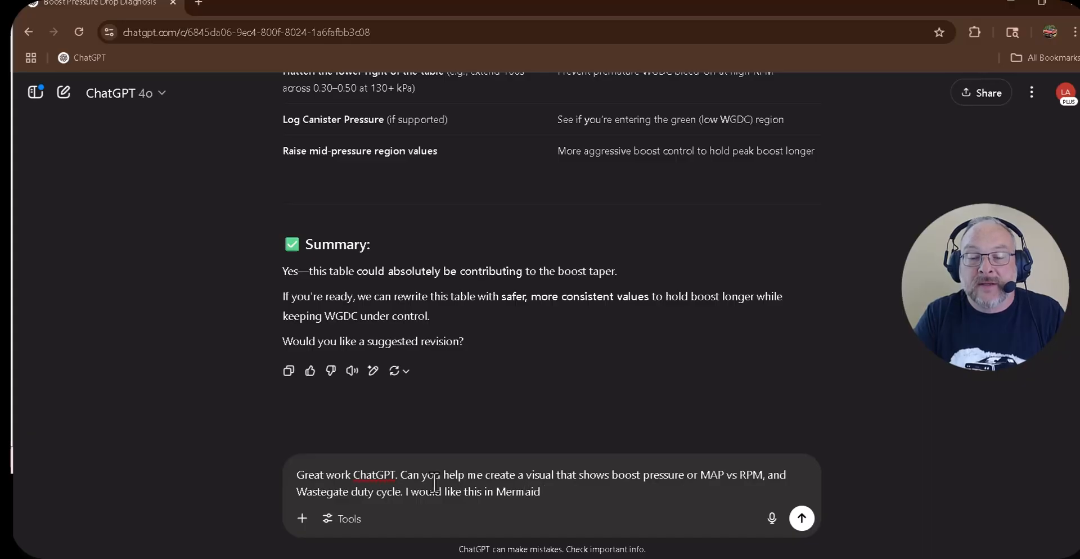
{"action": "type", "text": "code to"}
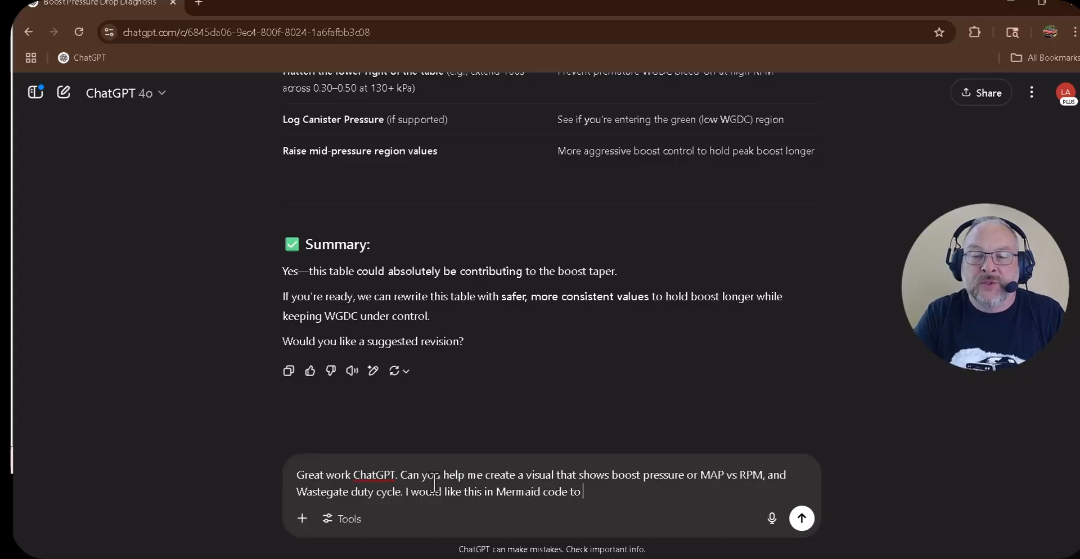
{"action": "type", "text": "visu"}
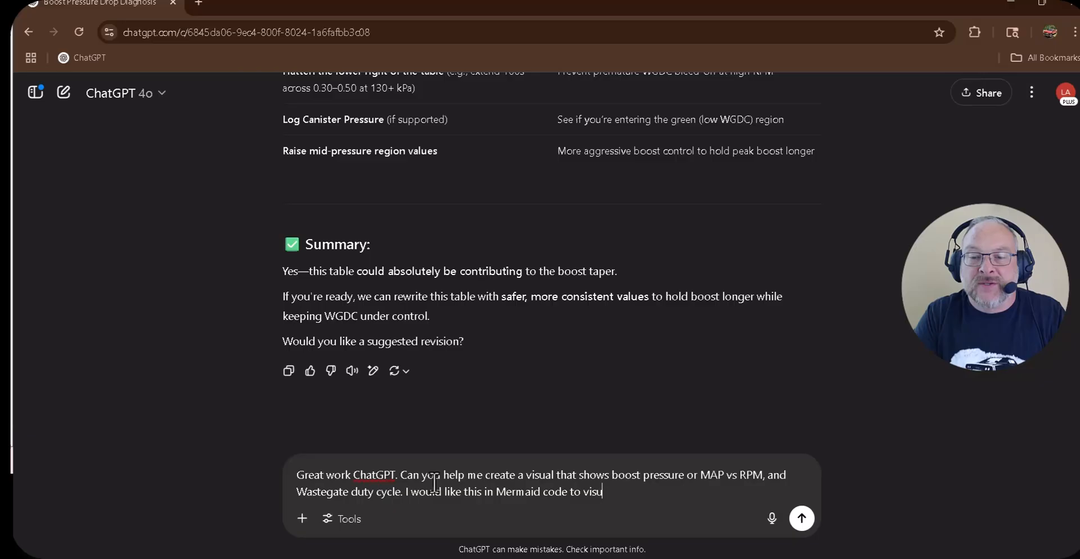
{"action": "left_click", "coordinate": [801, 519]}
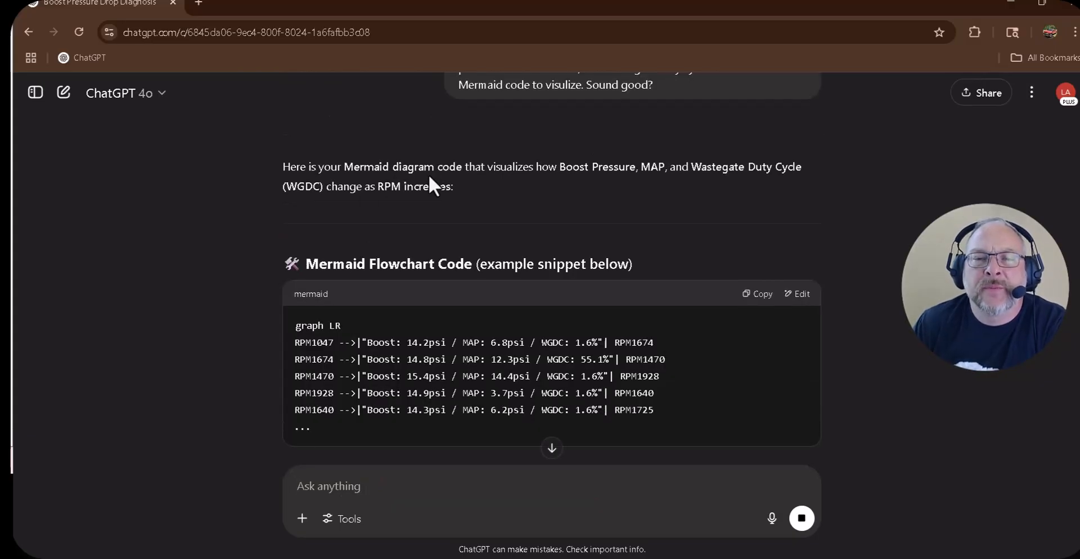
Copy the Mermaid flowchart code returned by ChatGPT
{"action": "scroll", "scroll_direction": "down", "scroll_amount": 3}
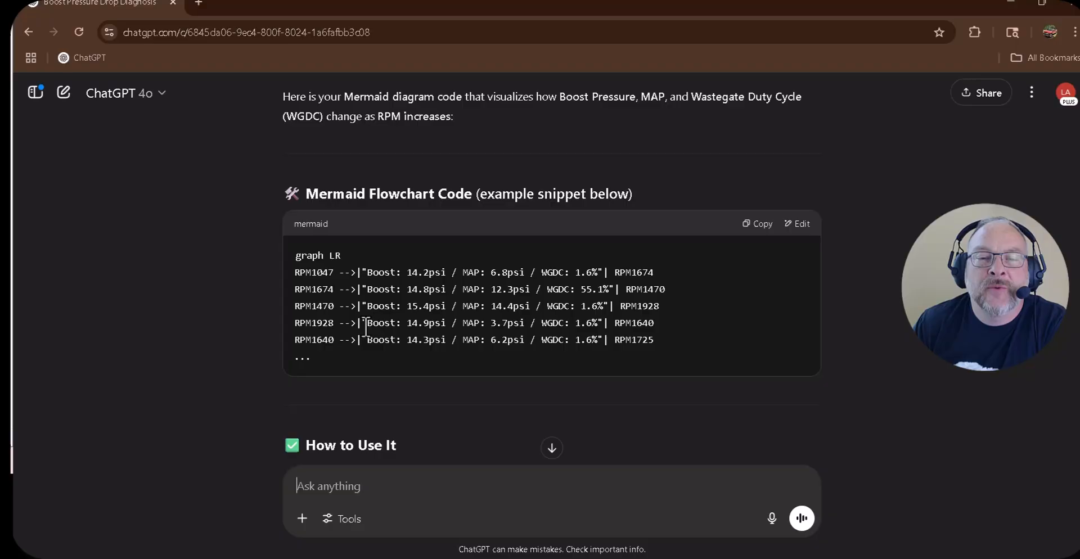
{"action": "left_click", "coordinate": [756, 223]}
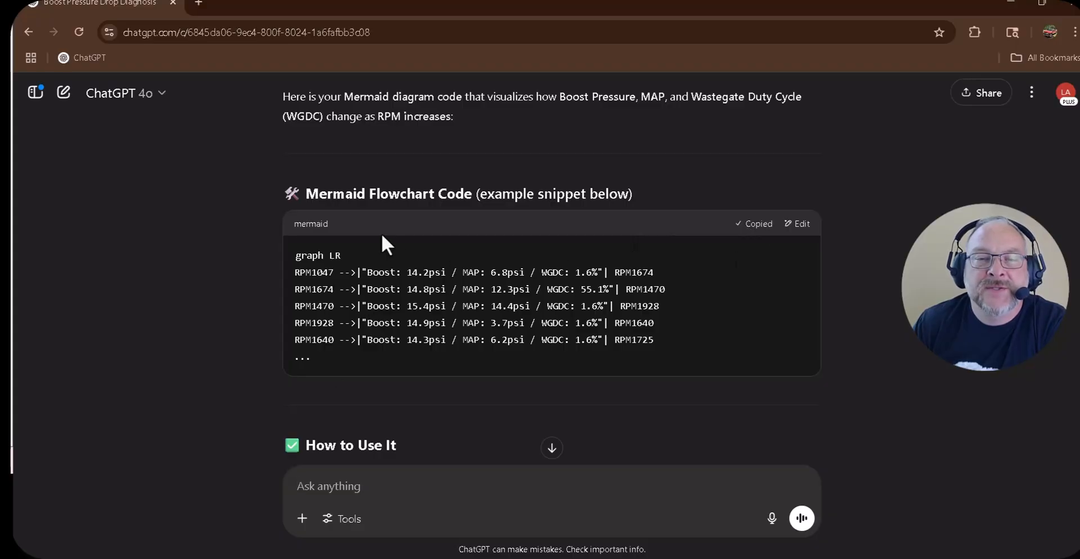
Render the pasted code in Mermaid Live Editor, then return to ChatGPT's MAP-vs-RPM chart
{"action": "left_click", "coordinate": [262, 6]}
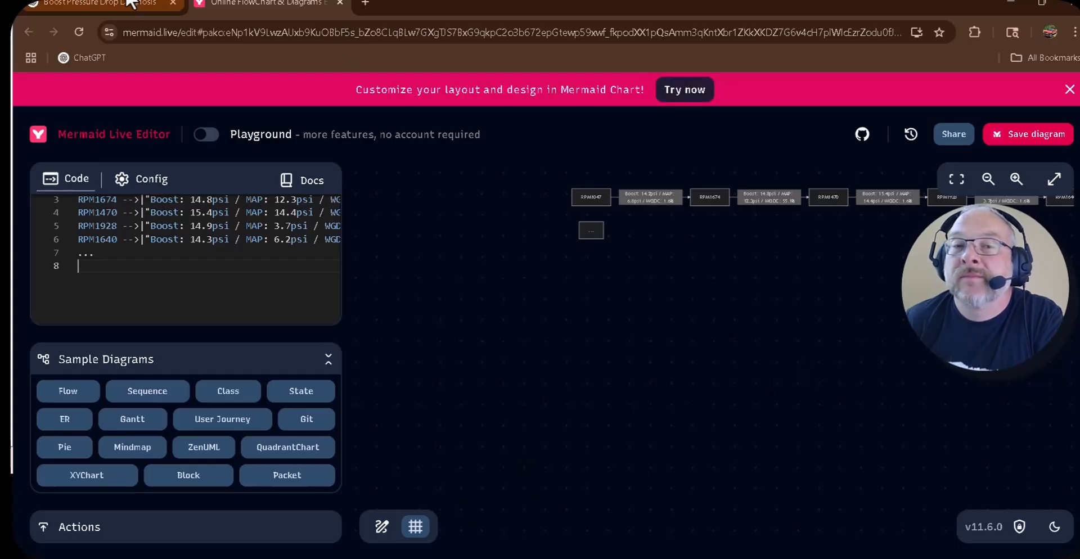
{"action": "left_click", "coordinate": [262, 4]}
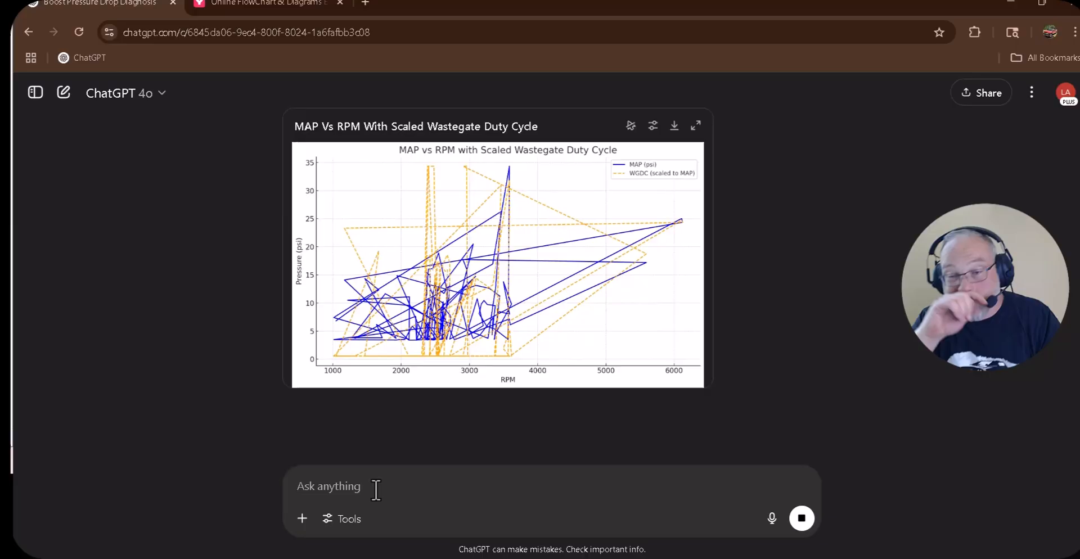
{"action": "left_click", "coordinate": [262, 3]}
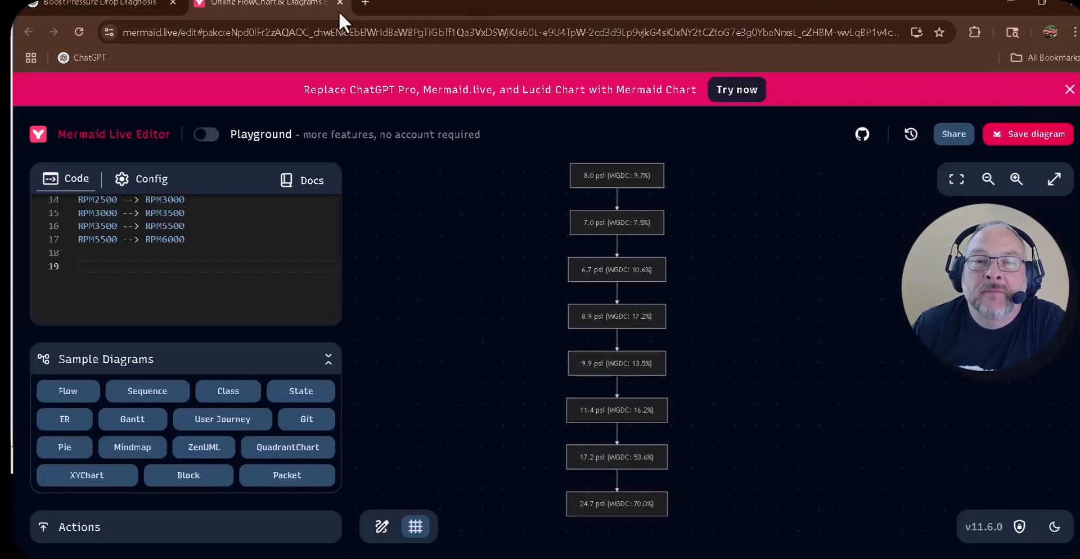
{"action": "left_click", "coordinate": [96, 3]}
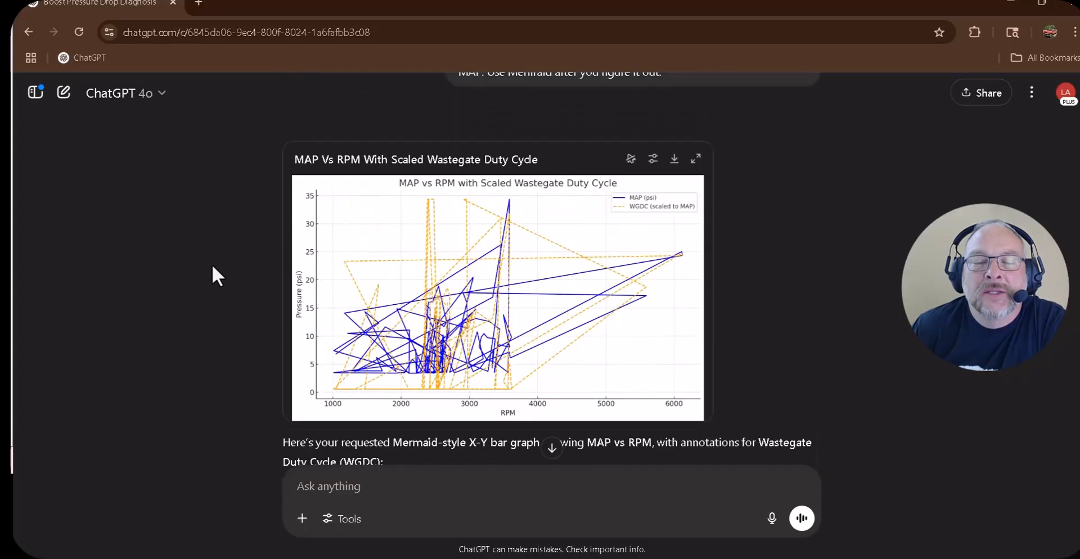